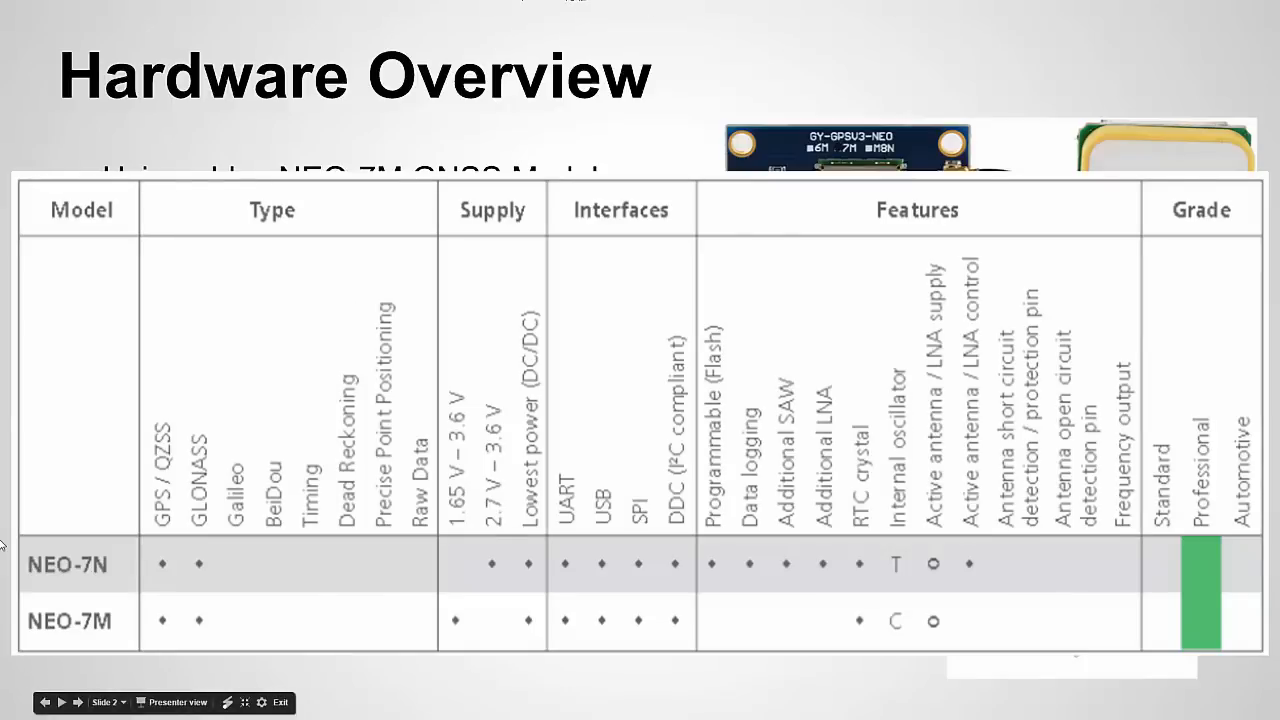
pyautogui.moveTo(77, 567)
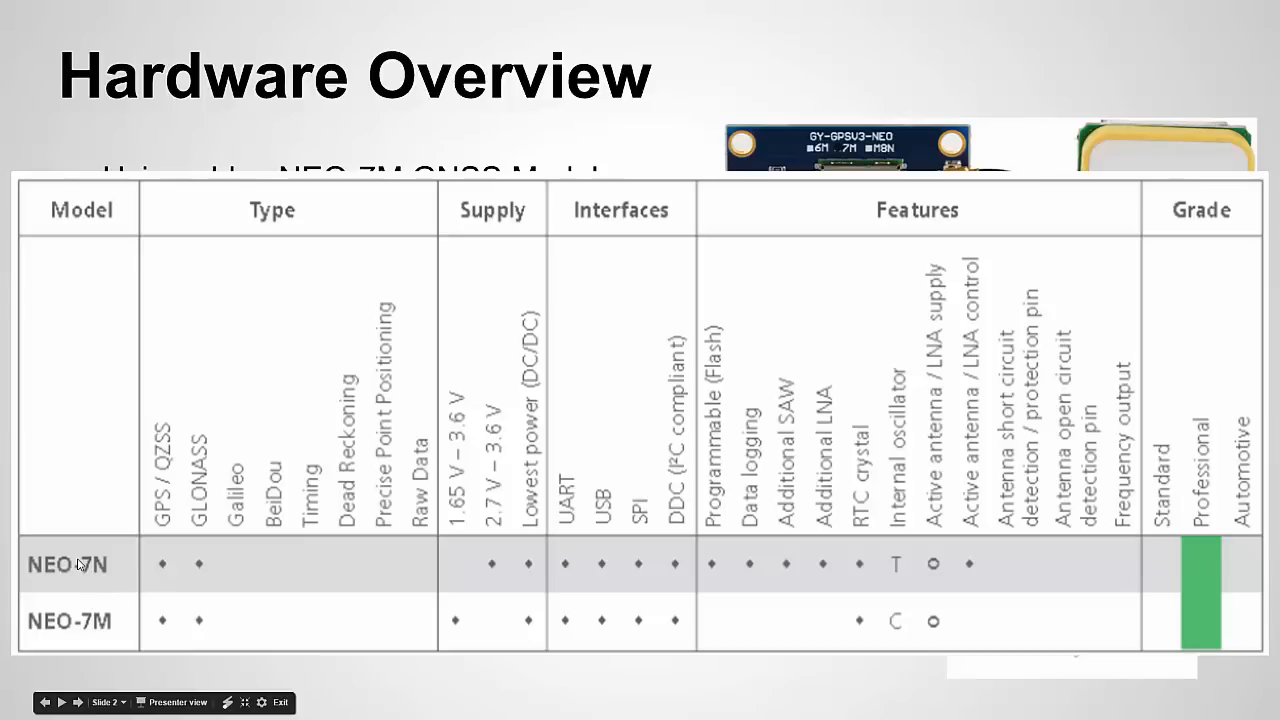
pyautogui.moveTo(110, 576)
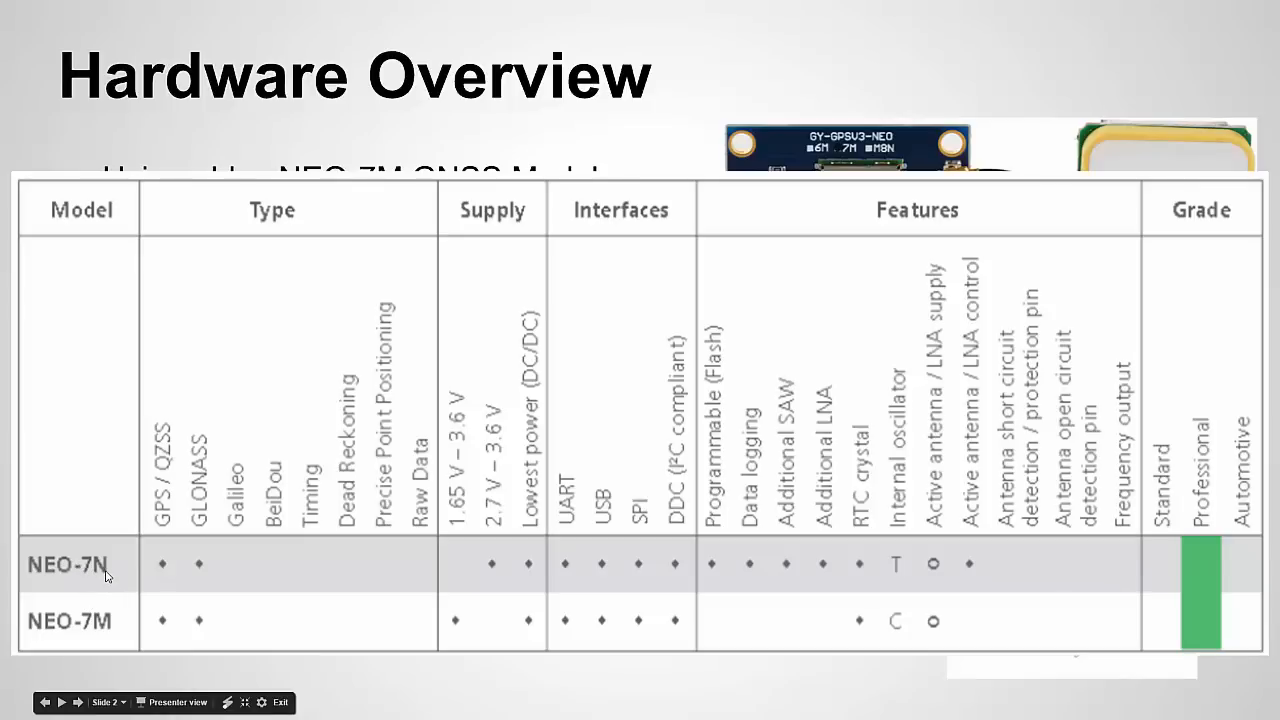
pyautogui.moveTo(197, 590)
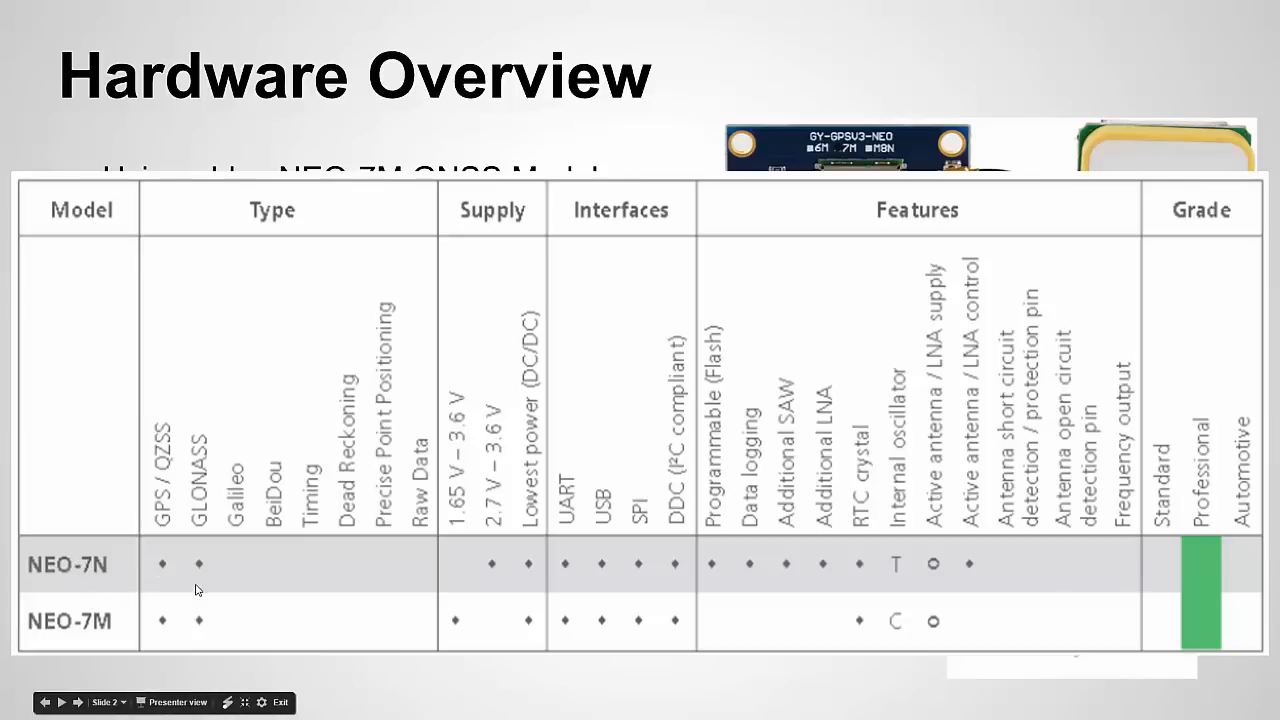
pyautogui.moveTo(177, 610)
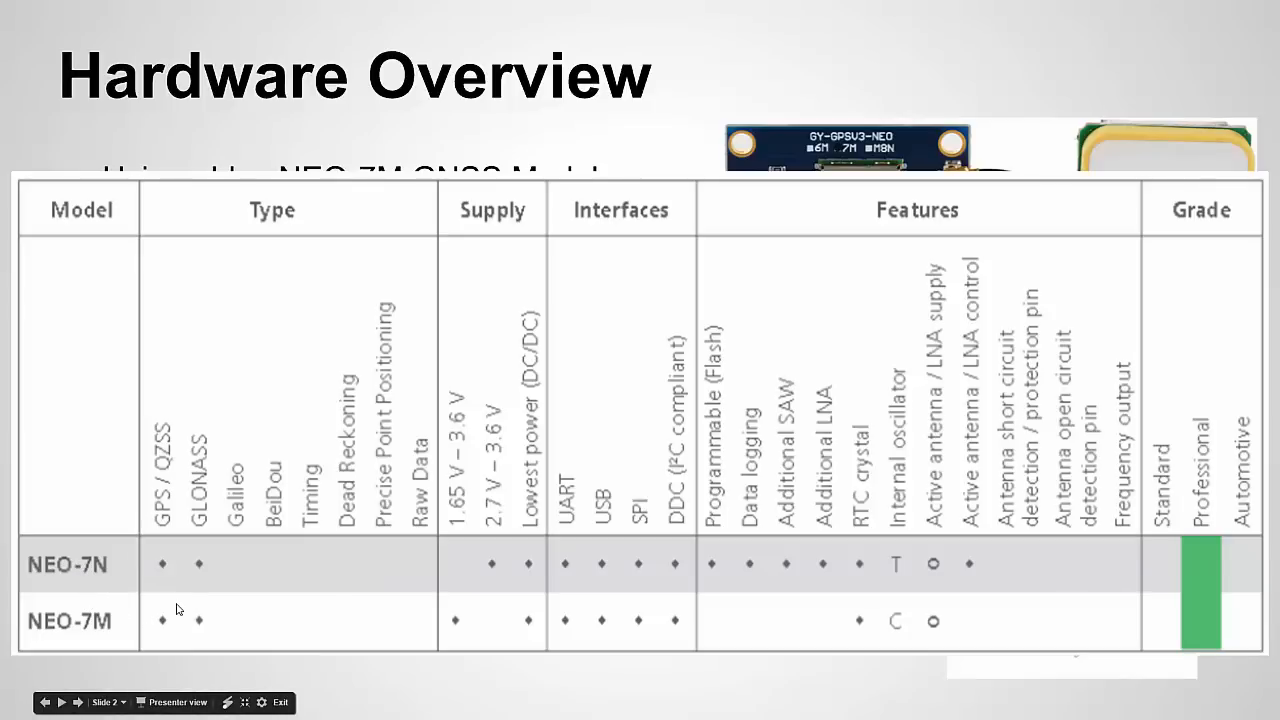
pyautogui.moveTo(222, 634)
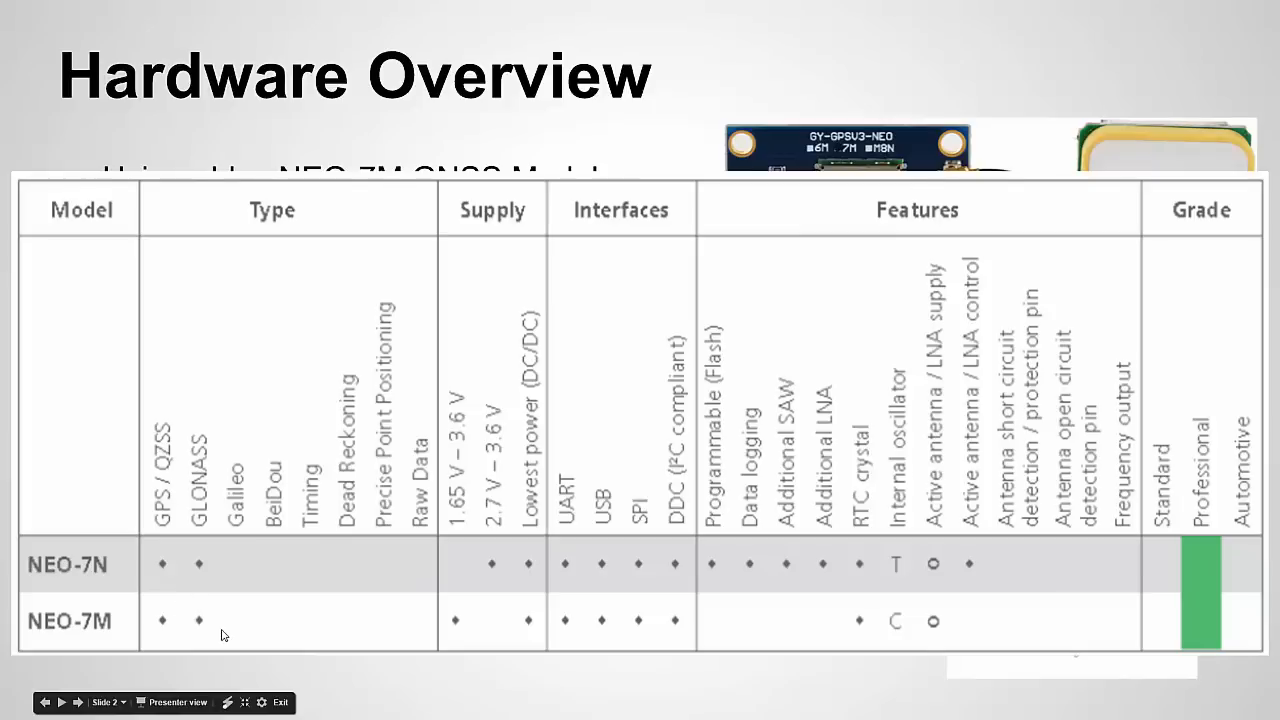
pyautogui.moveTo(168, 622)
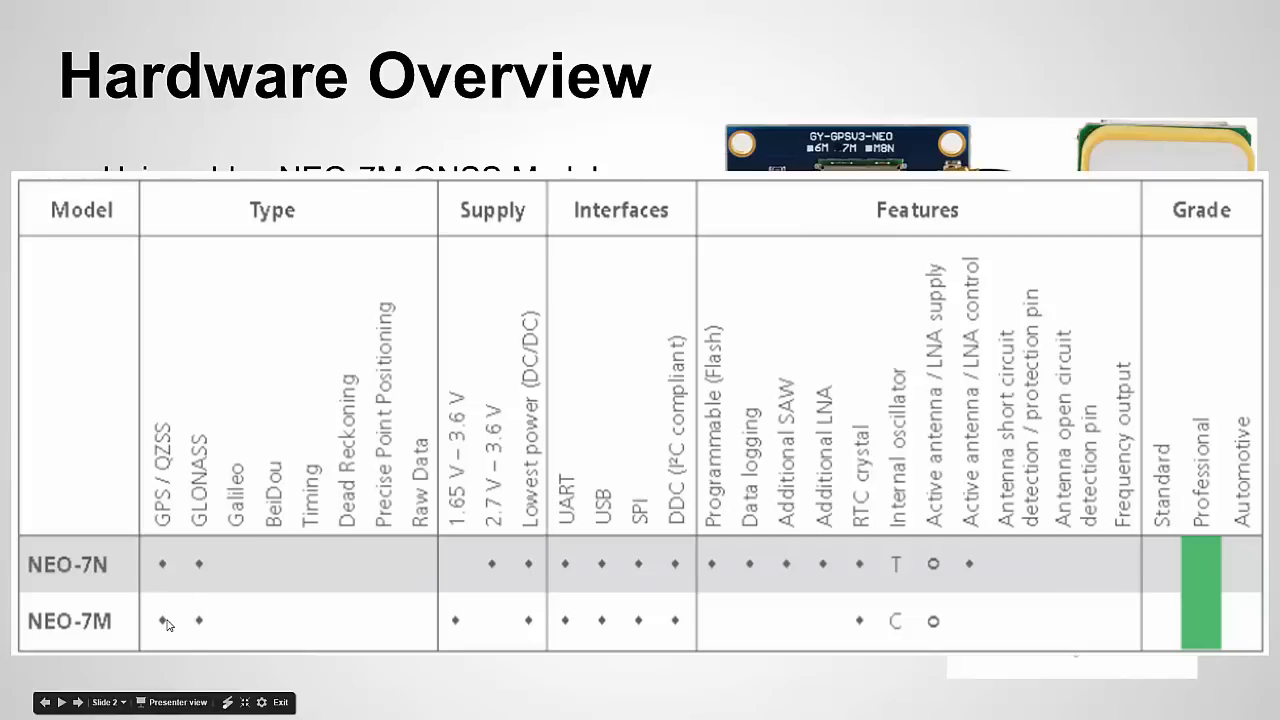
pyautogui.moveTo(463, 643)
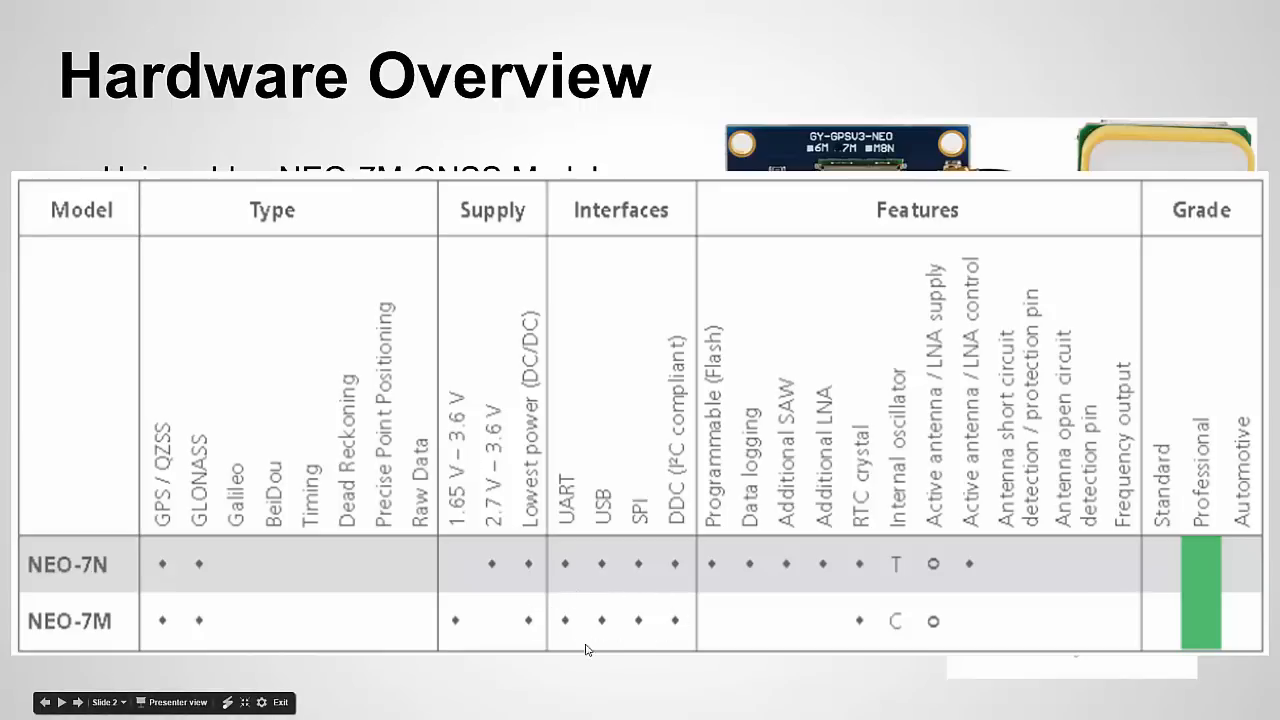
pyautogui.moveTo(606, 595)
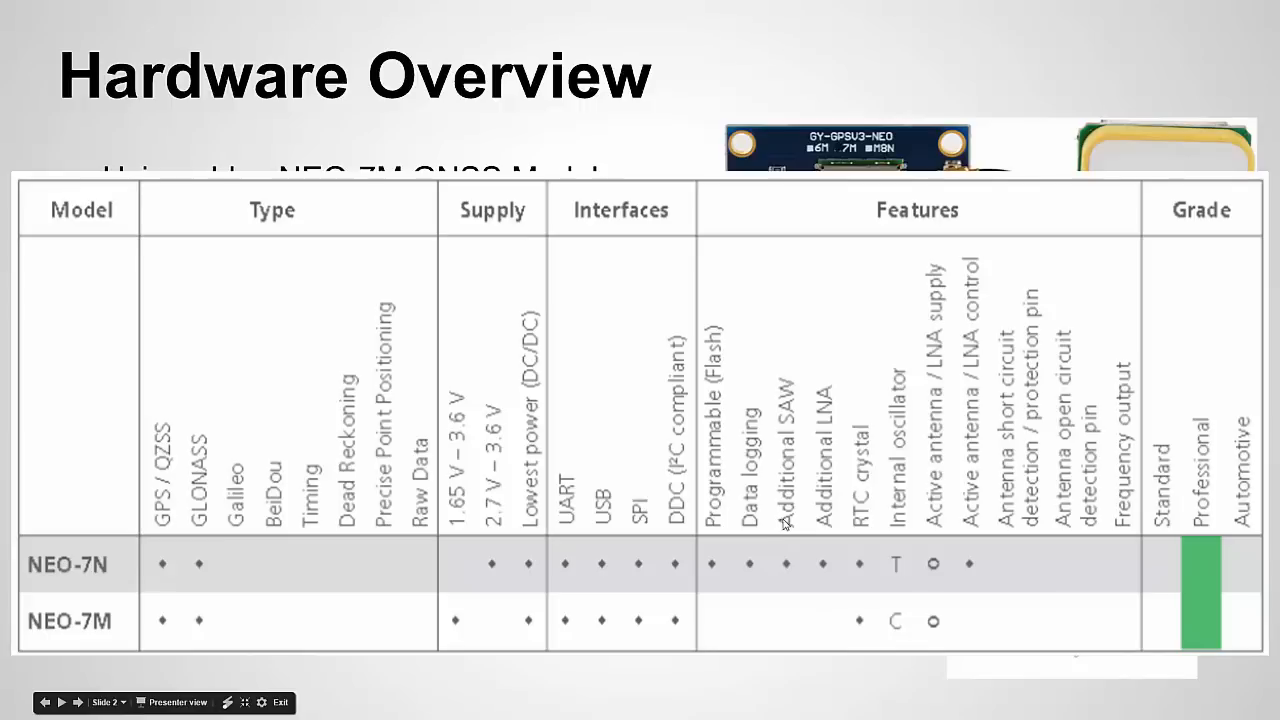
pyautogui.moveTo(909, 683)
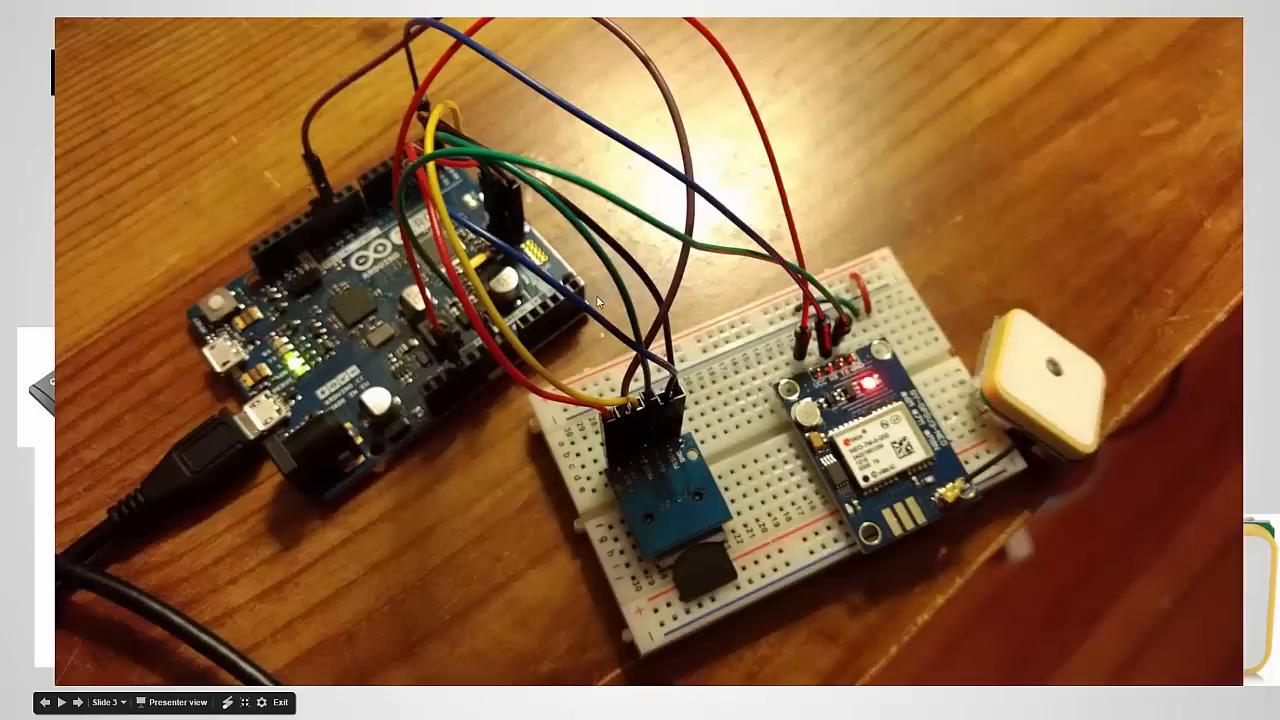
pyautogui.moveTo(745, 533)
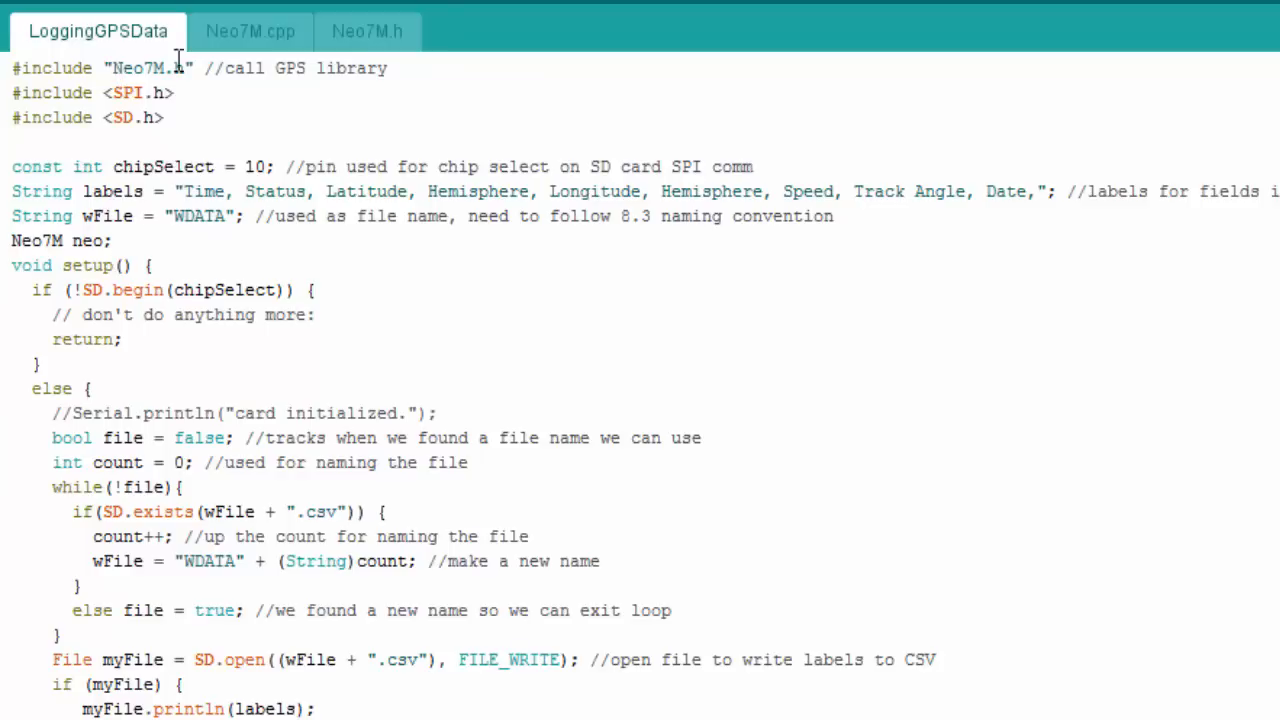
pyautogui.moveTo(269, 35)
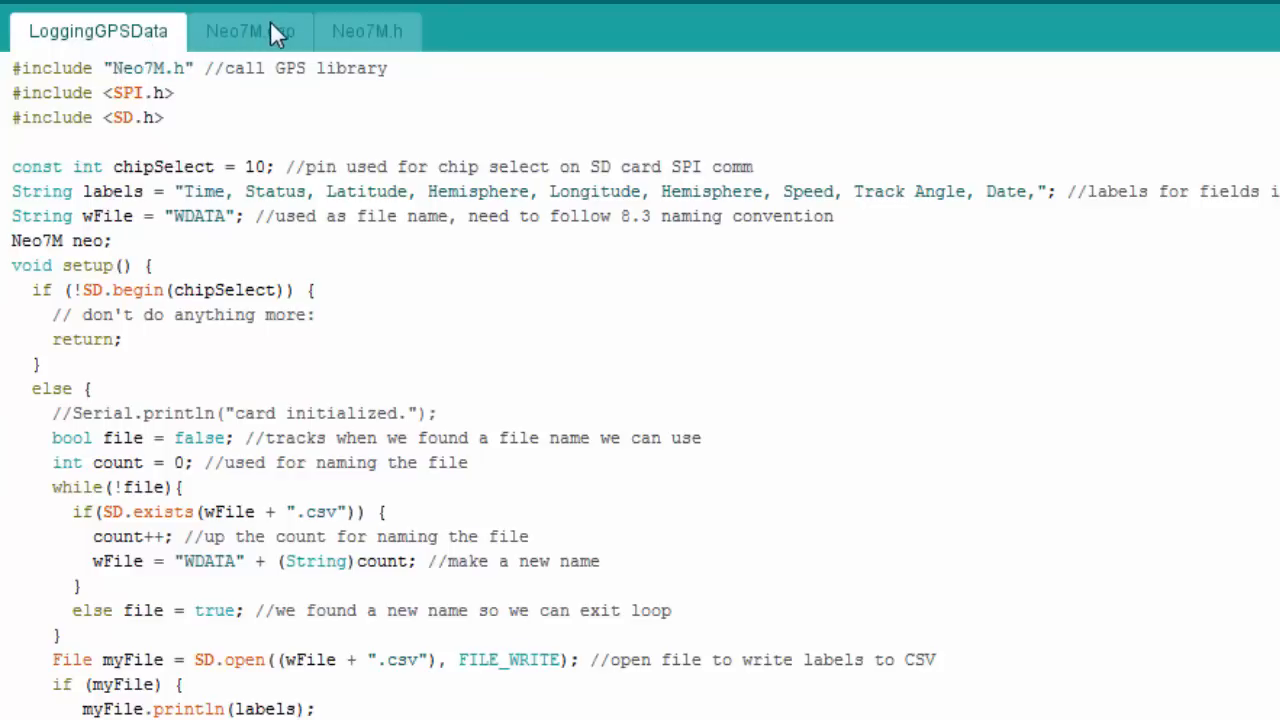
pyautogui.click(366, 31)
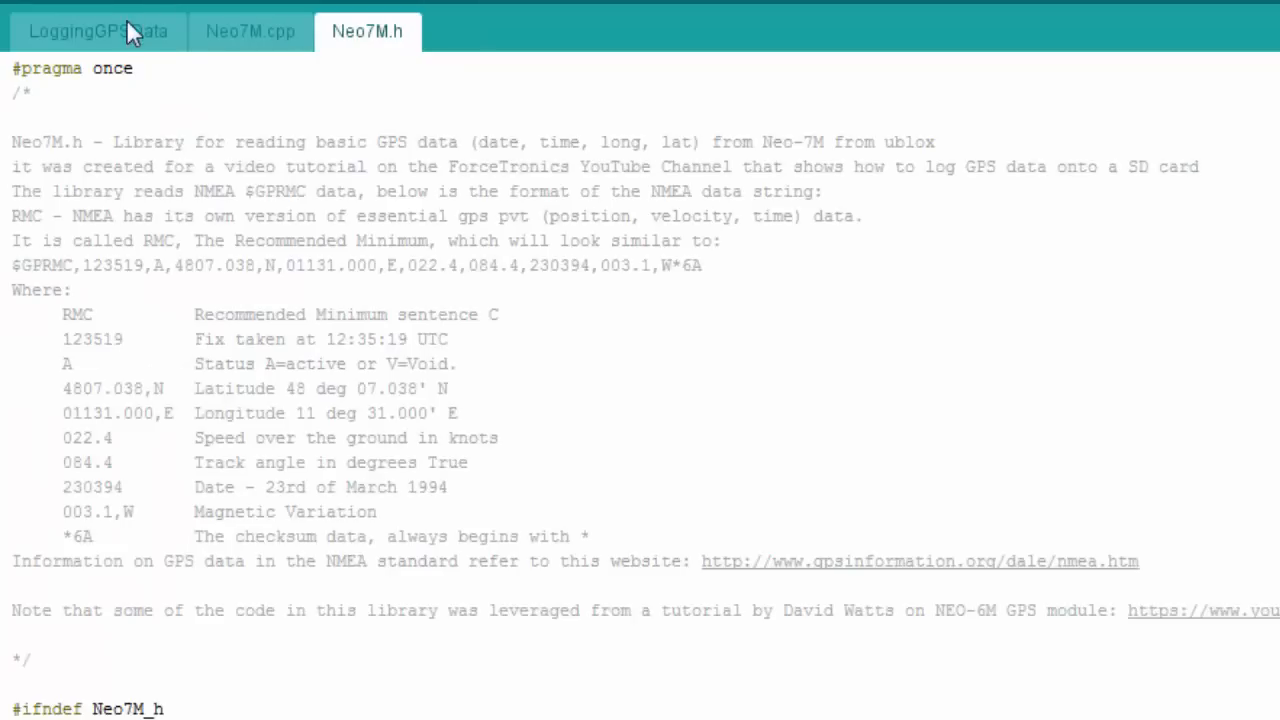
pyautogui.click(95, 31)
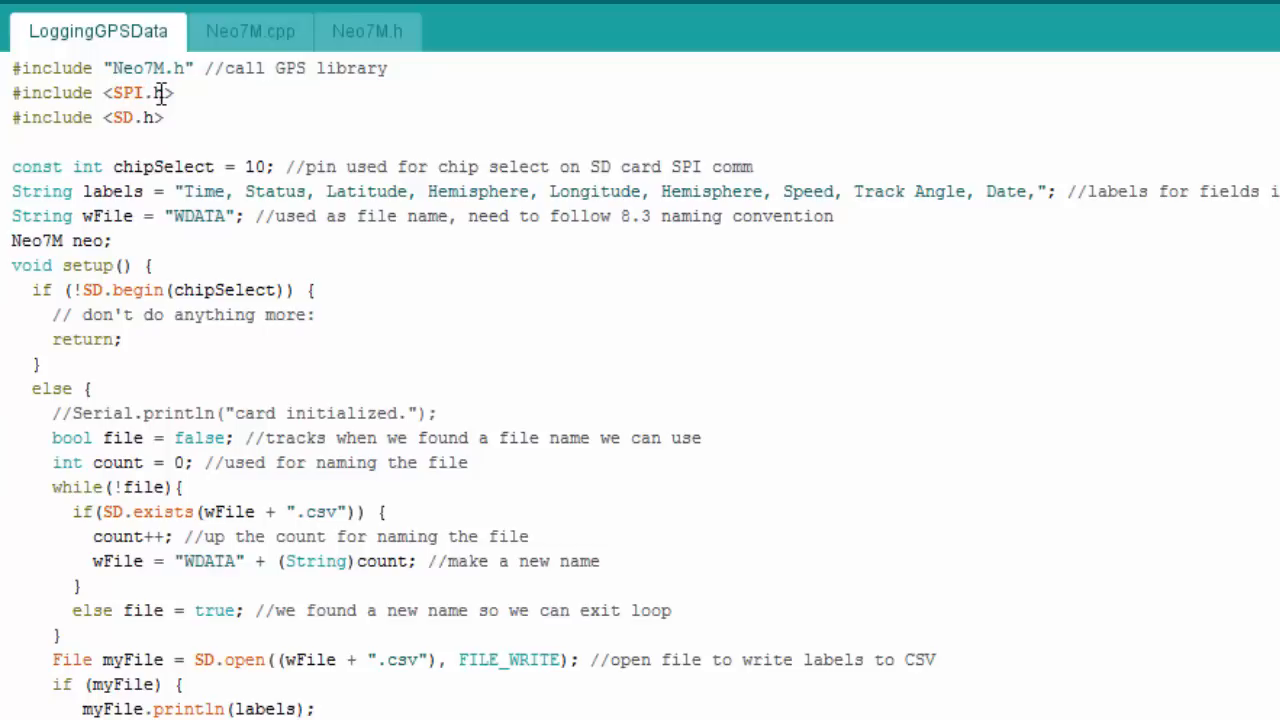
pyautogui.moveTo(68, 117)
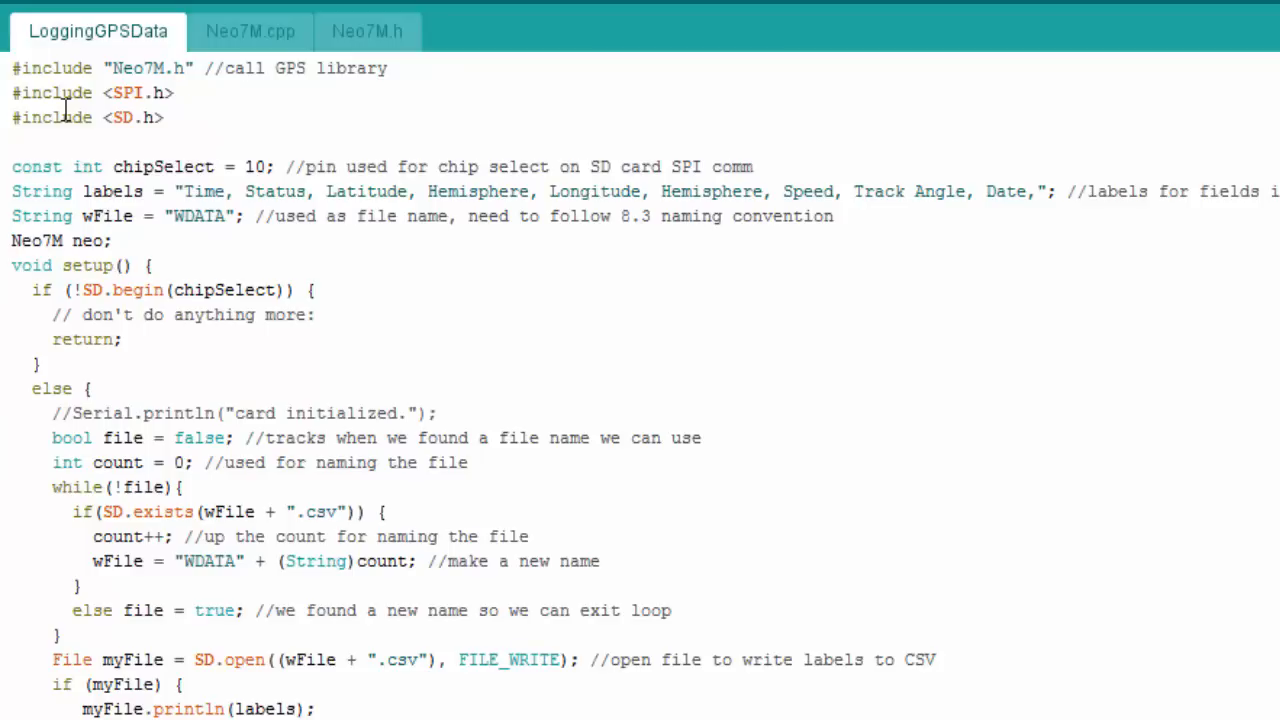
pyautogui.moveTo(78, 191)
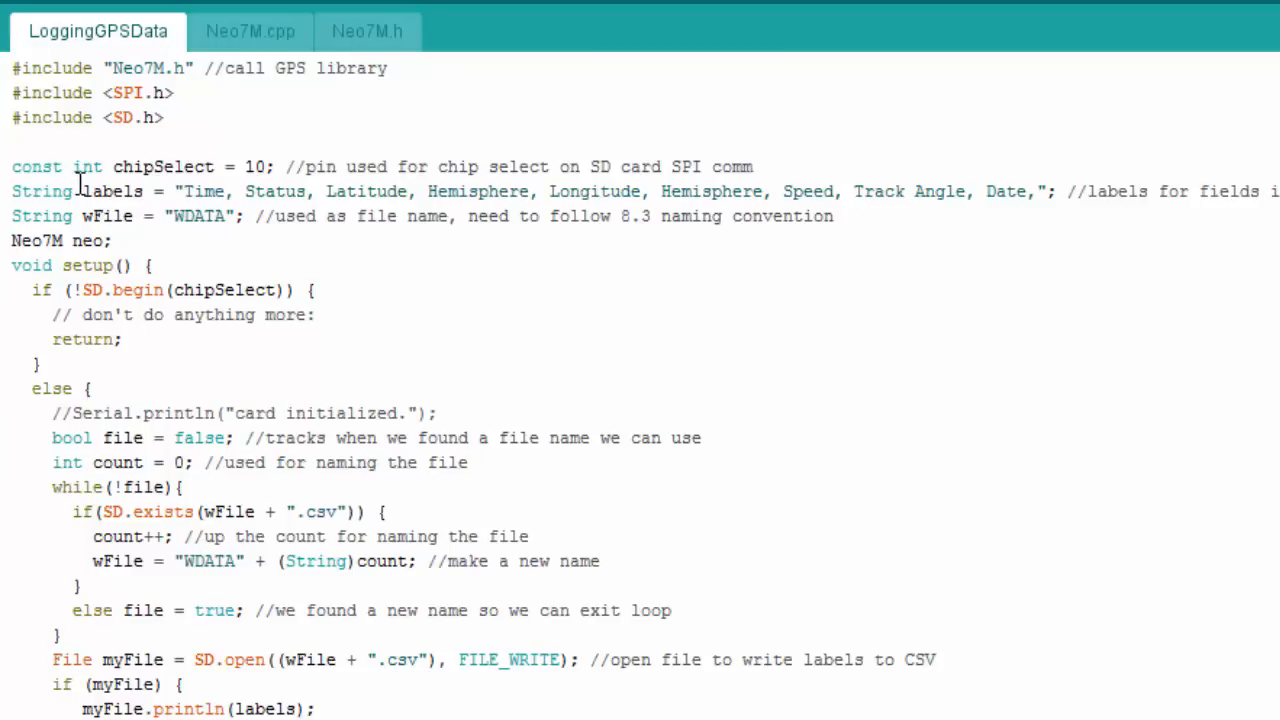
pyautogui.moveTo(196, 158)
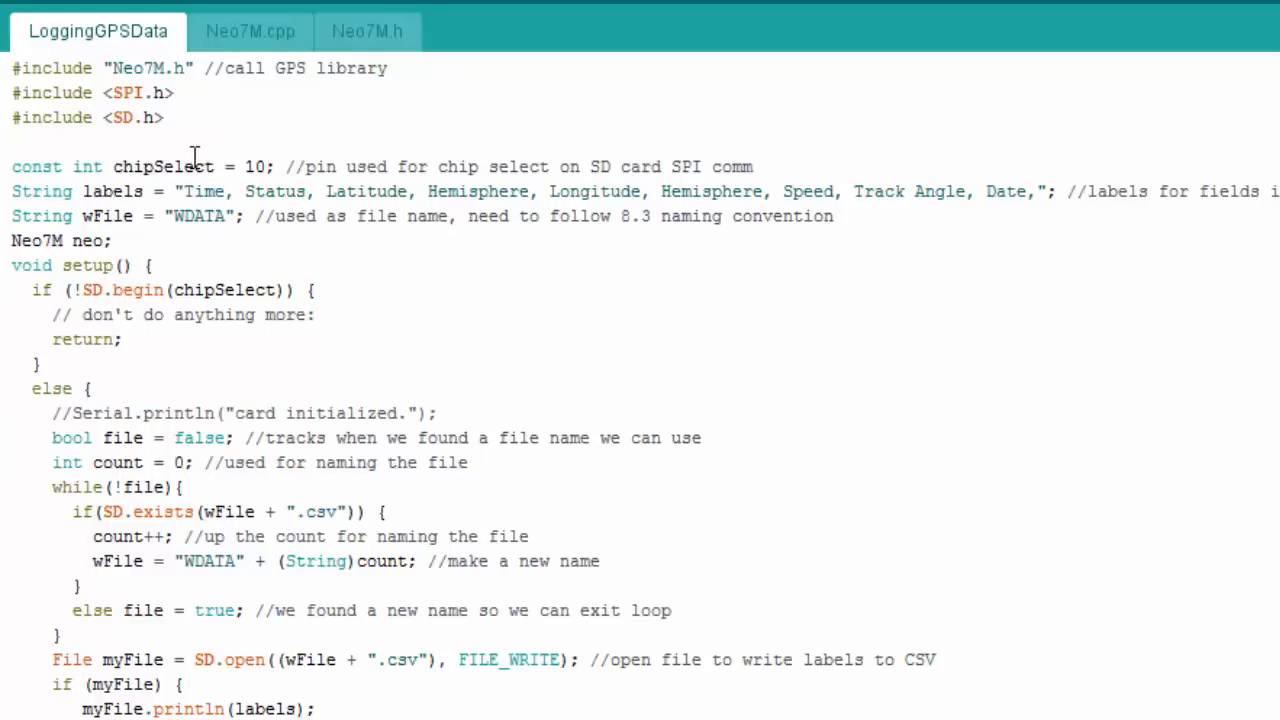
pyautogui.moveTo(168, 160)
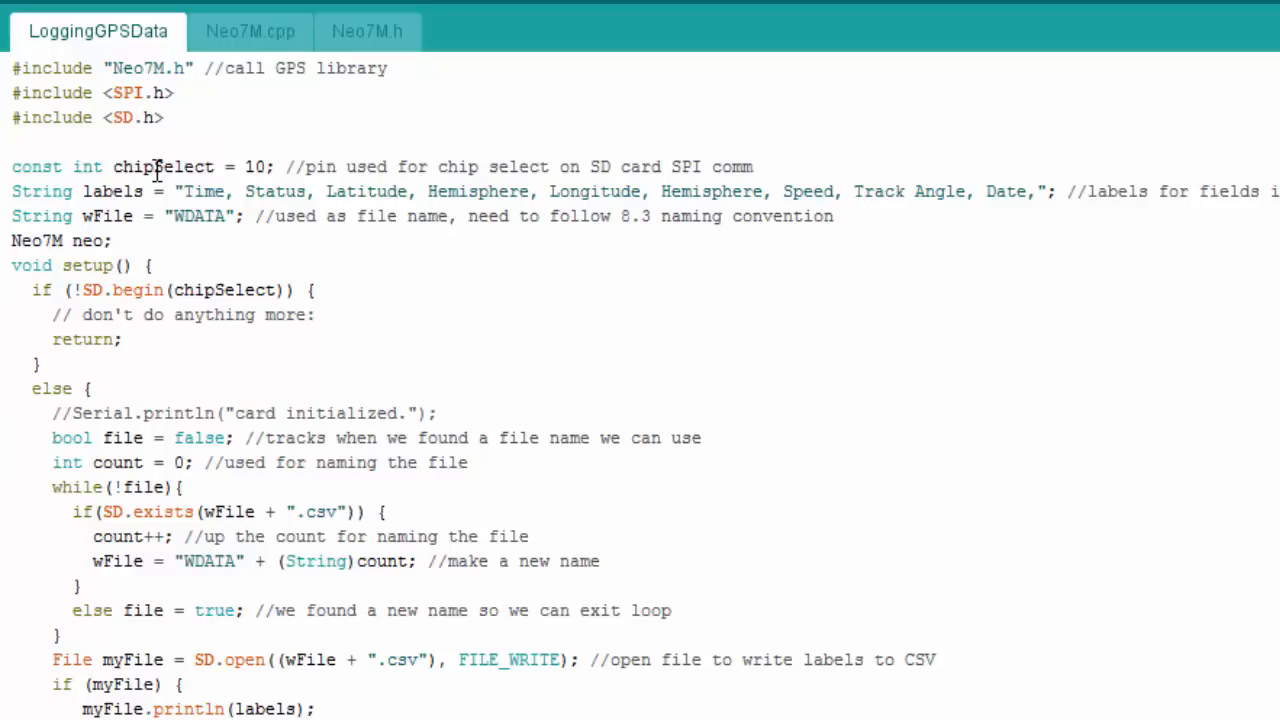
pyautogui.moveTo(127, 191)
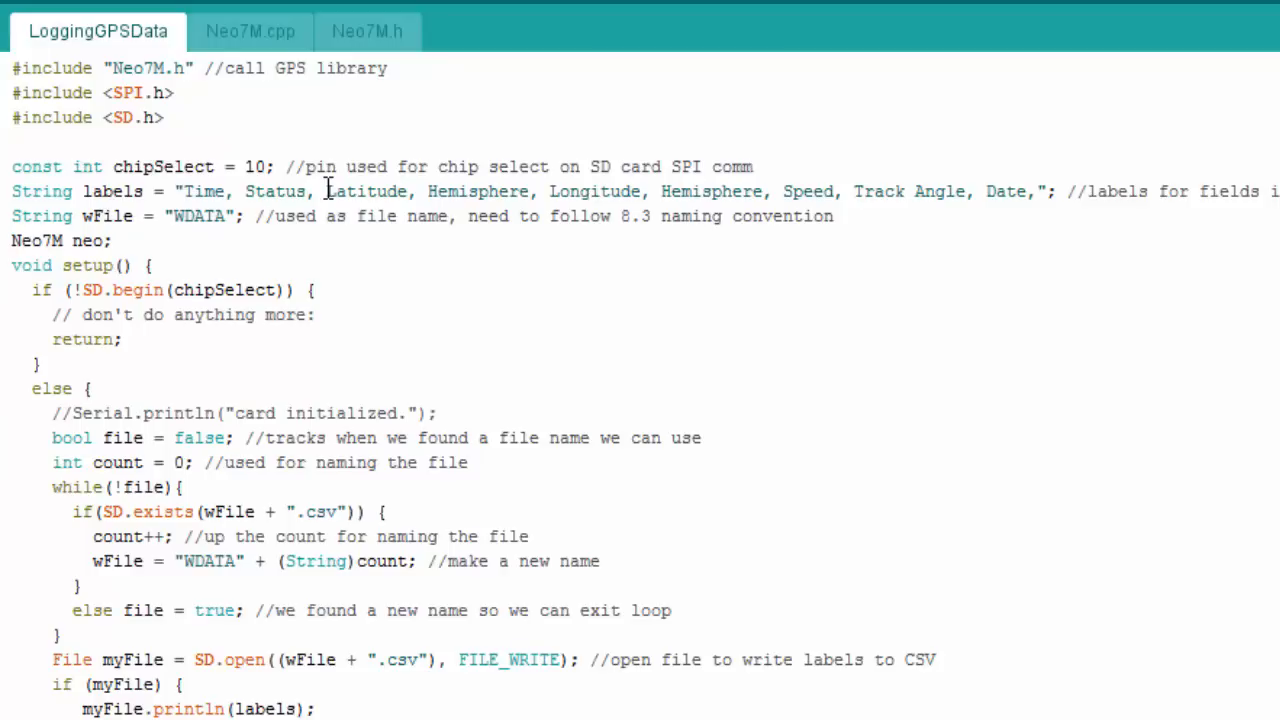
pyautogui.moveTo(347, 191)
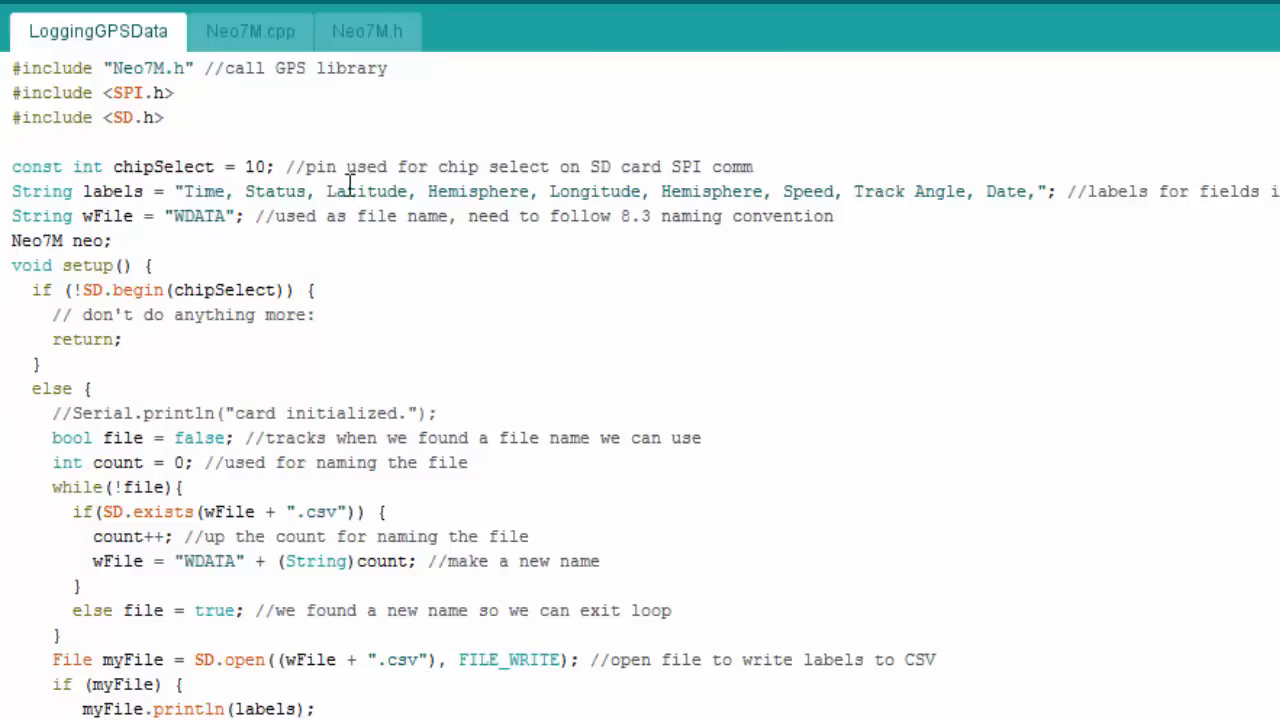
pyautogui.moveTo(237, 175)
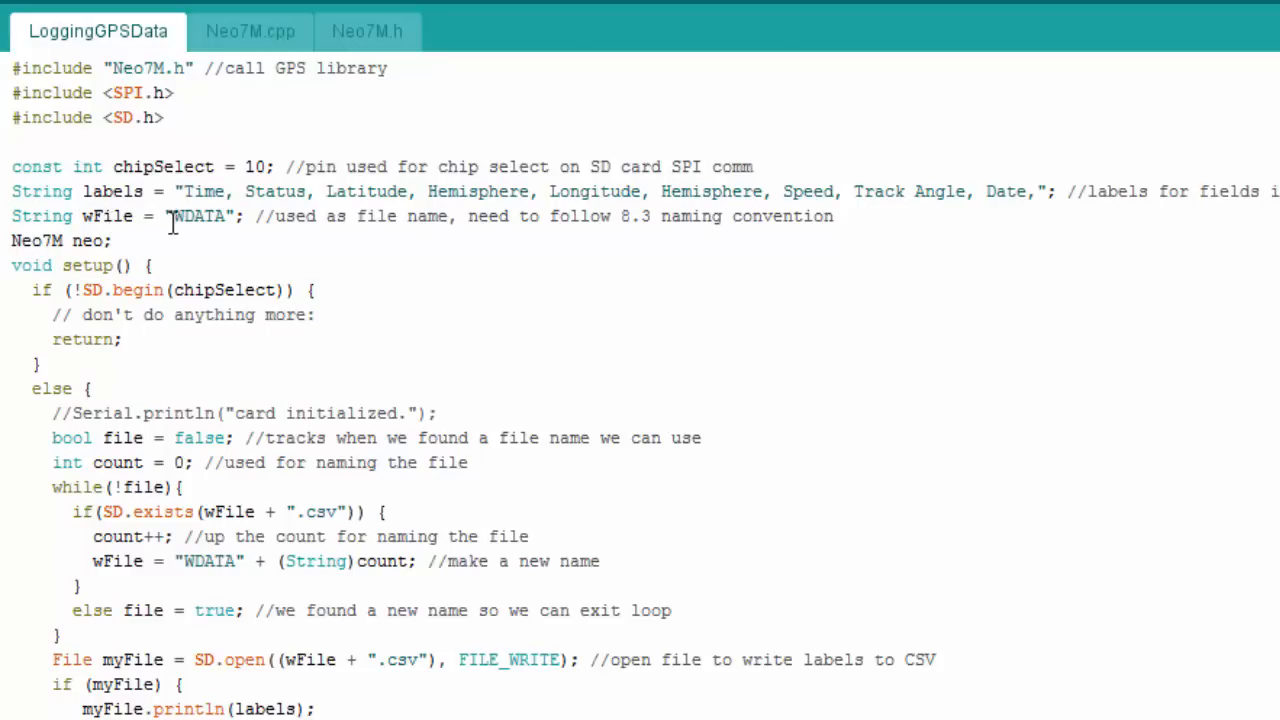
pyautogui.moveTo(192, 224)
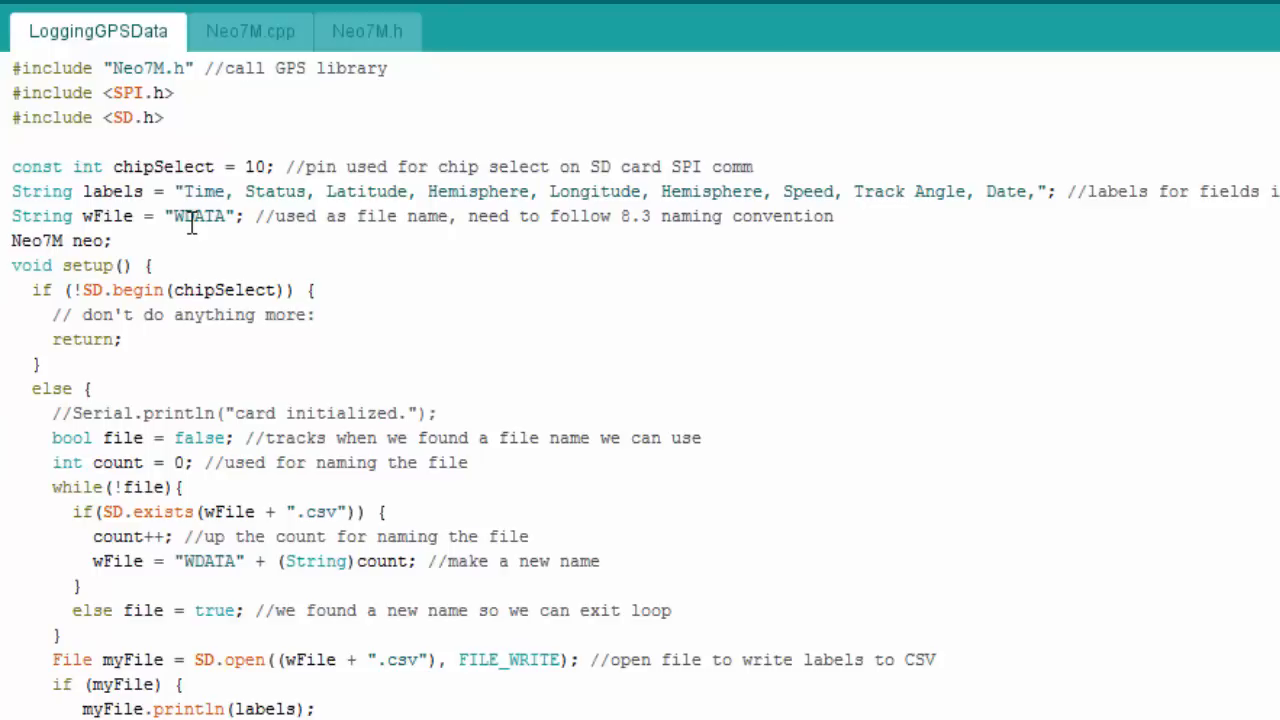
pyautogui.moveTo(394, 338)
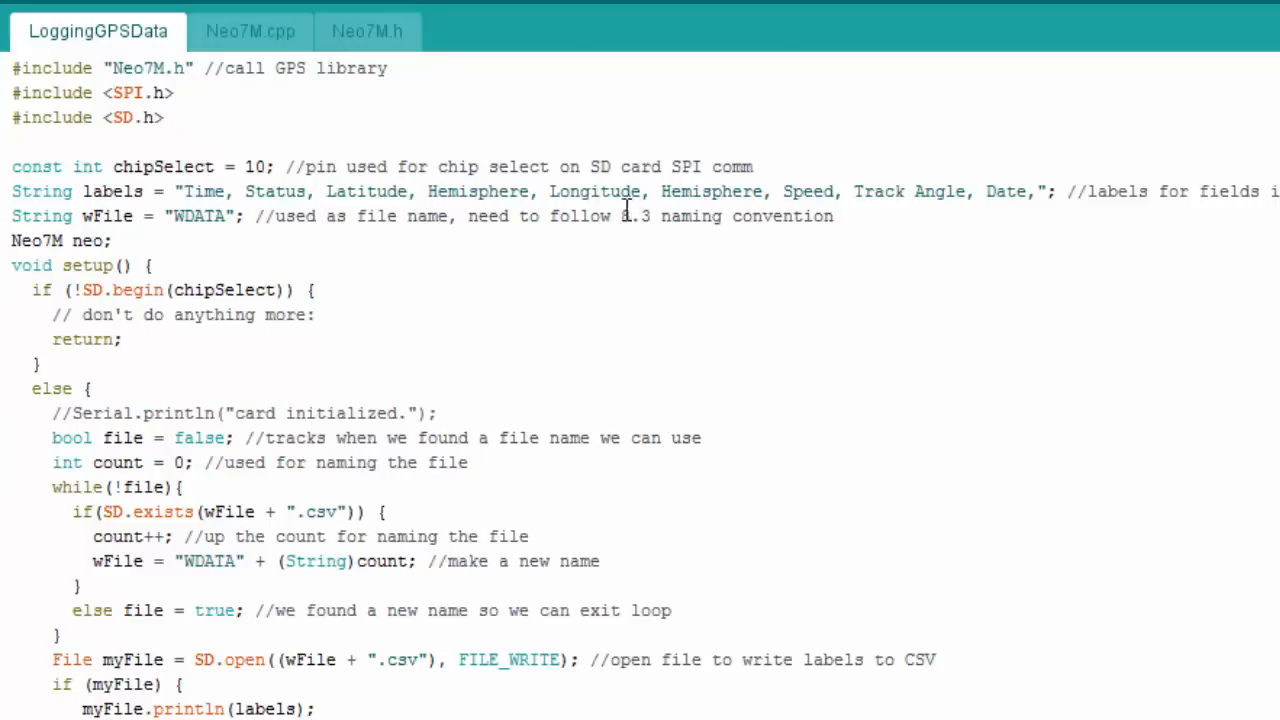
pyautogui.moveTo(725, 216)
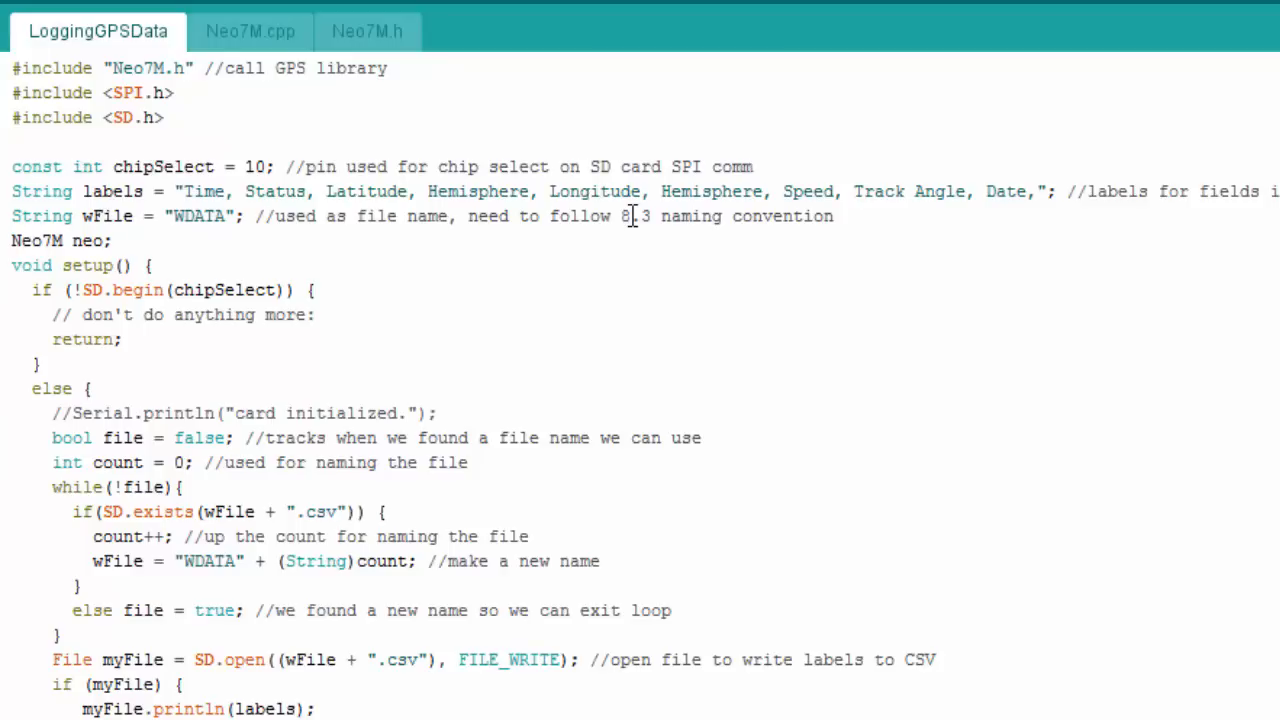
pyautogui.click(115, 240)
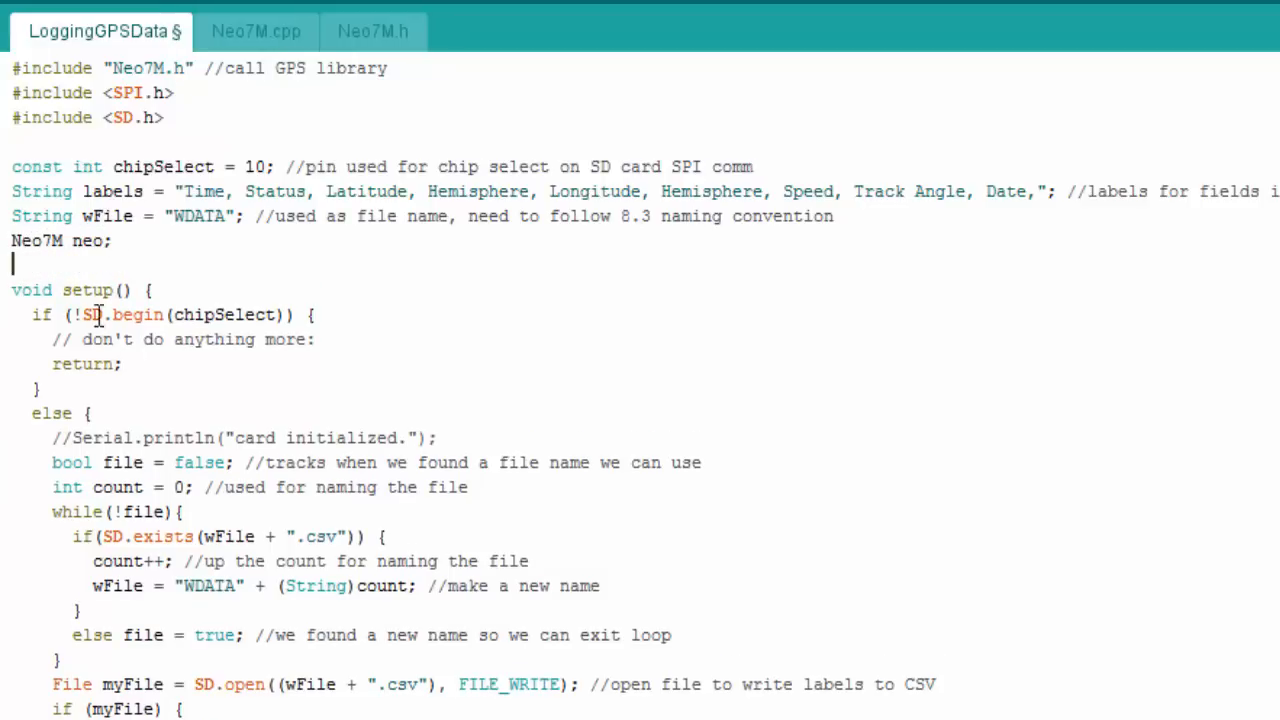
pyautogui.moveTo(100, 290)
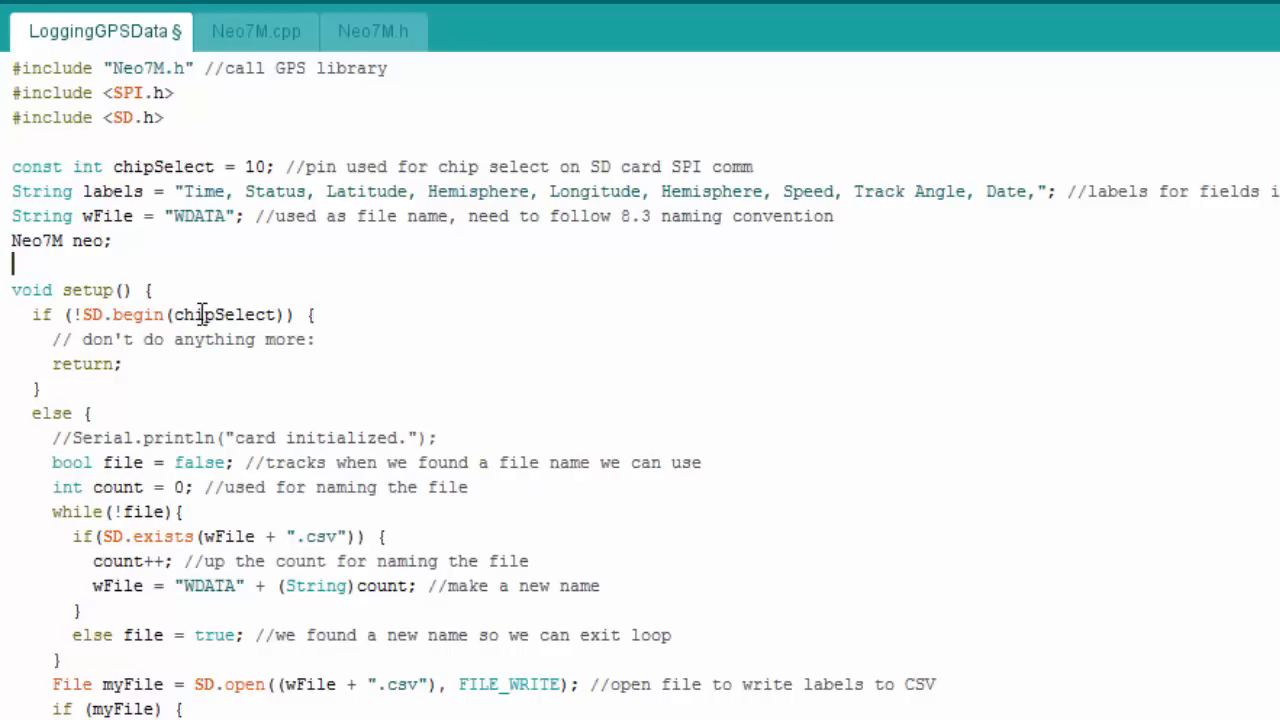
pyautogui.moveTo(88, 390)
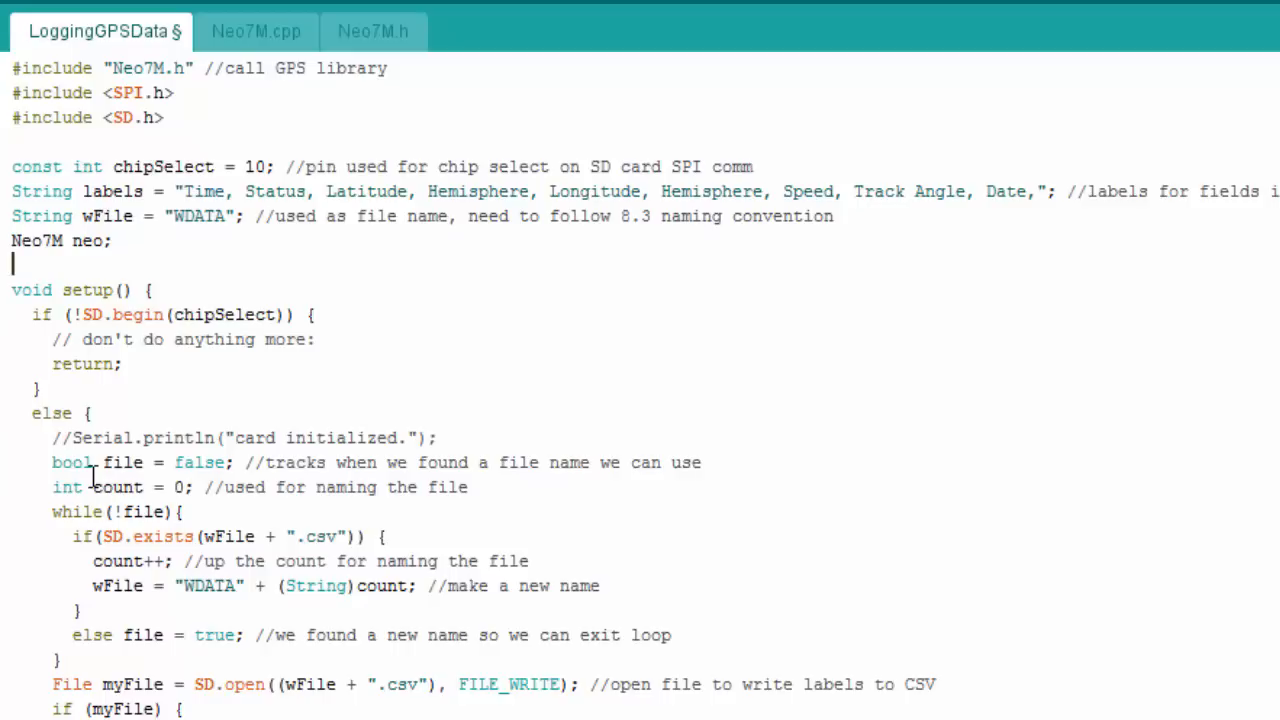
pyautogui.moveTo(170, 545)
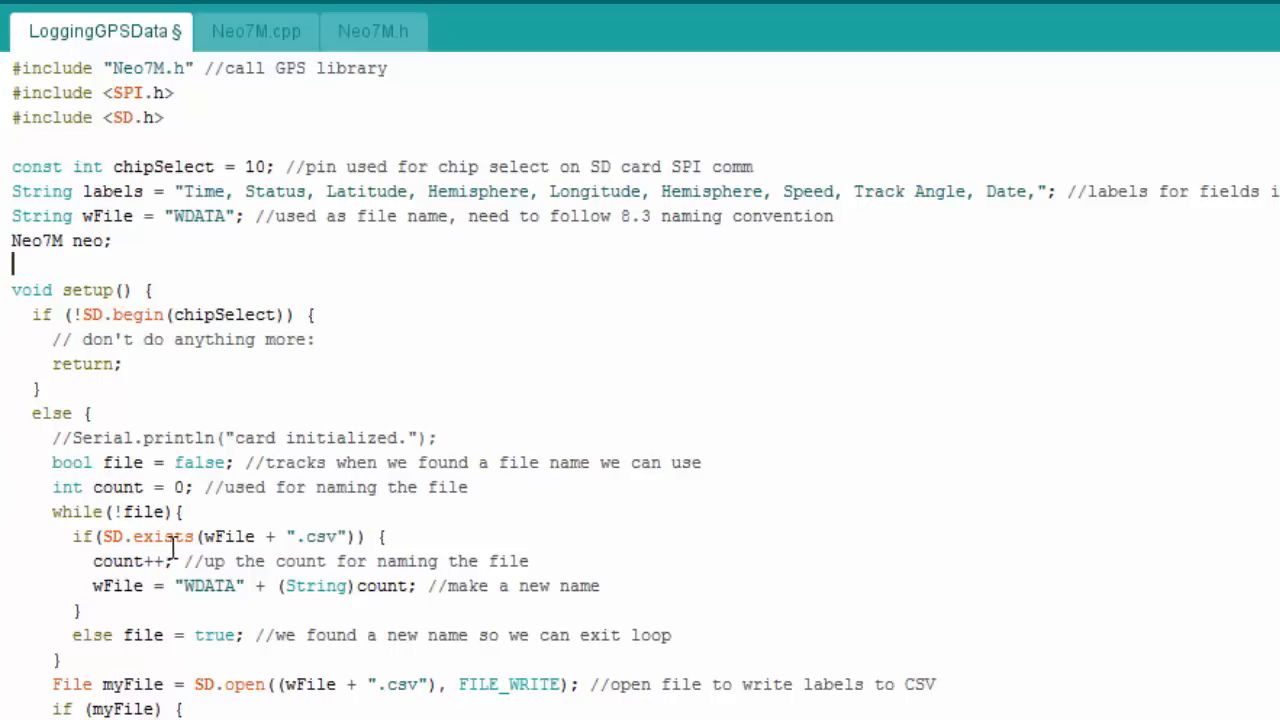
pyautogui.moveTo(150, 570)
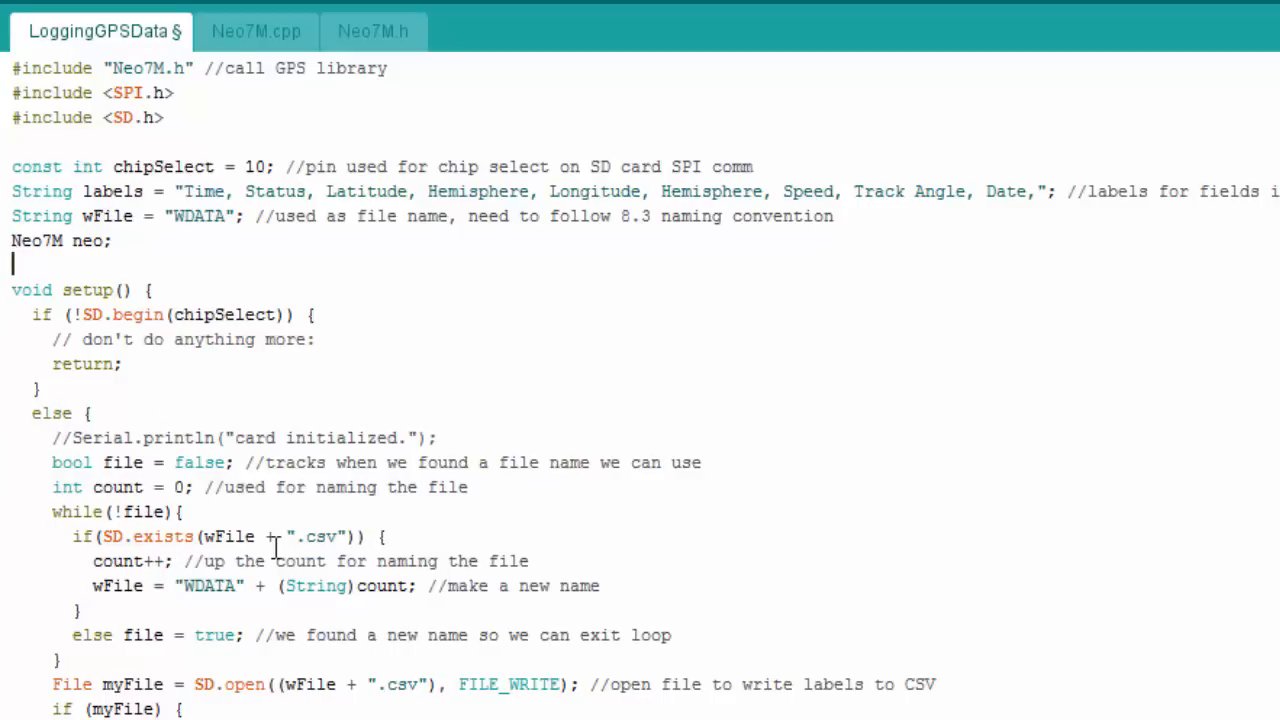
pyautogui.moveTo(318, 561)
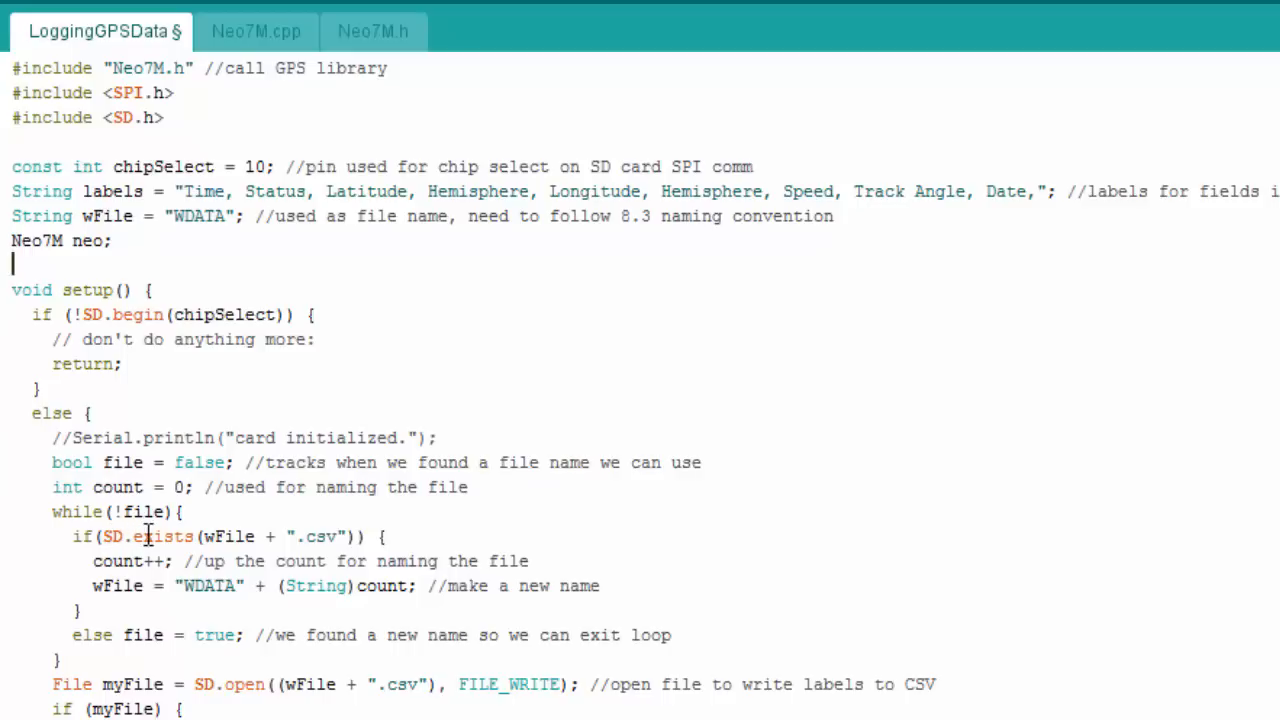
pyautogui.moveTo(96, 562)
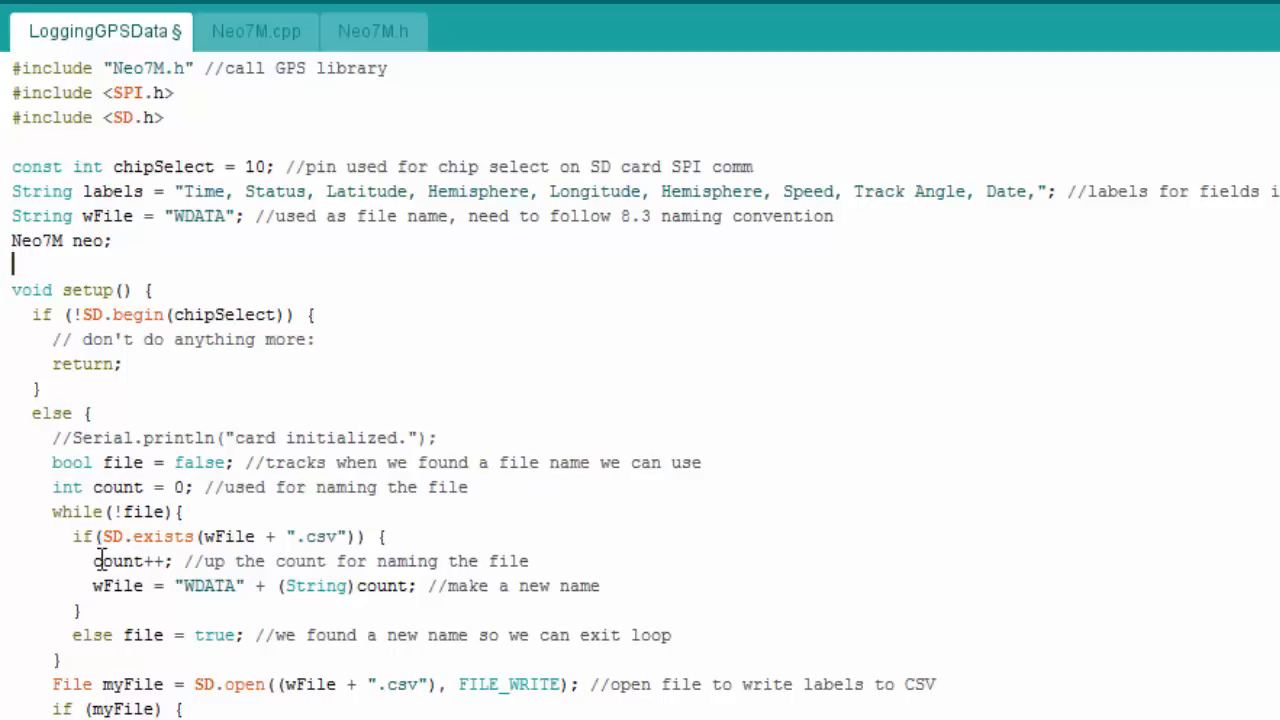
pyautogui.moveTo(163, 562)
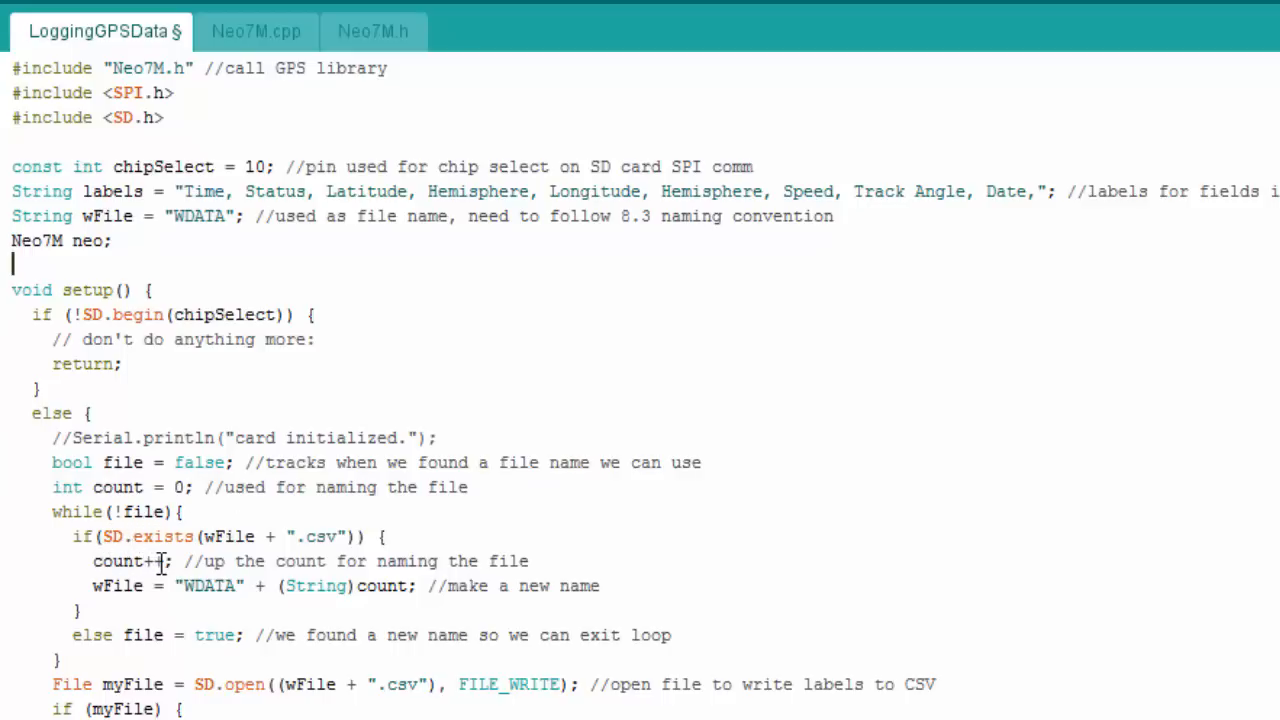
pyautogui.moveTo(211, 586)
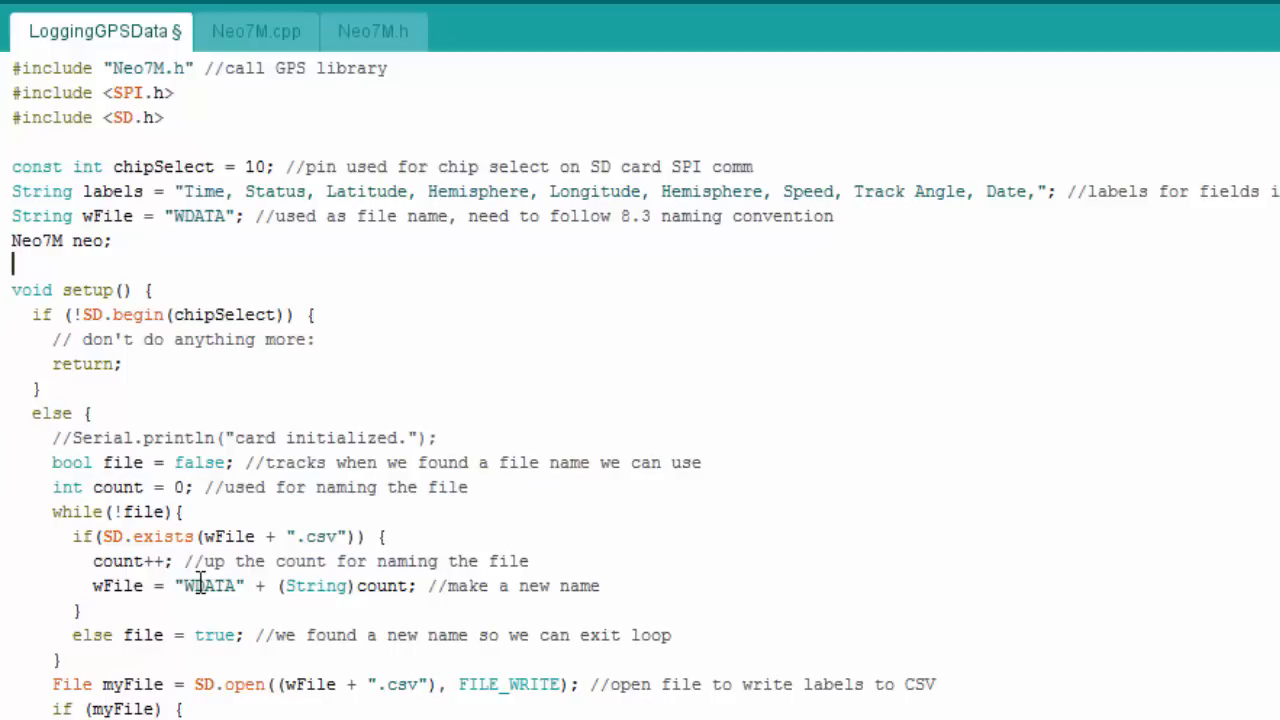
pyautogui.scroll(-3)
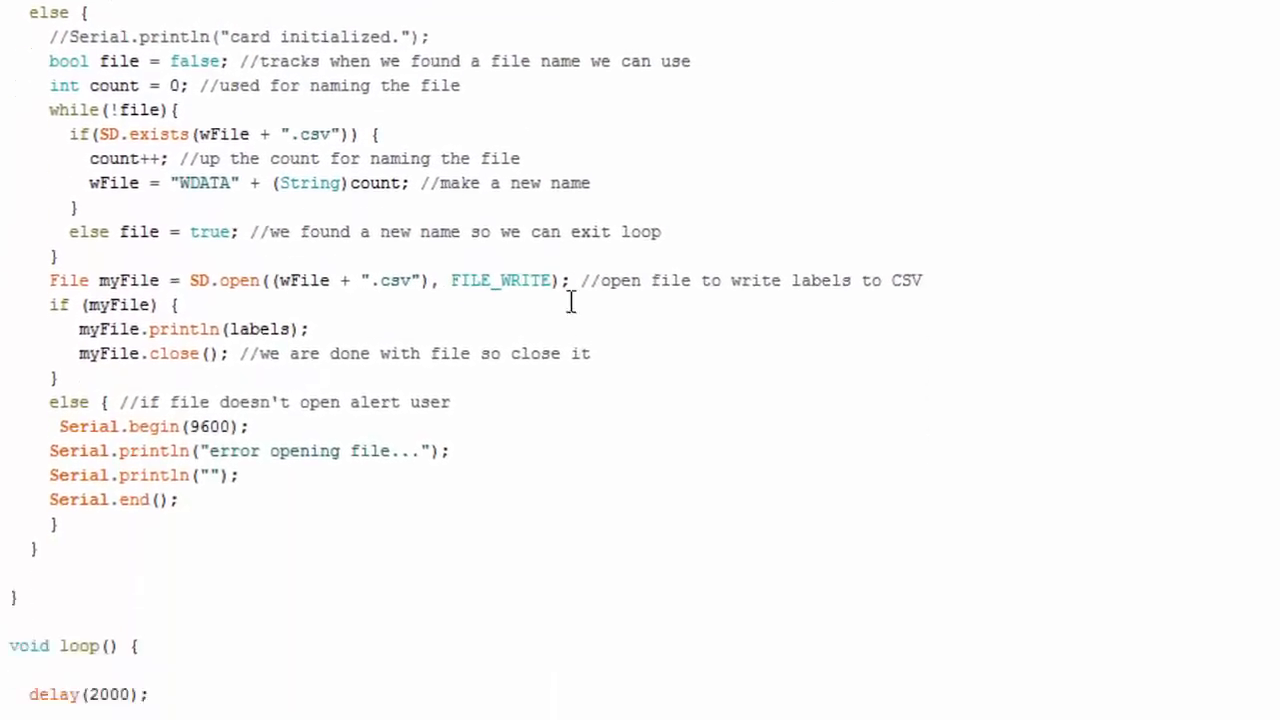
pyautogui.scroll(-3)
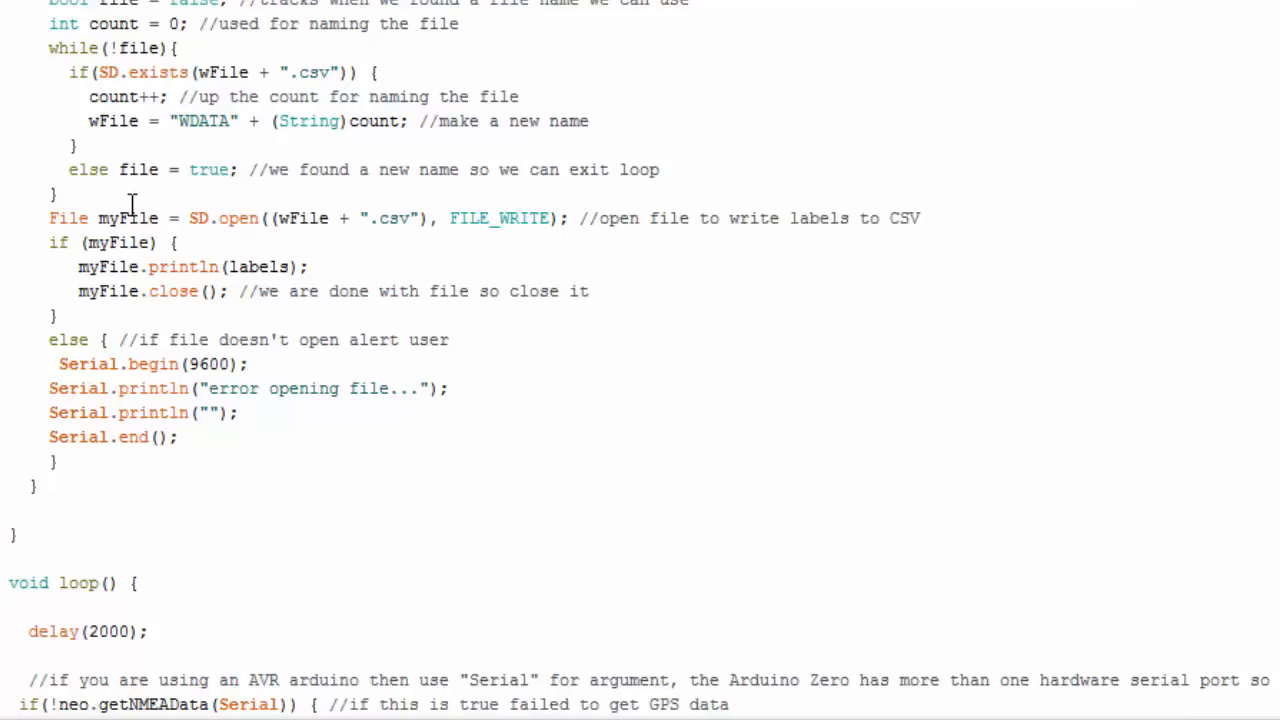
pyautogui.moveTo(360, 225)
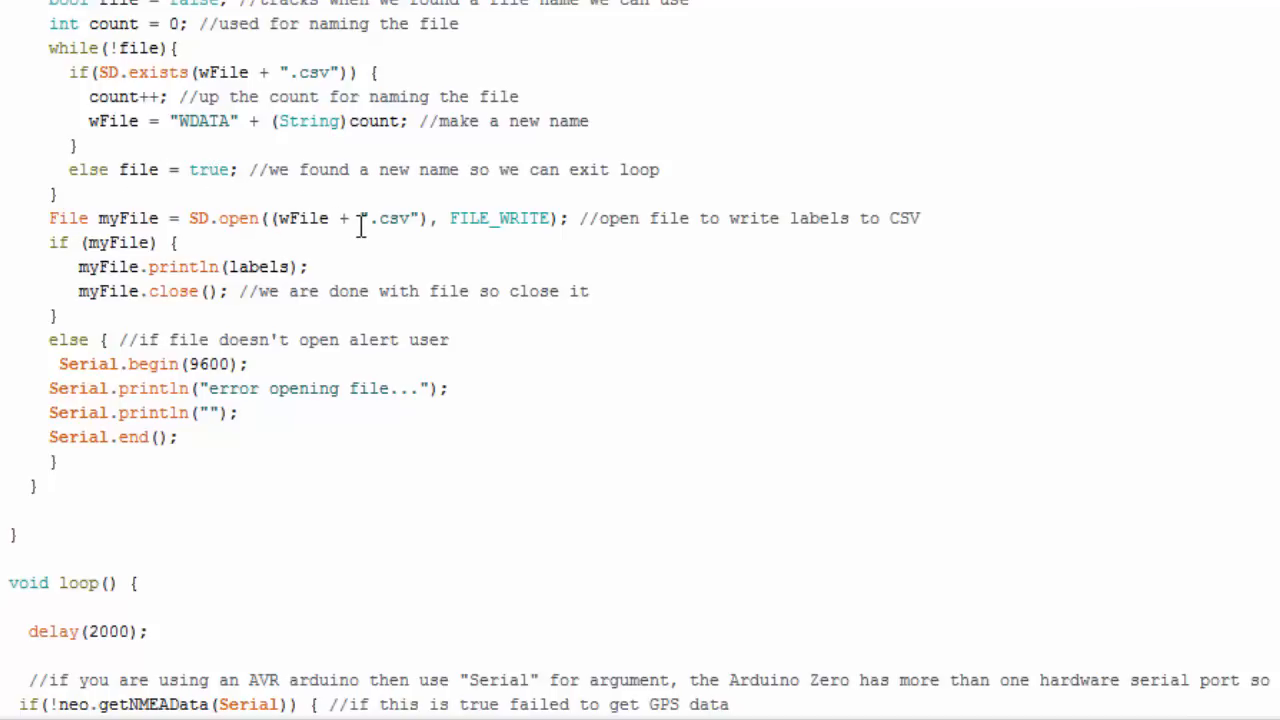
pyautogui.moveTo(325, 210)
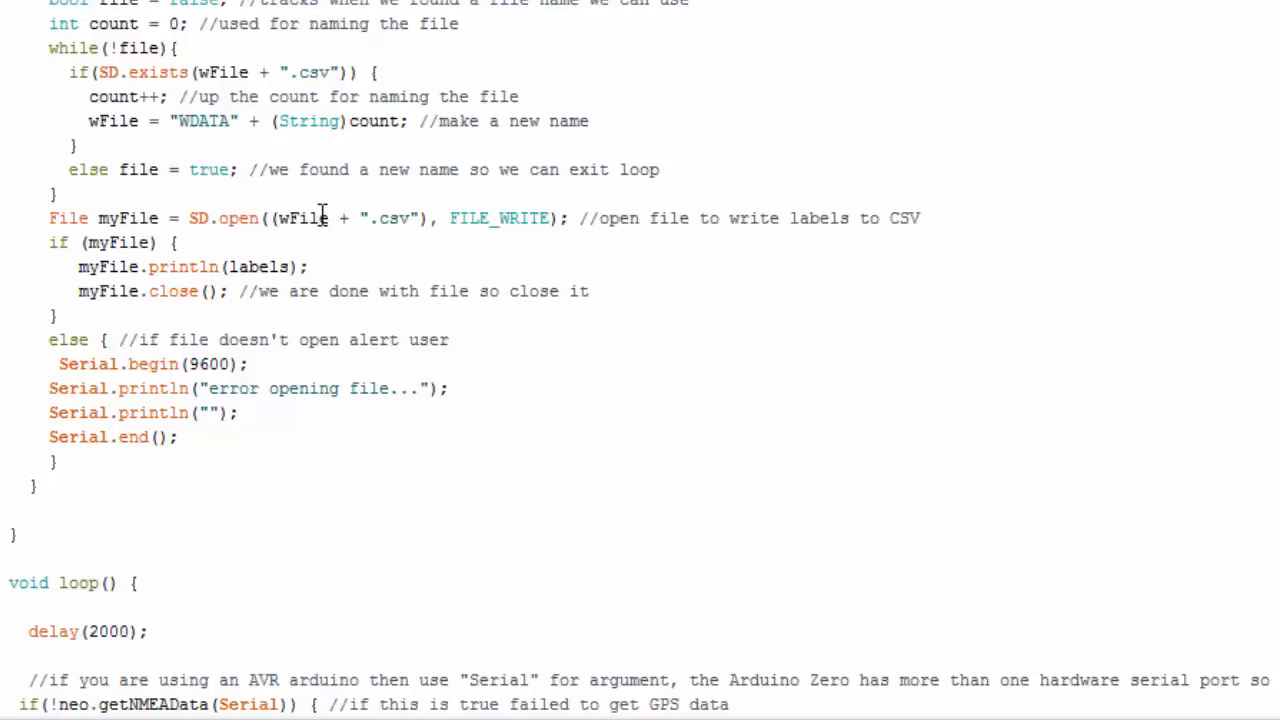
pyautogui.click(290, 267)
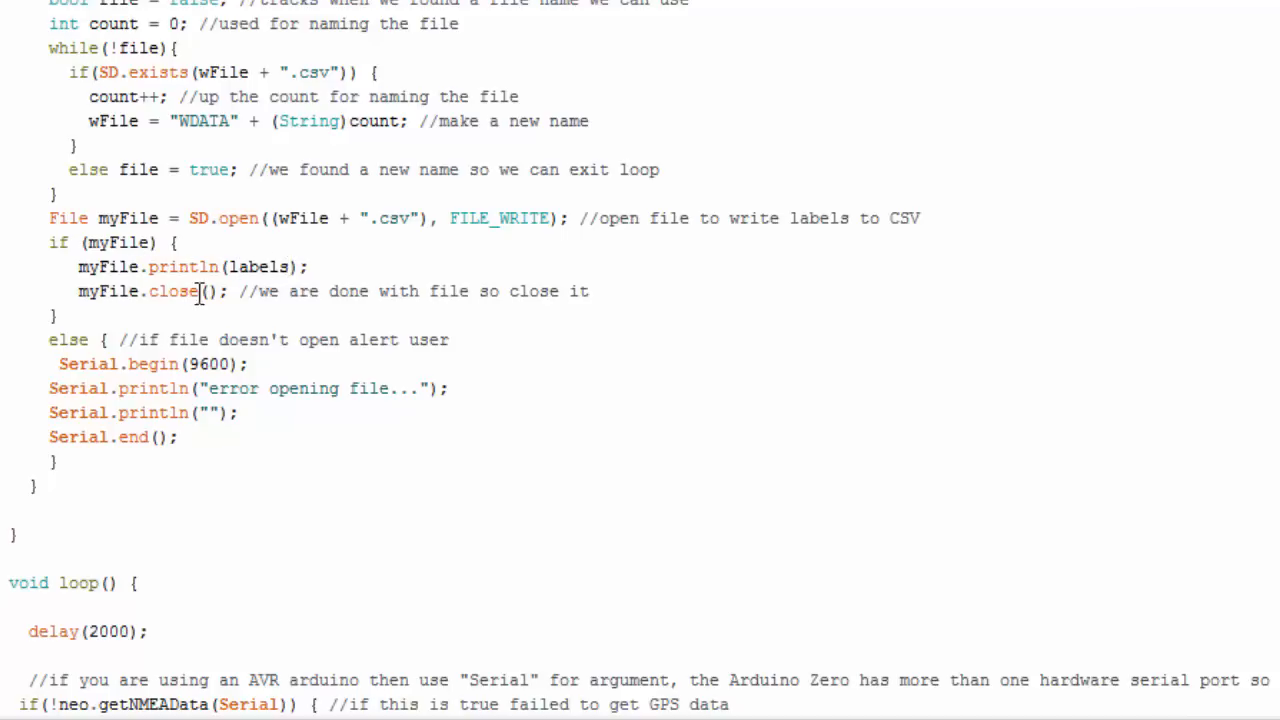
pyautogui.moveTo(170, 339)
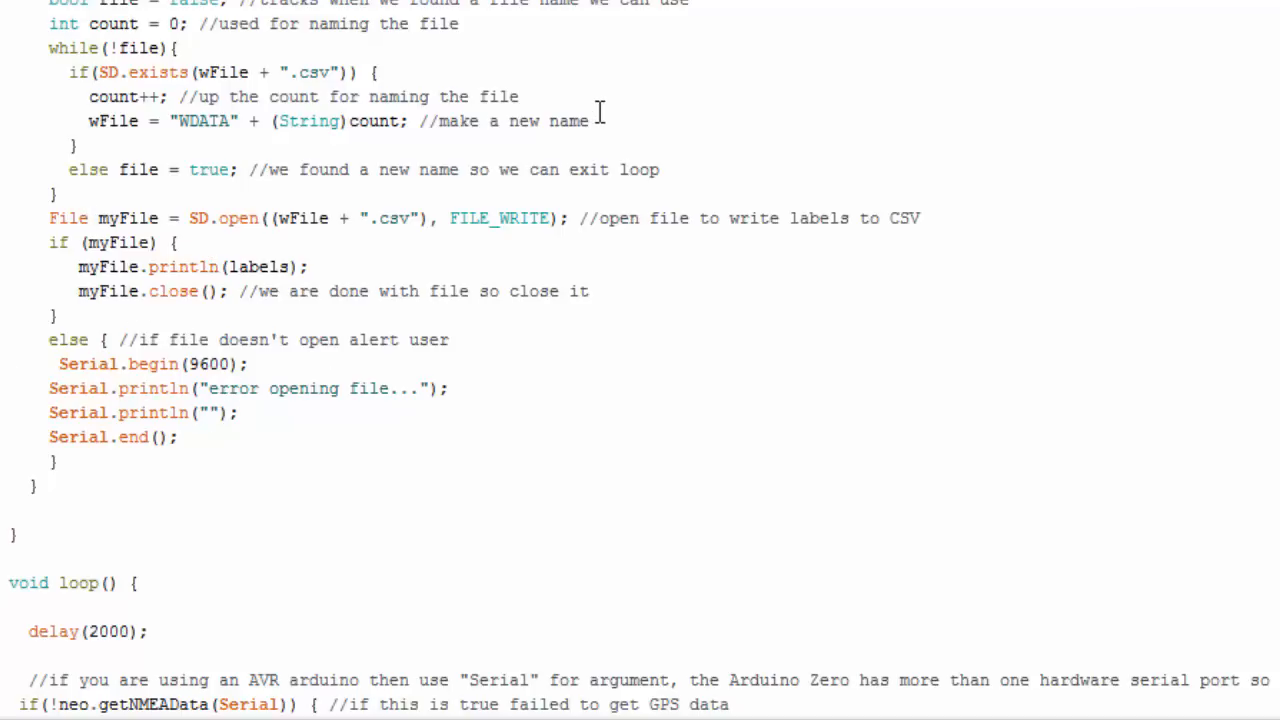
pyautogui.scroll(-3)
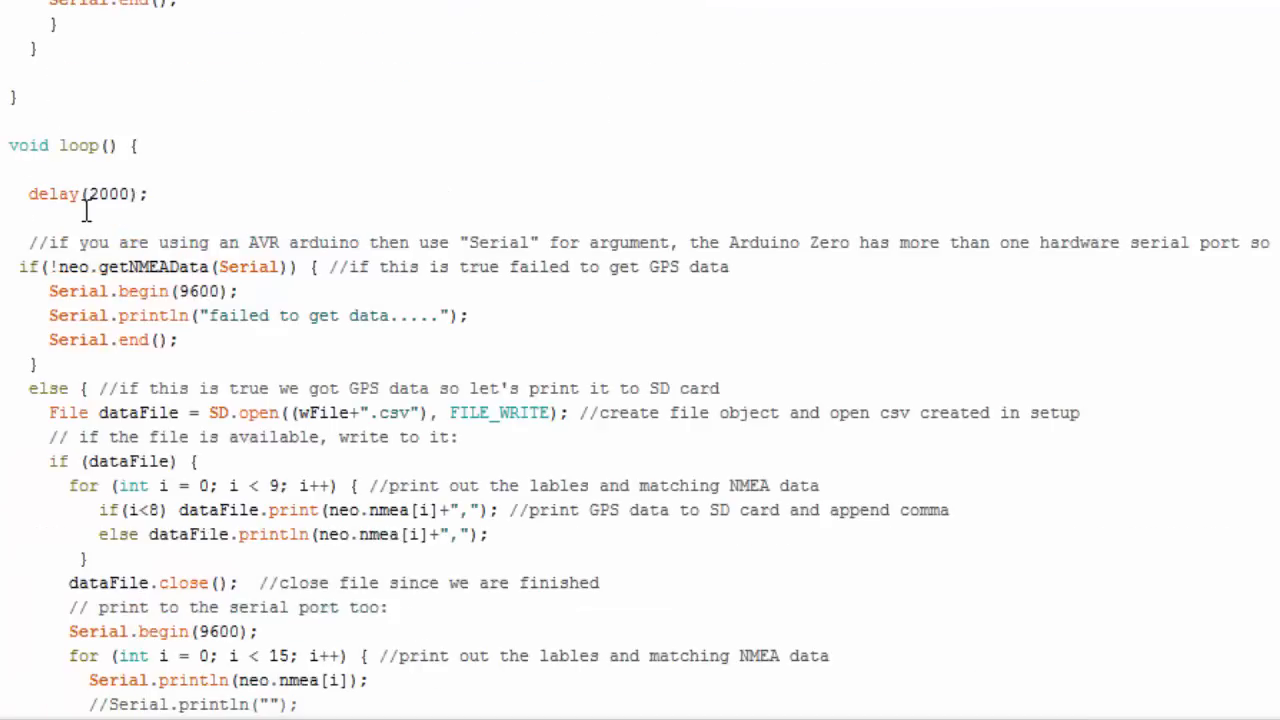
pyautogui.moveTo(147, 207)
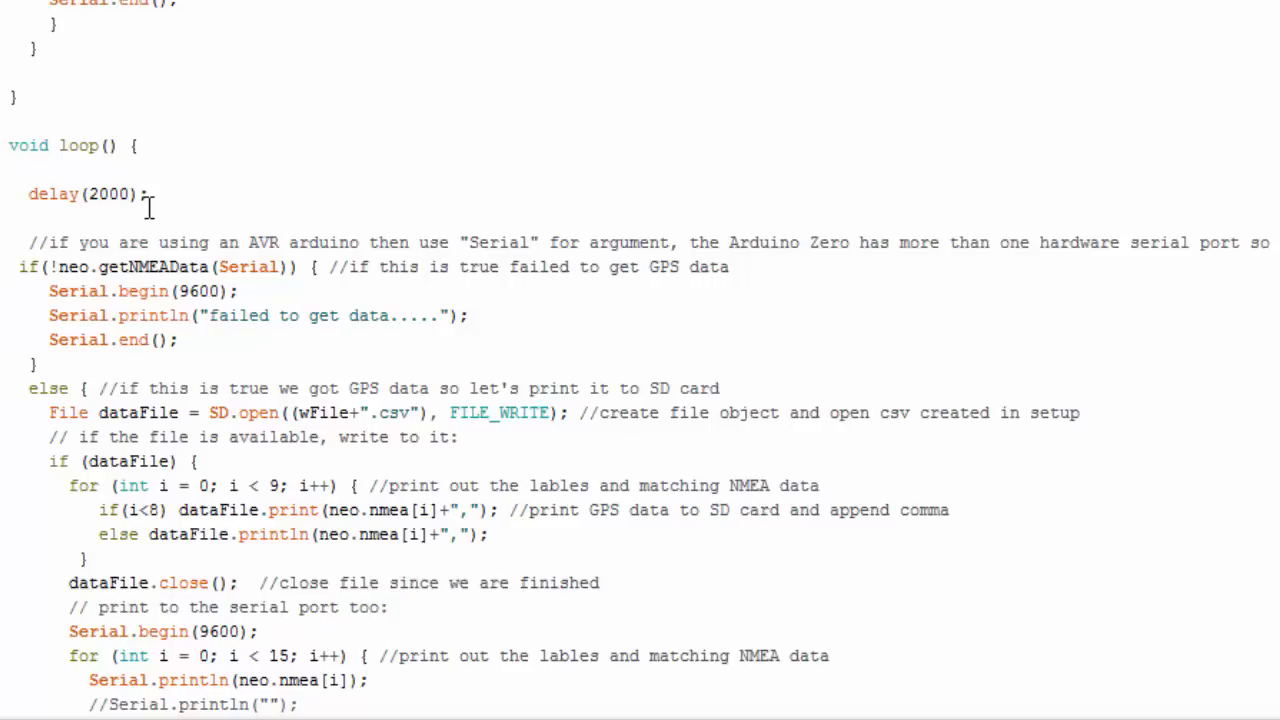
pyautogui.scroll(-3)
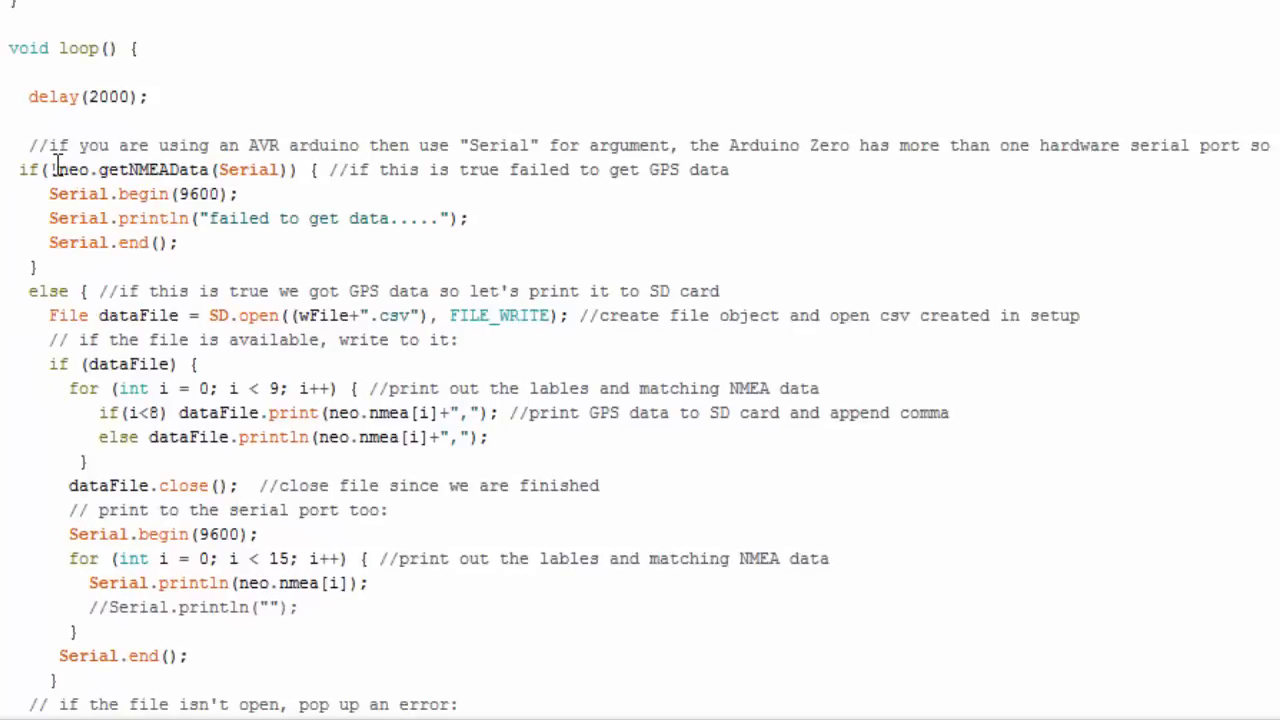
pyautogui.write('!')
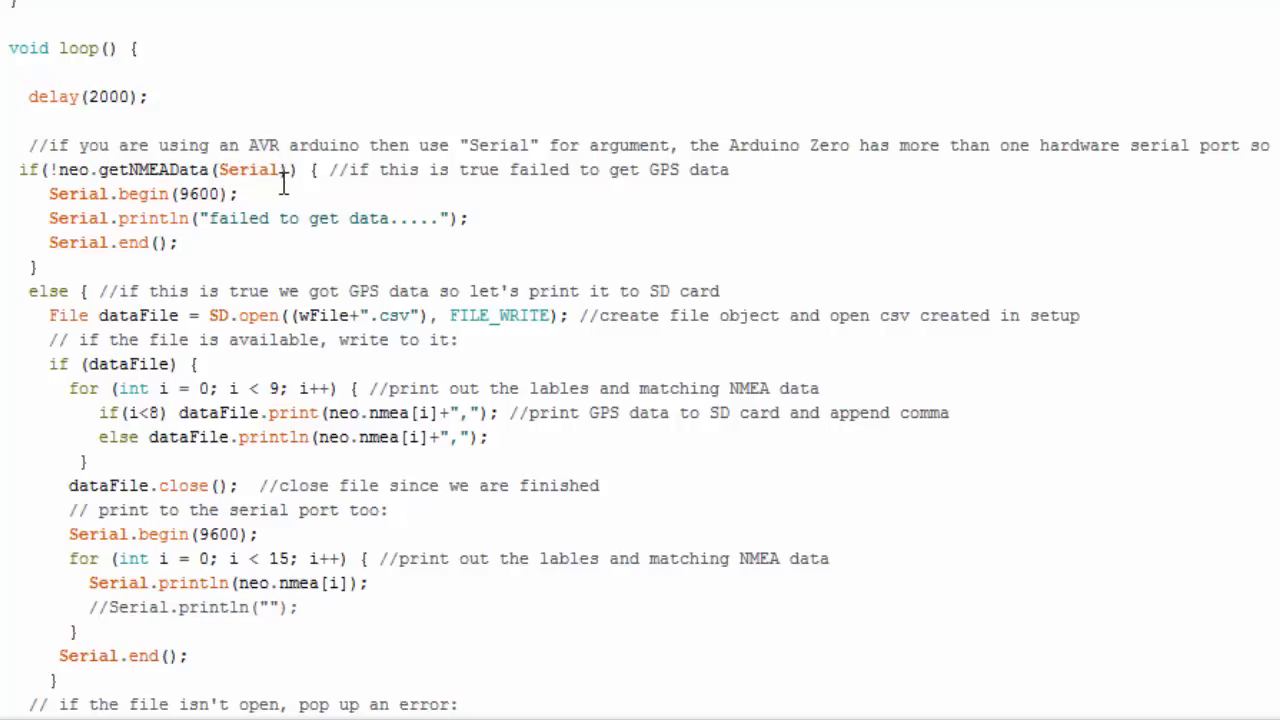
pyautogui.moveTo(345, 150)
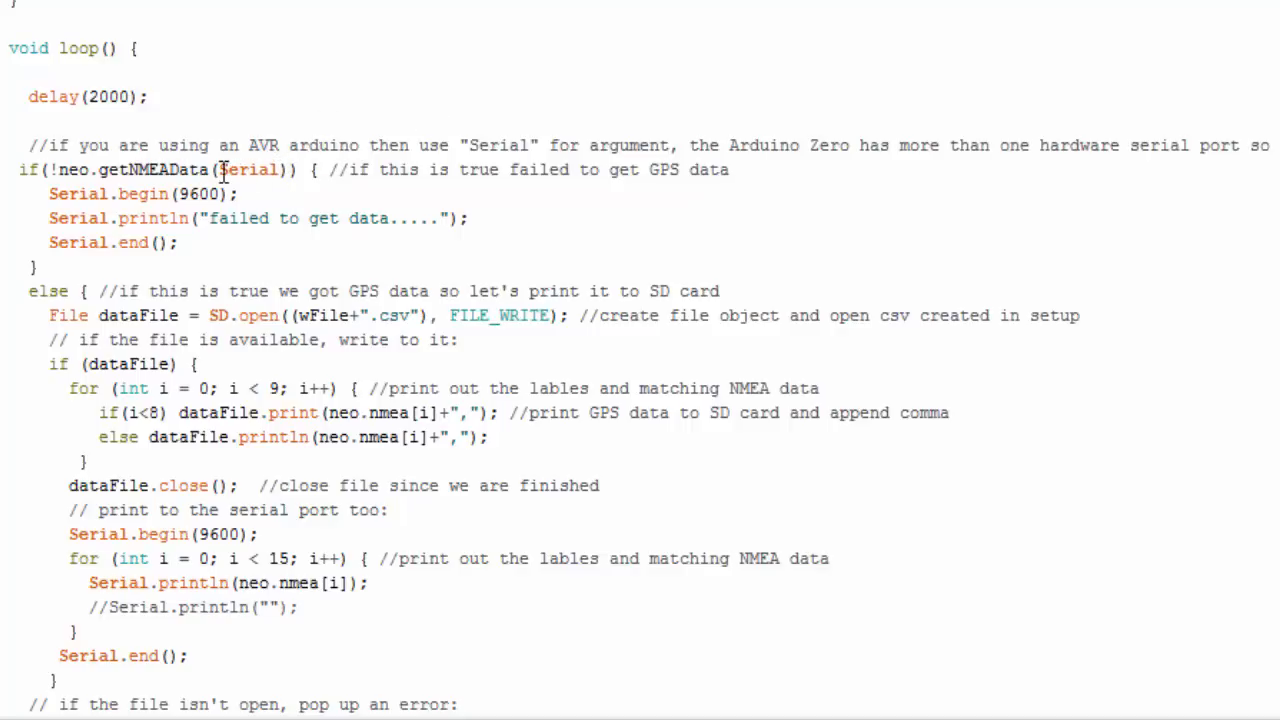
pyautogui.click(284, 169)
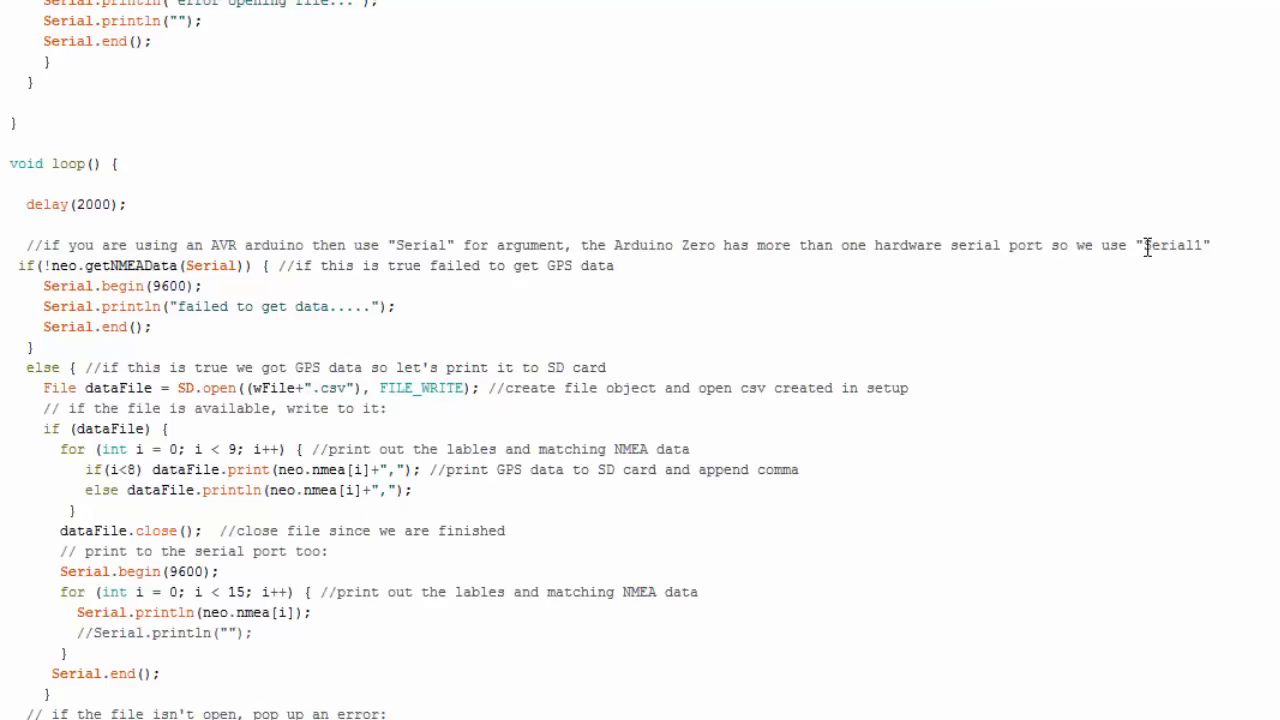
pyautogui.moveTo(1151, 245)
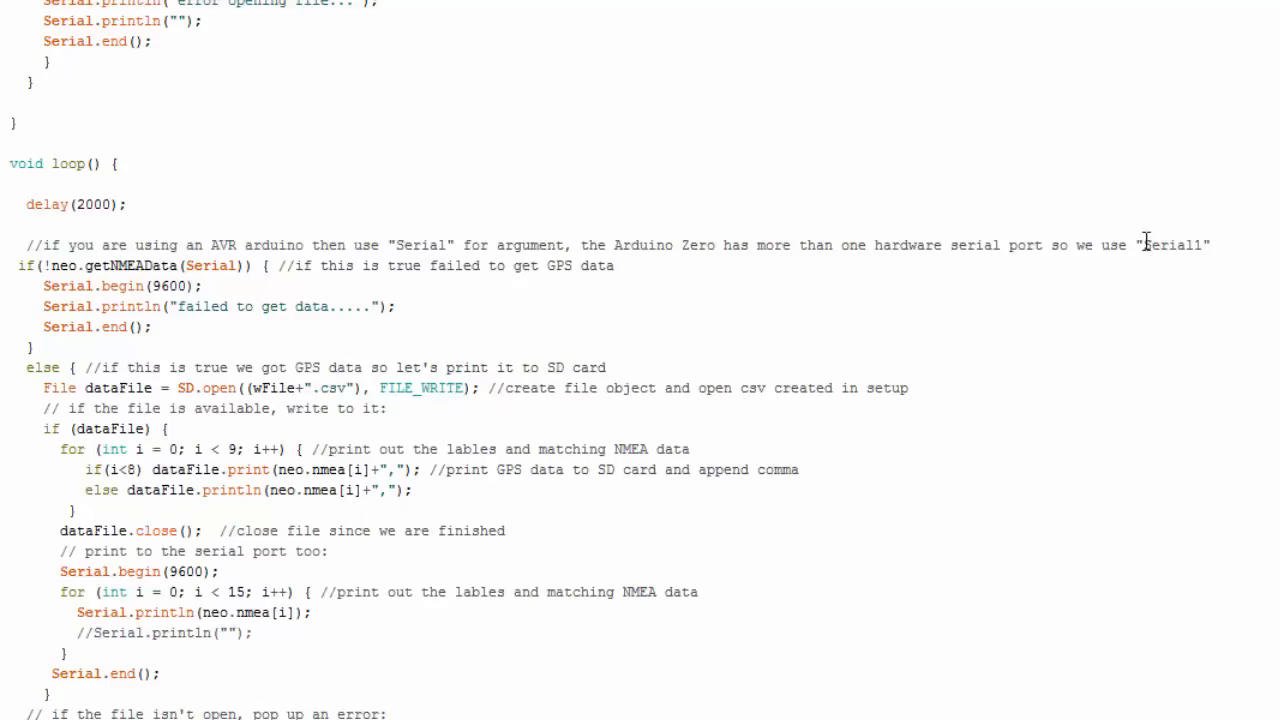
pyautogui.moveTo(780, 303)
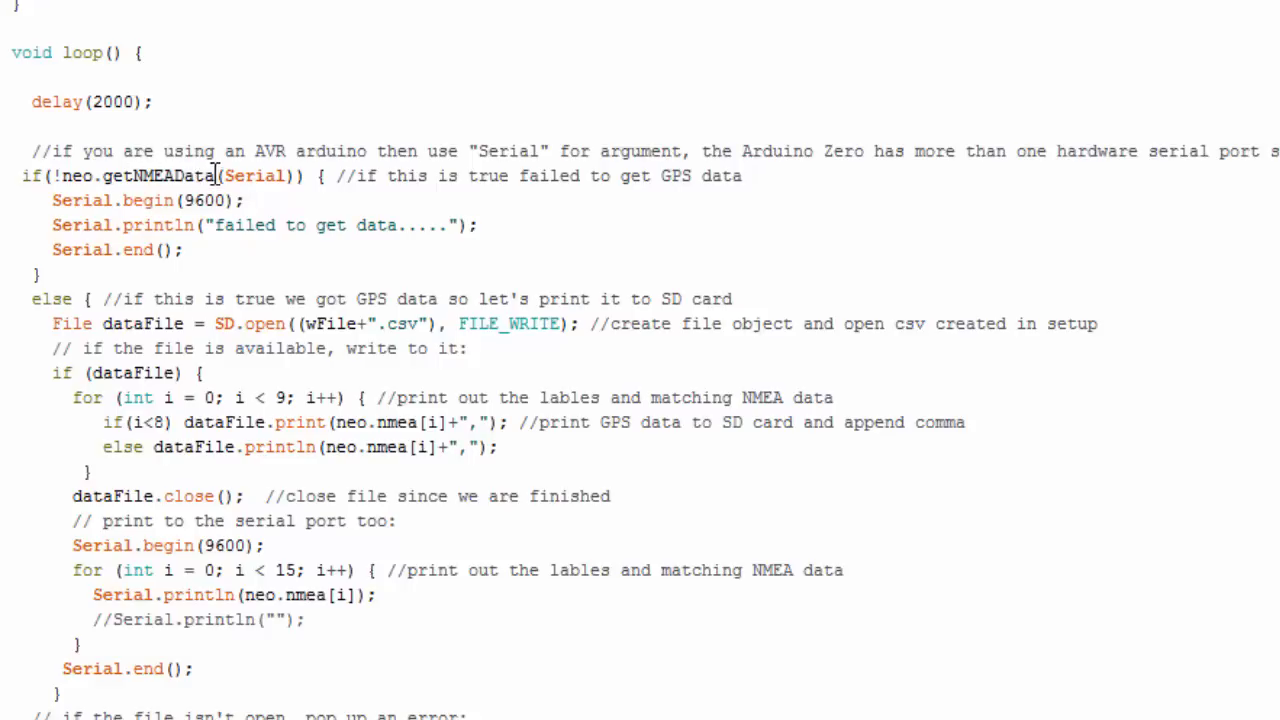
pyautogui.moveTo(55, 200)
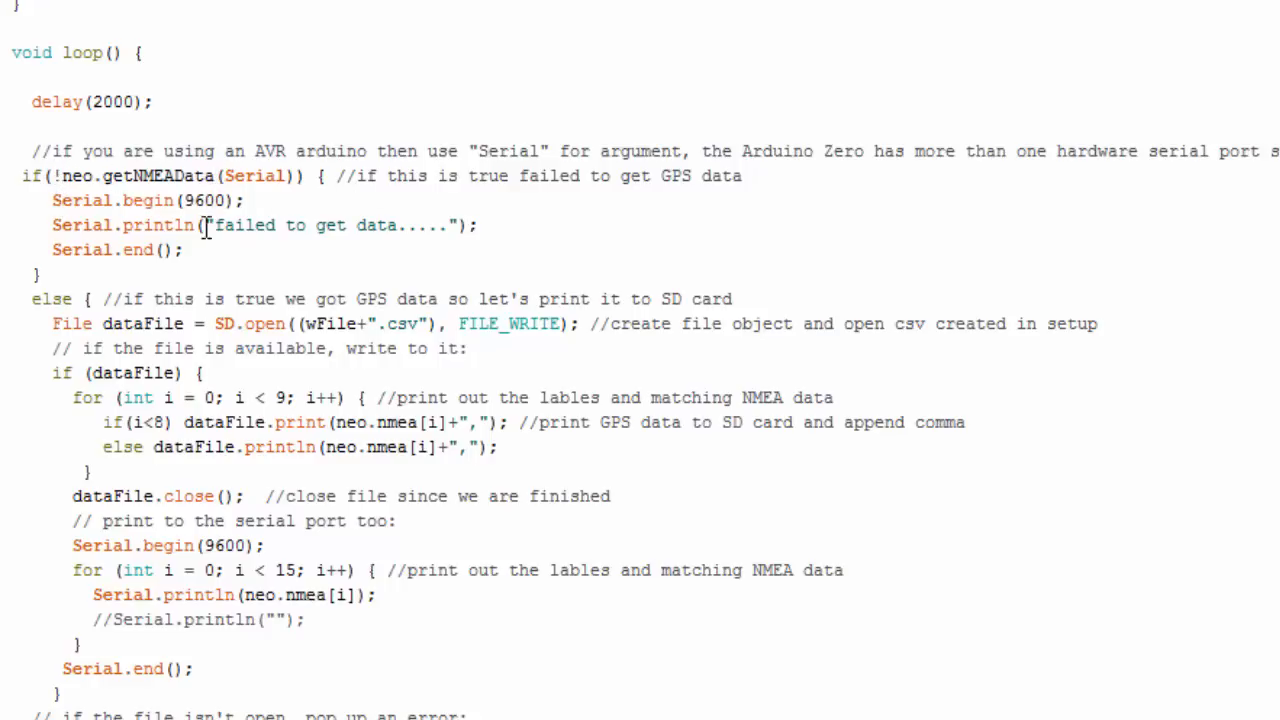
pyautogui.moveTo(168, 298)
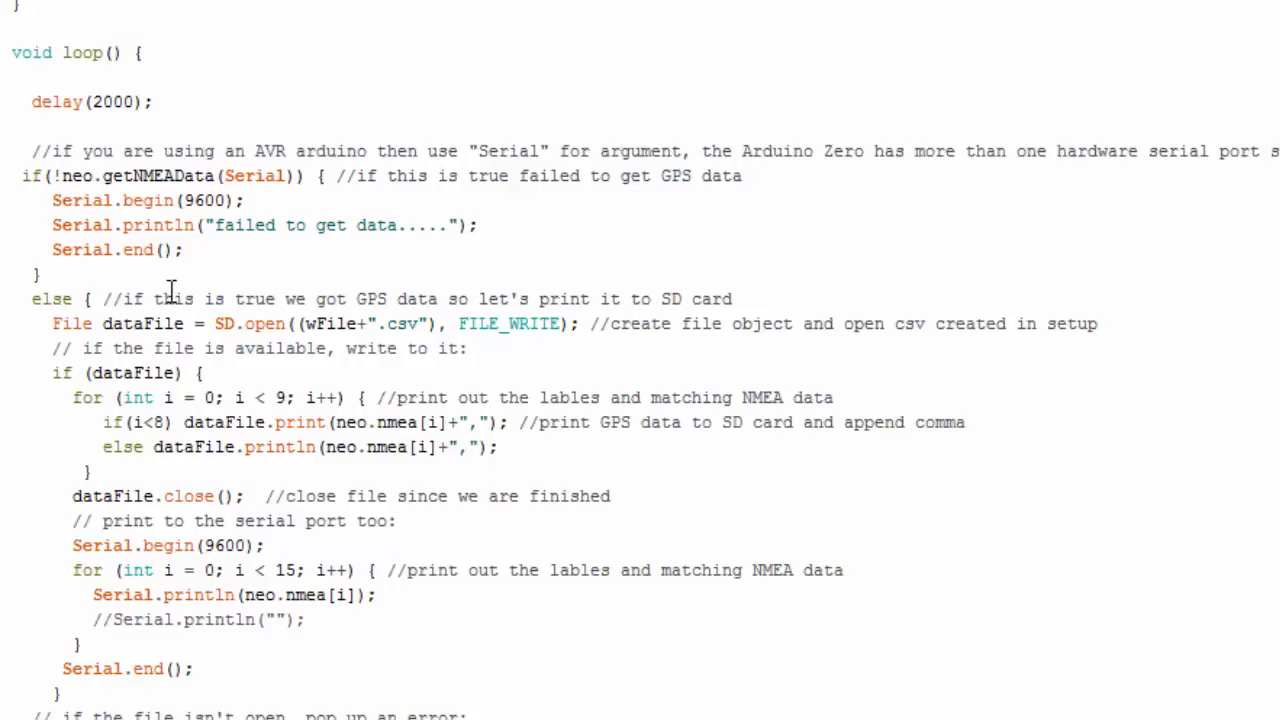
pyautogui.scroll(-3)
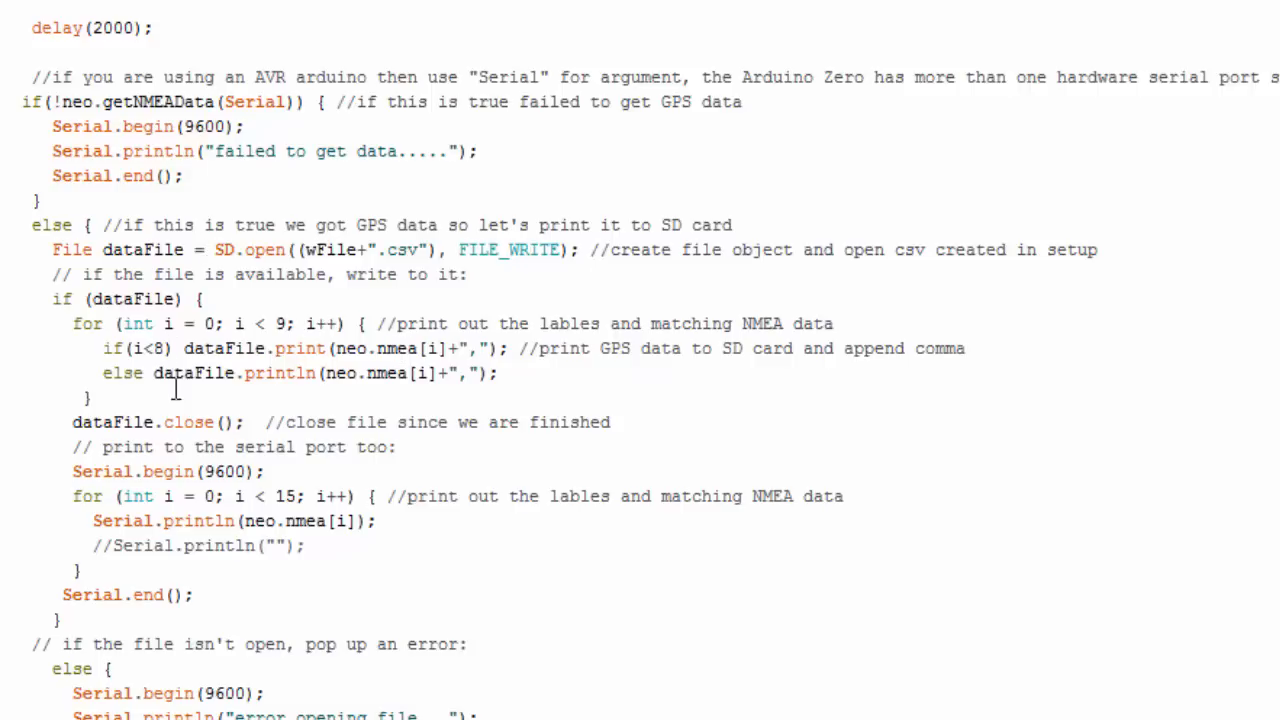
pyautogui.moveTo(435, 349)
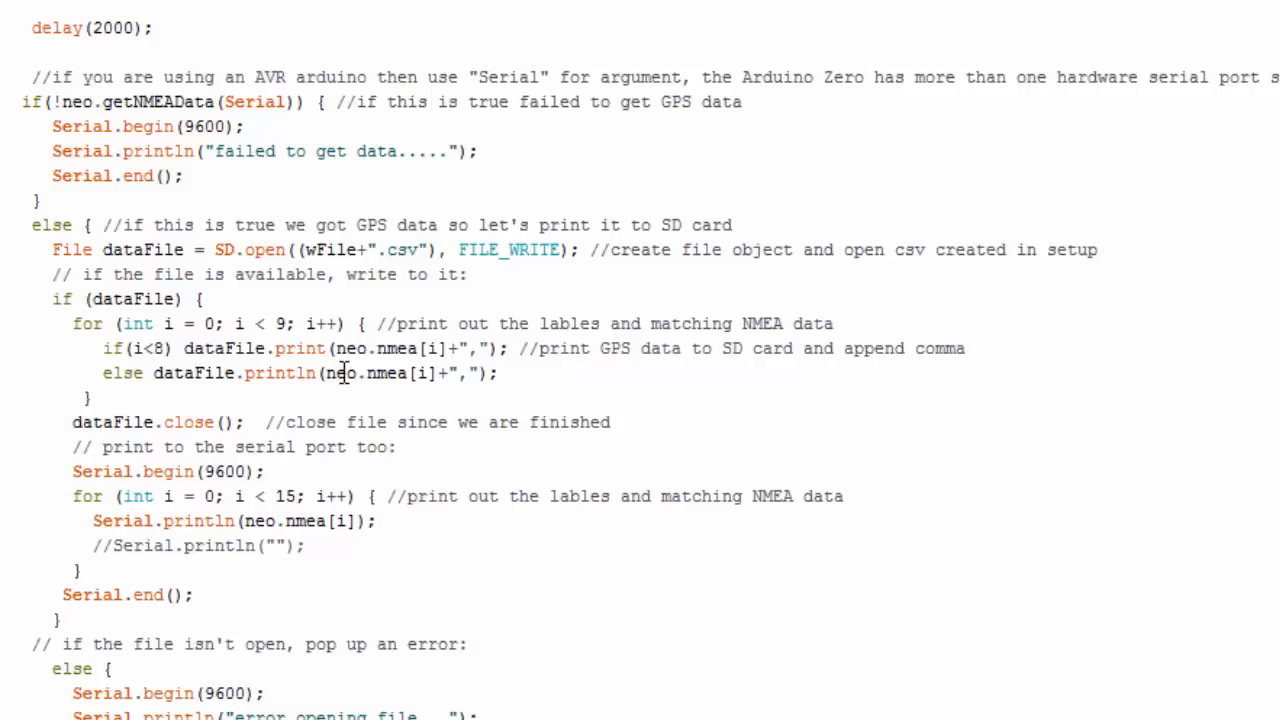
pyautogui.moveTo(270, 373)
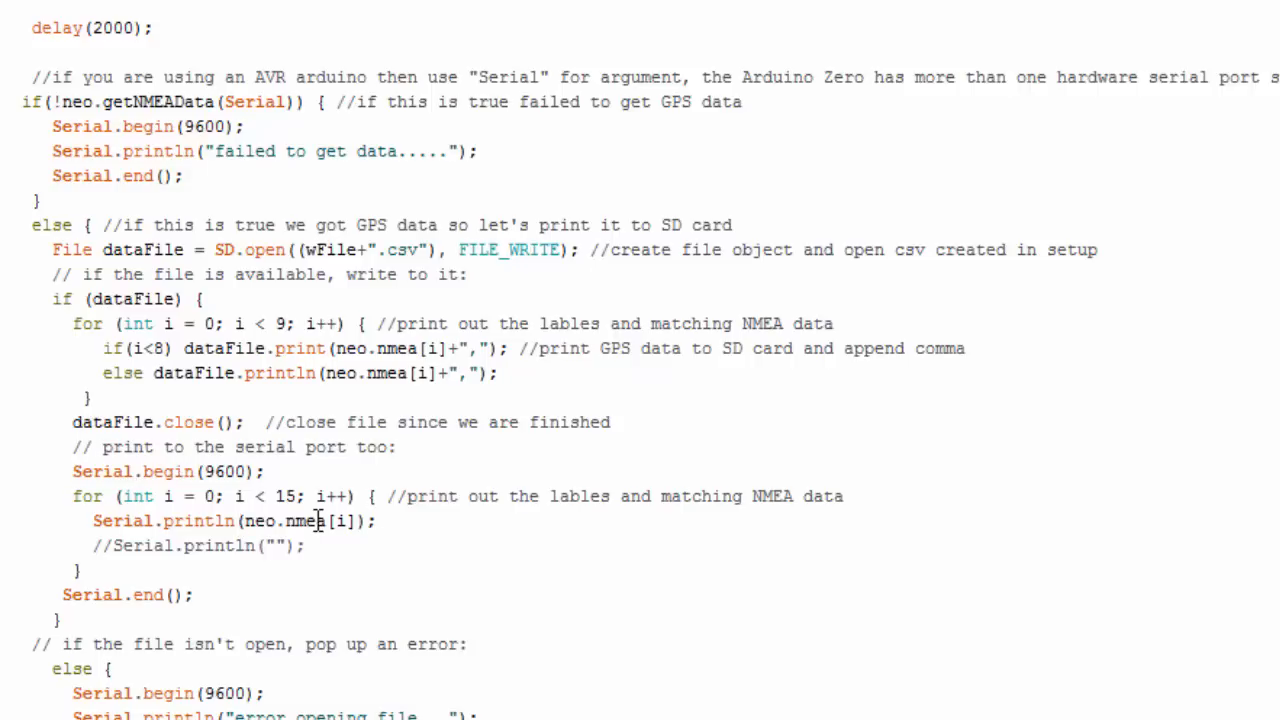
pyautogui.moveTo(238, 522)
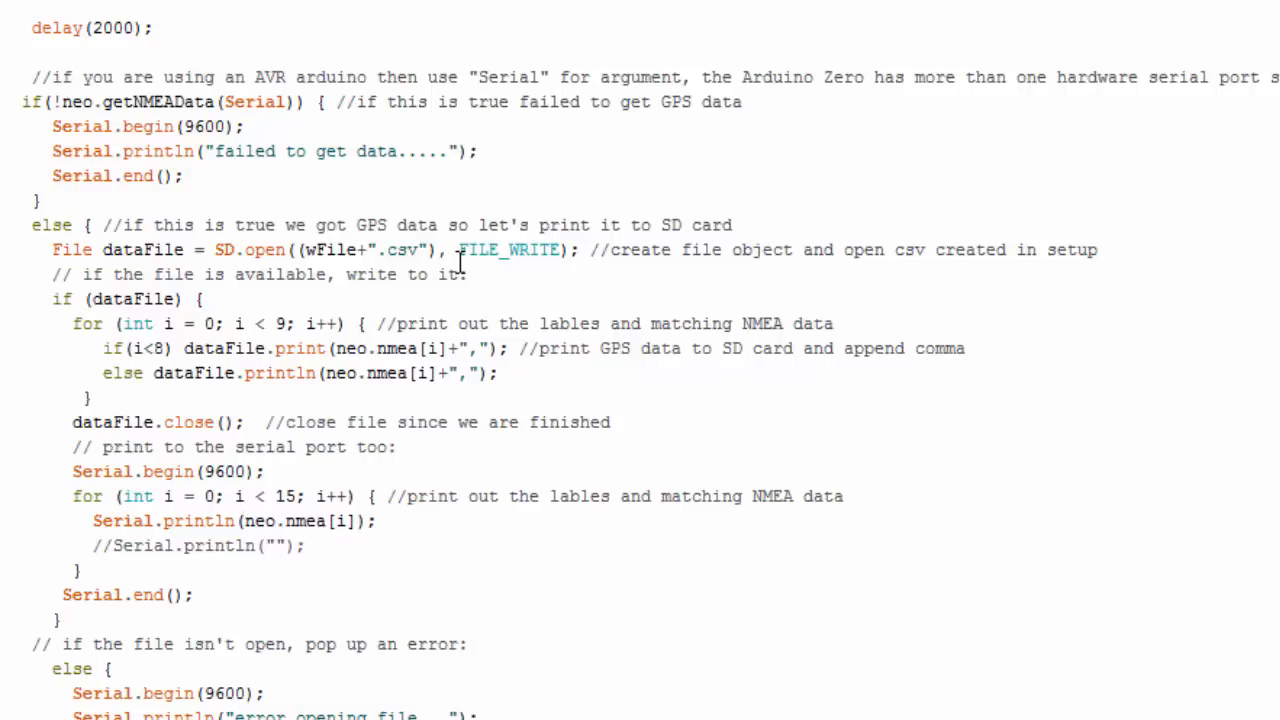
pyautogui.scroll(-3)
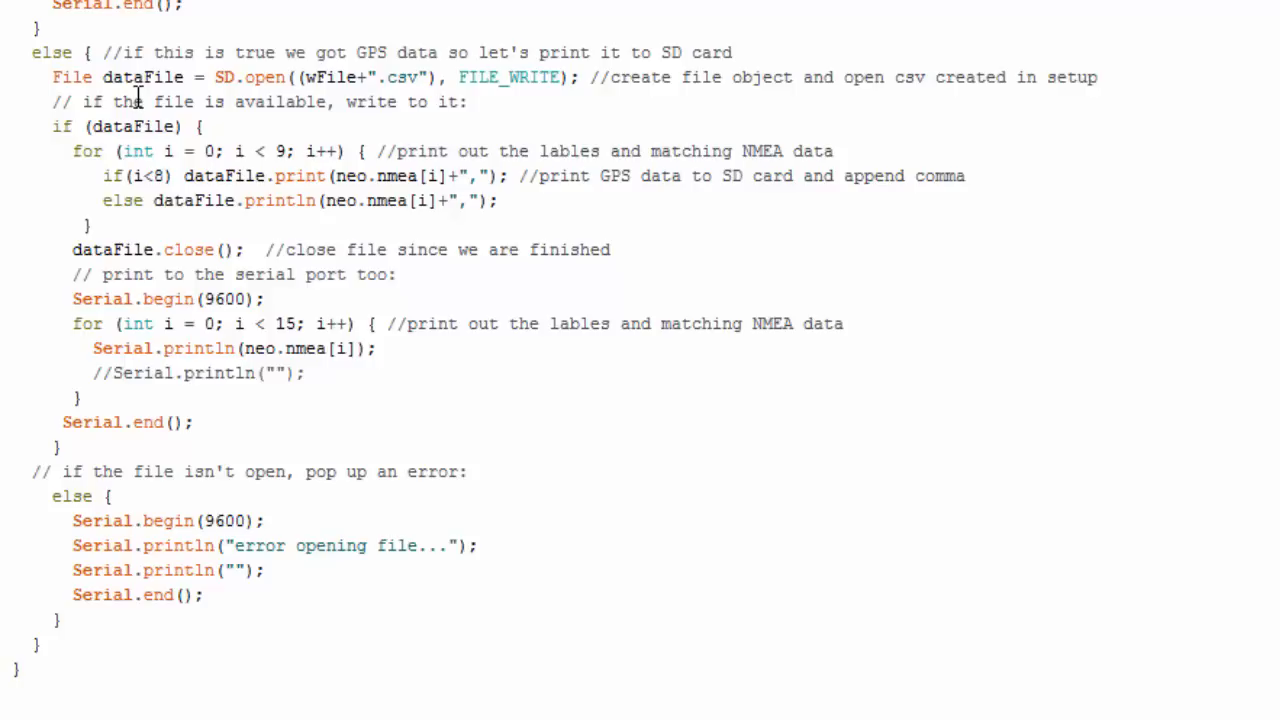
pyautogui.moveTo(93, 298)
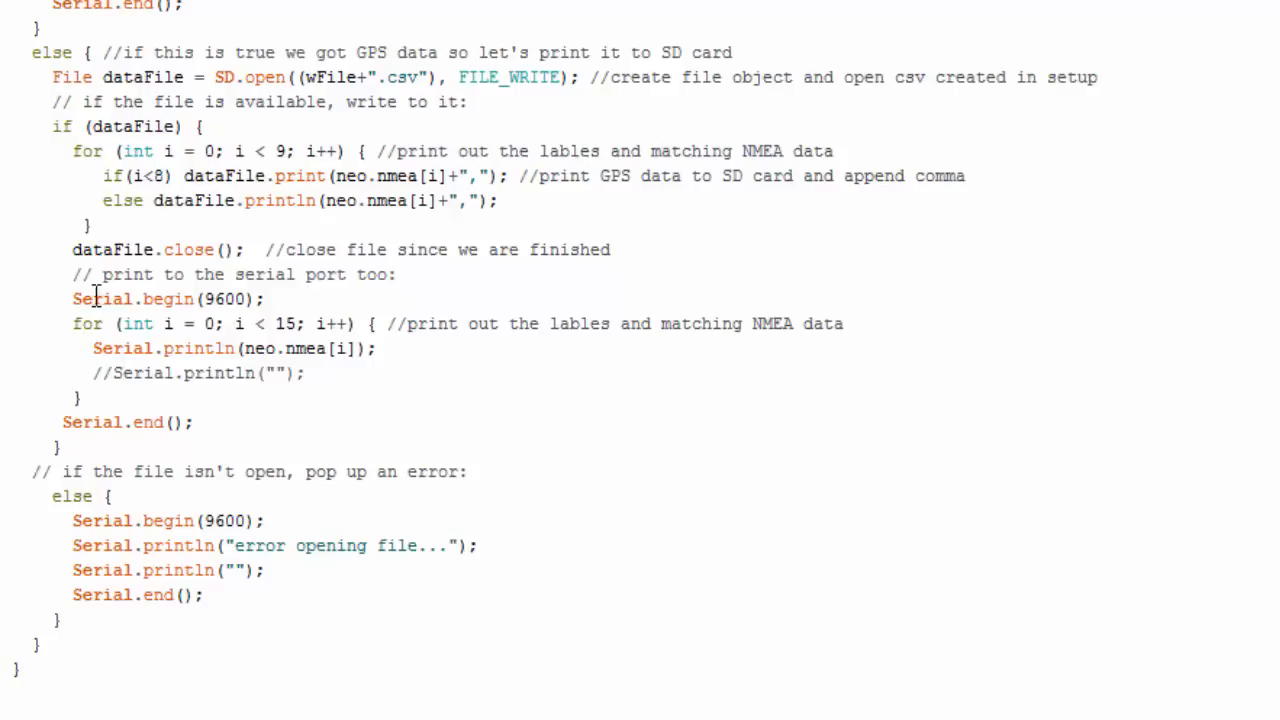
pyautogui.moveTo(150, 430)
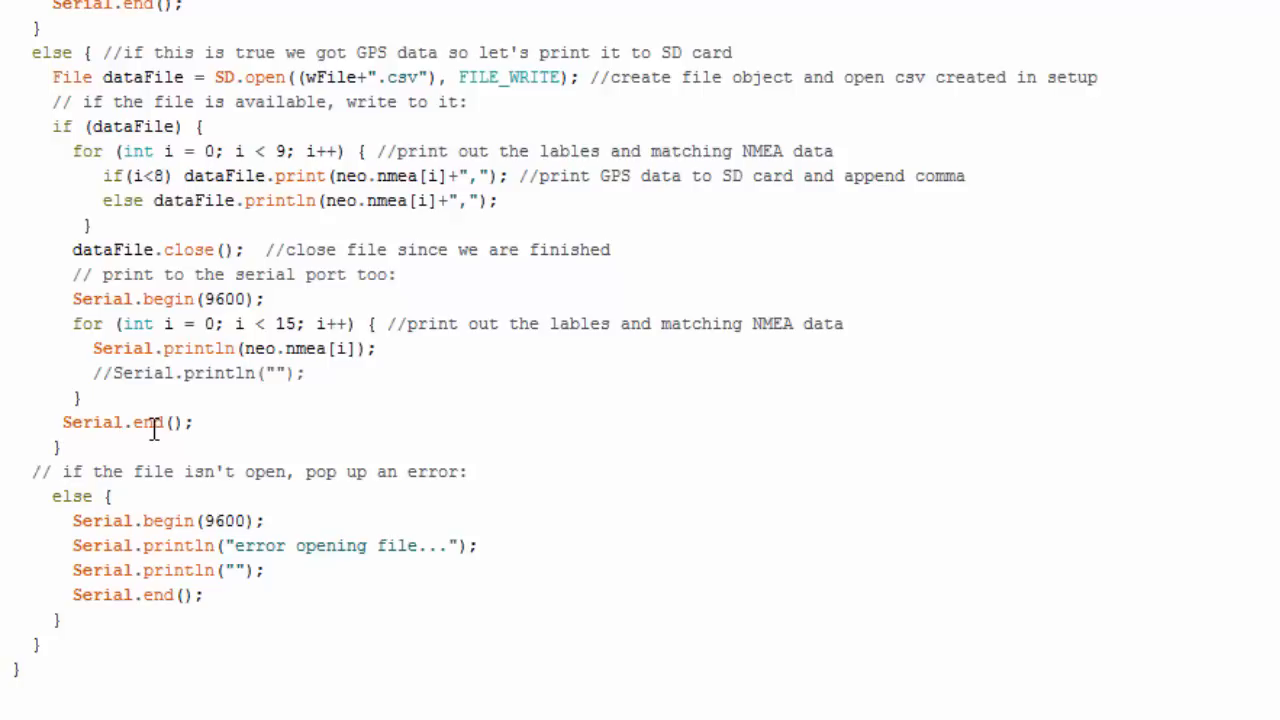
pyautogui.moveTo(42, 496)
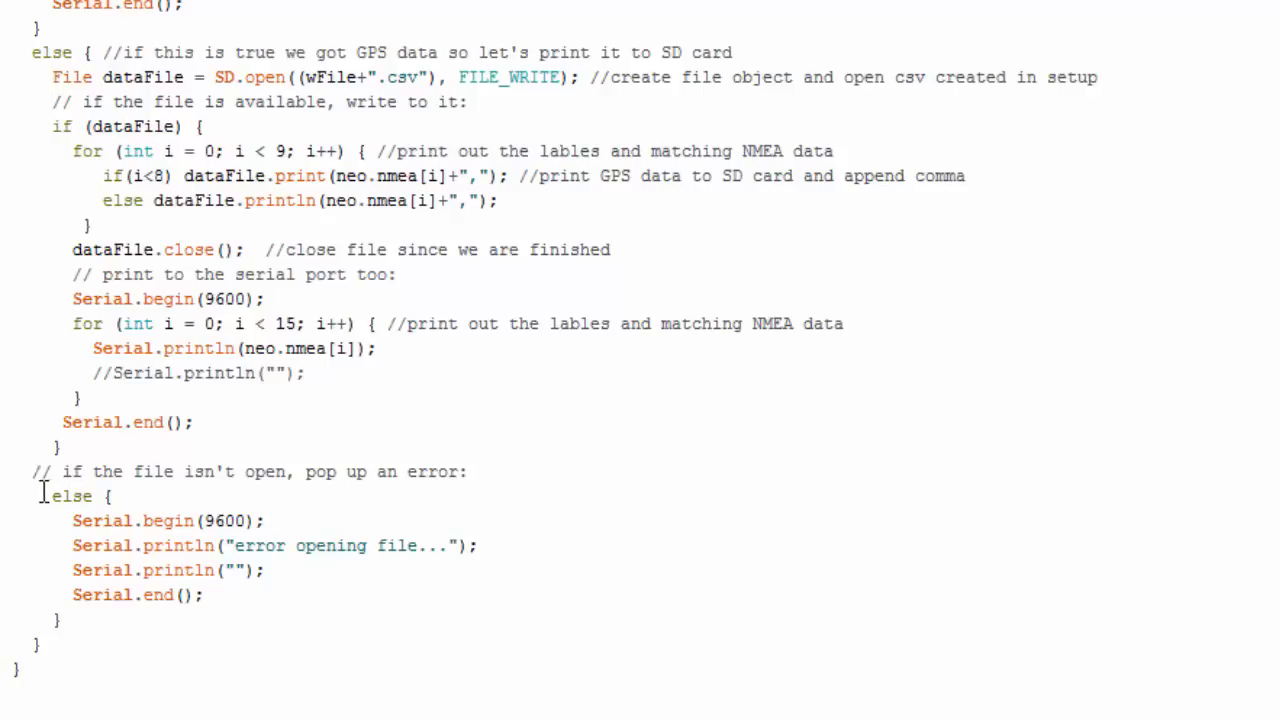
pyautogui.moveTo(185, 615)
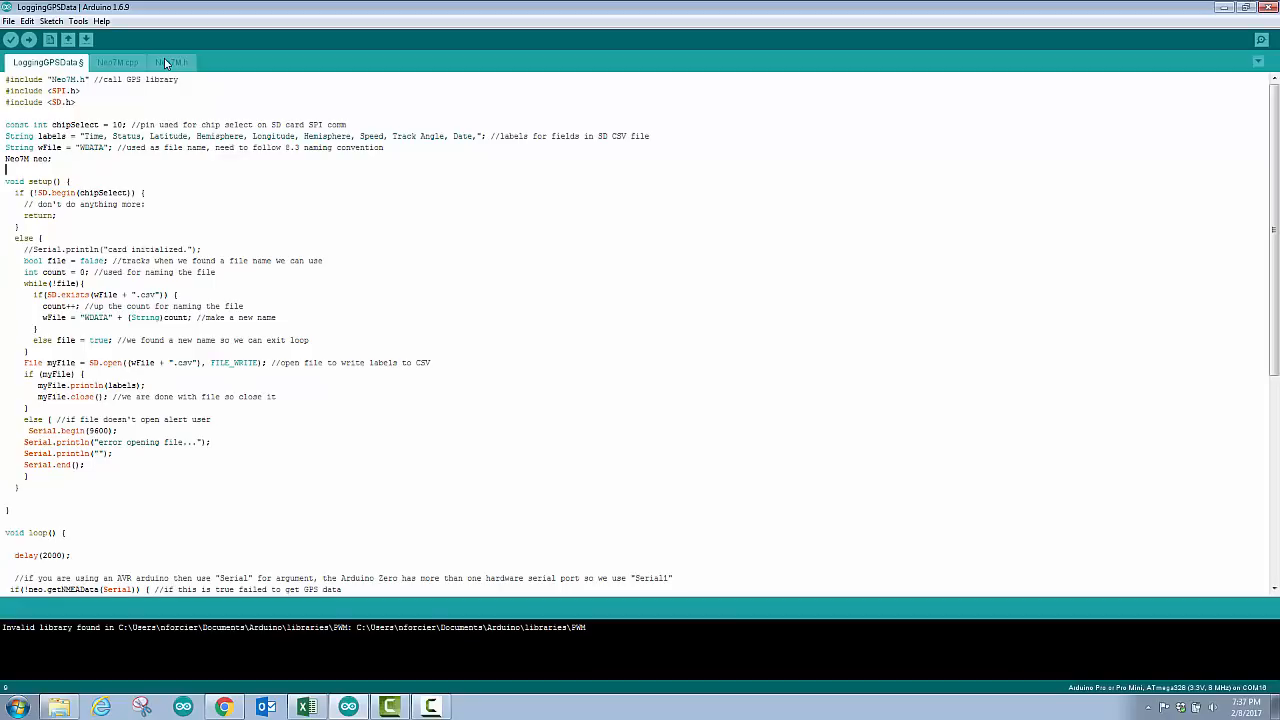
# - Open the Neo7M.h header to view its NMEA $GPRMC data format comment
pyautogui.click(172, 62)
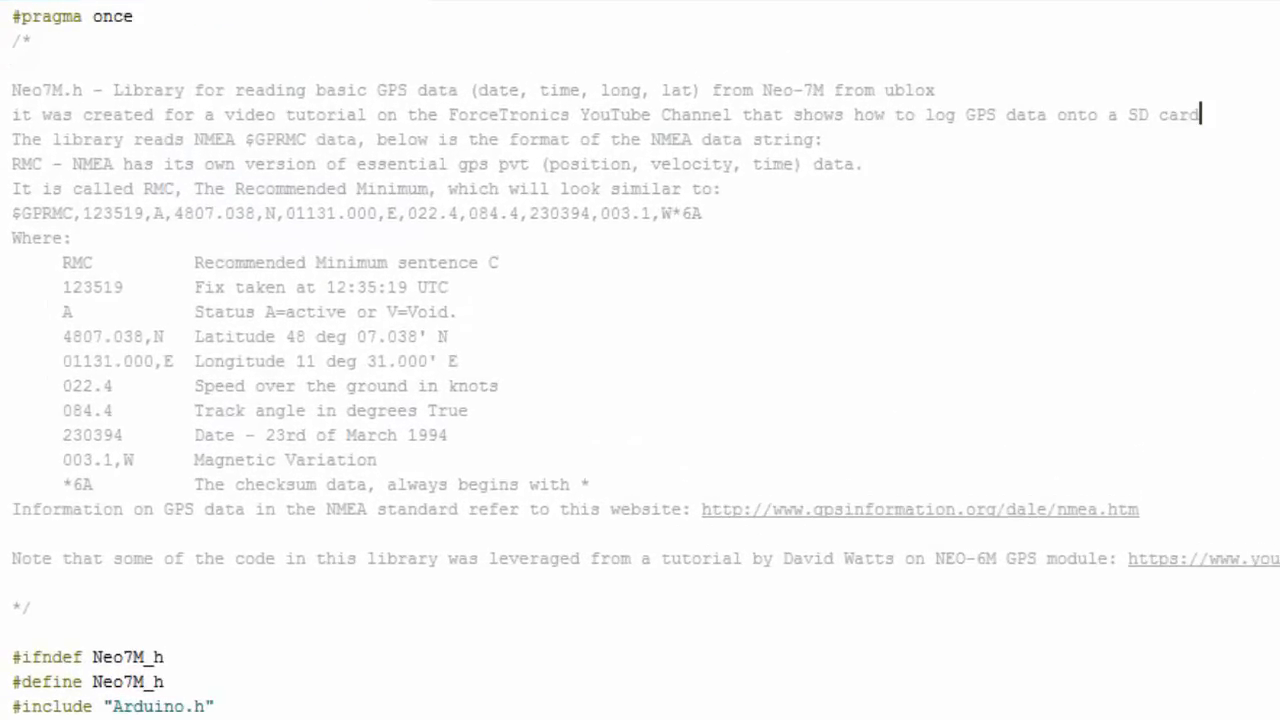
pyautogui.moveTo(78, 145)
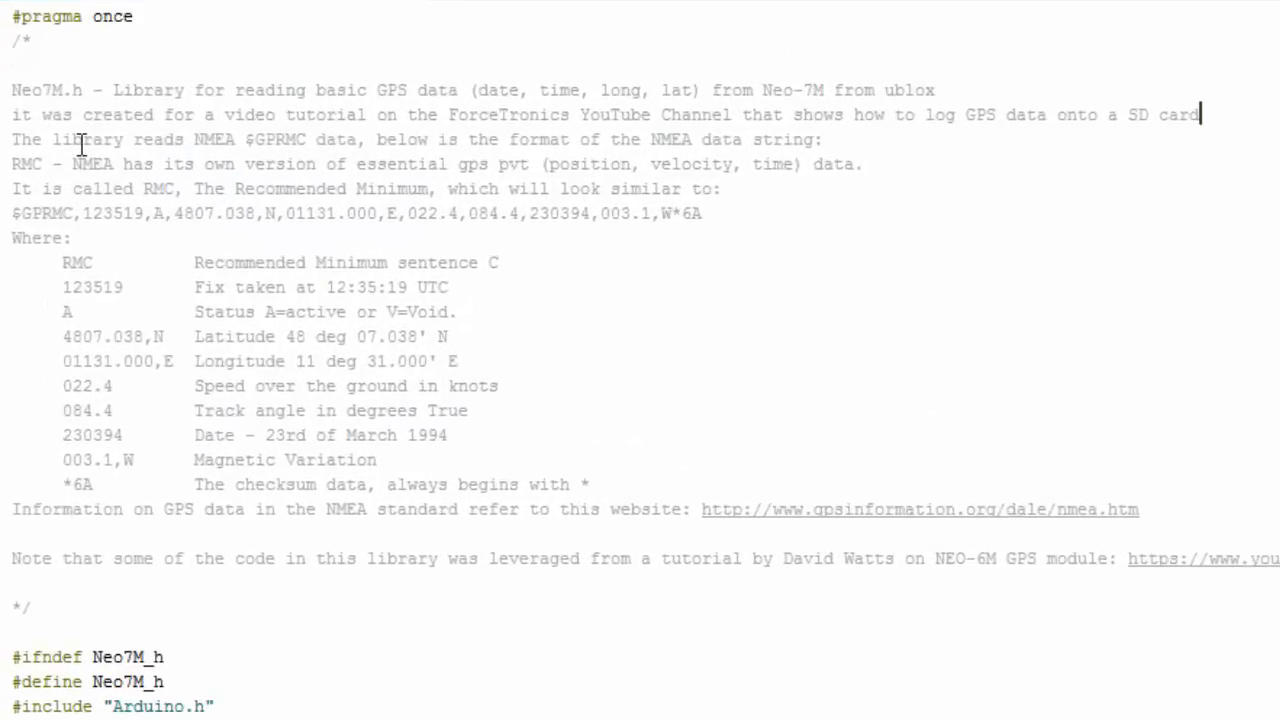
pyautogui.moveTo(542, 166)
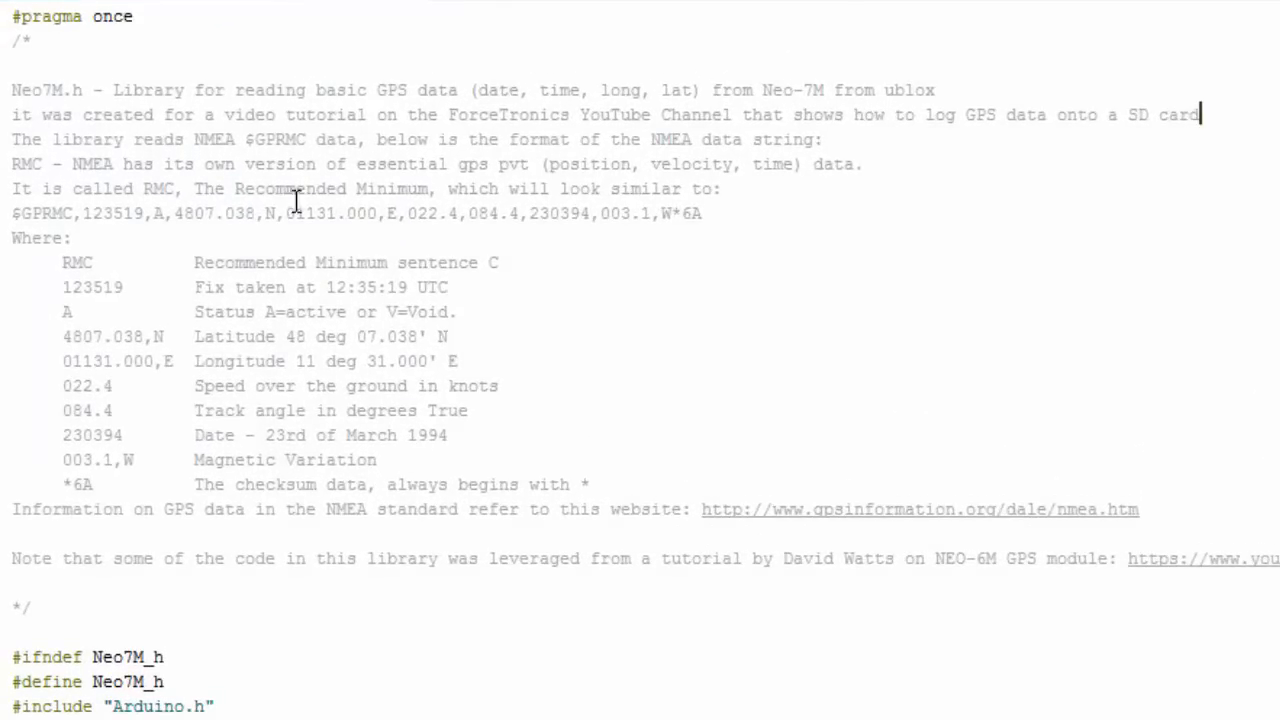
pyautogui.moveTo(210, 225)
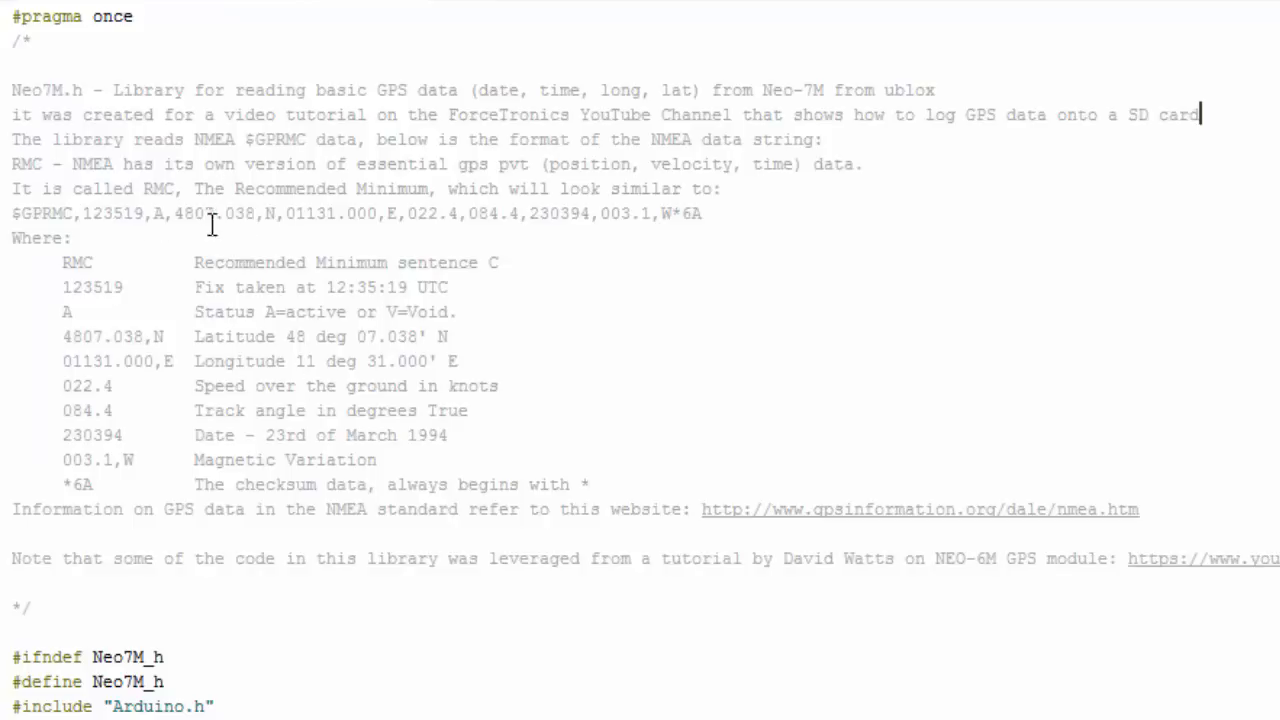
pyautogui.moveTo(143, 247)
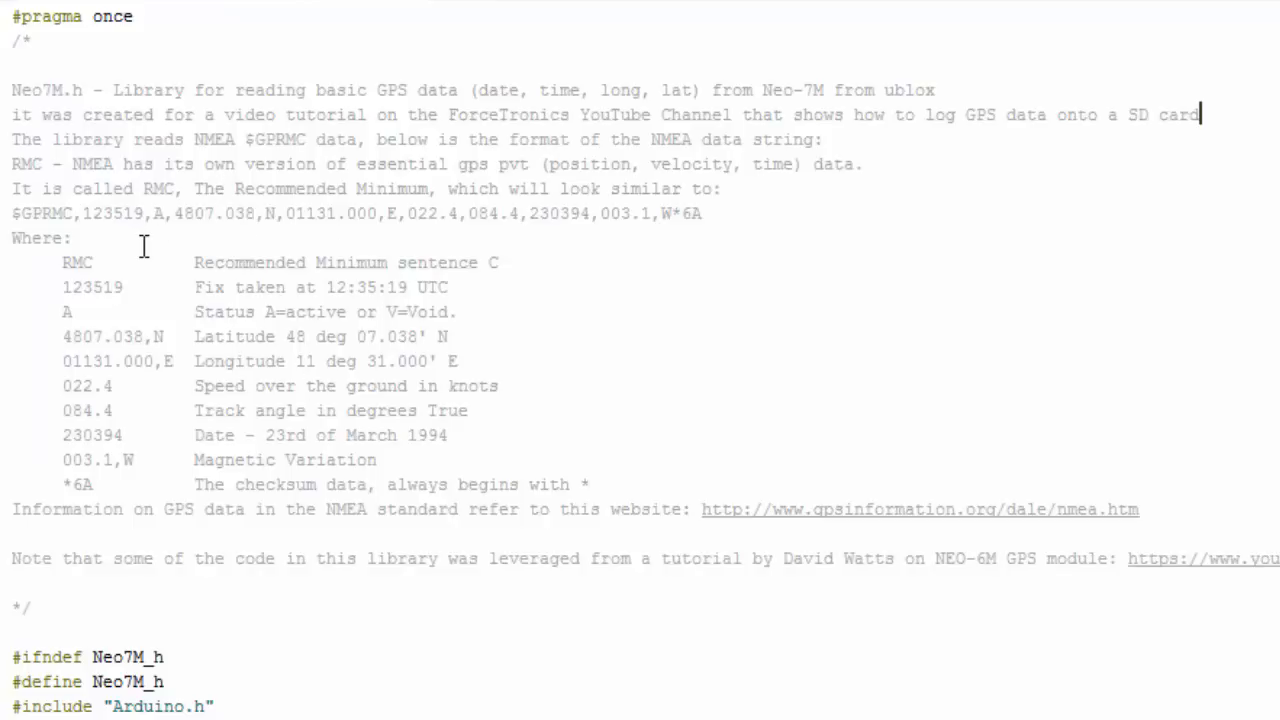
pyautogui.doubleClick(42, 213)
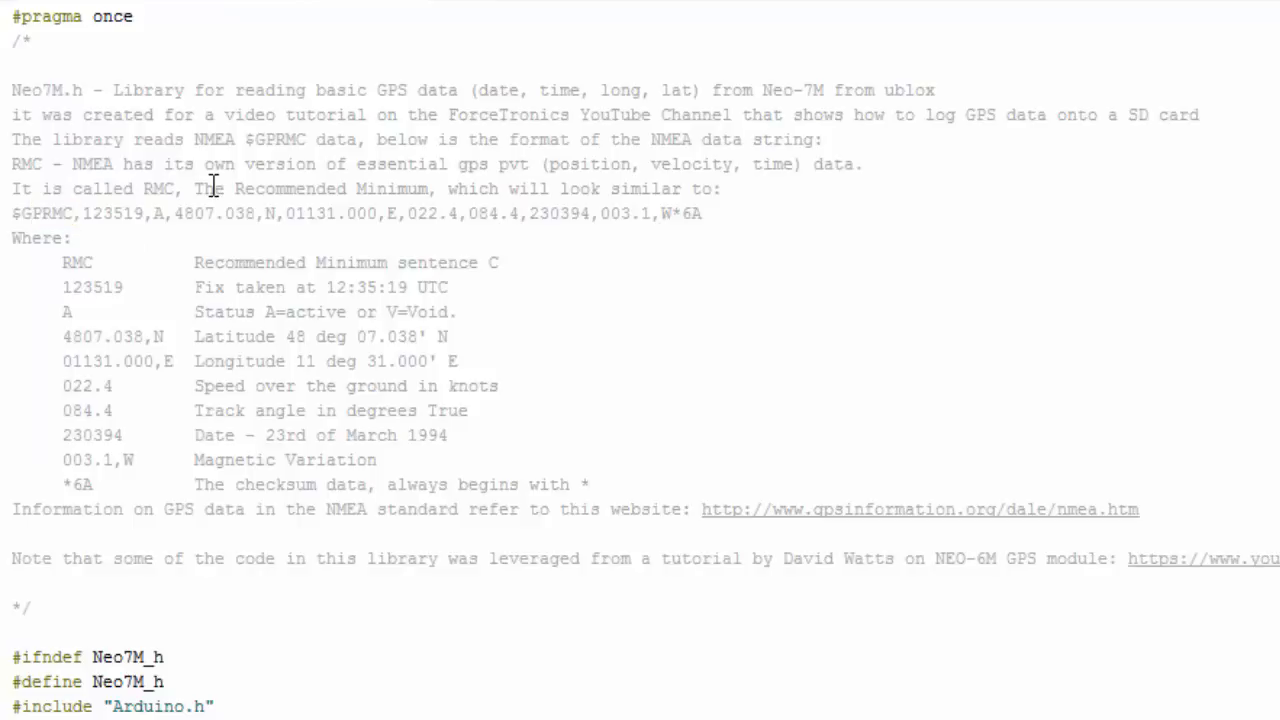
pyautogui.moveTo(651, 560)
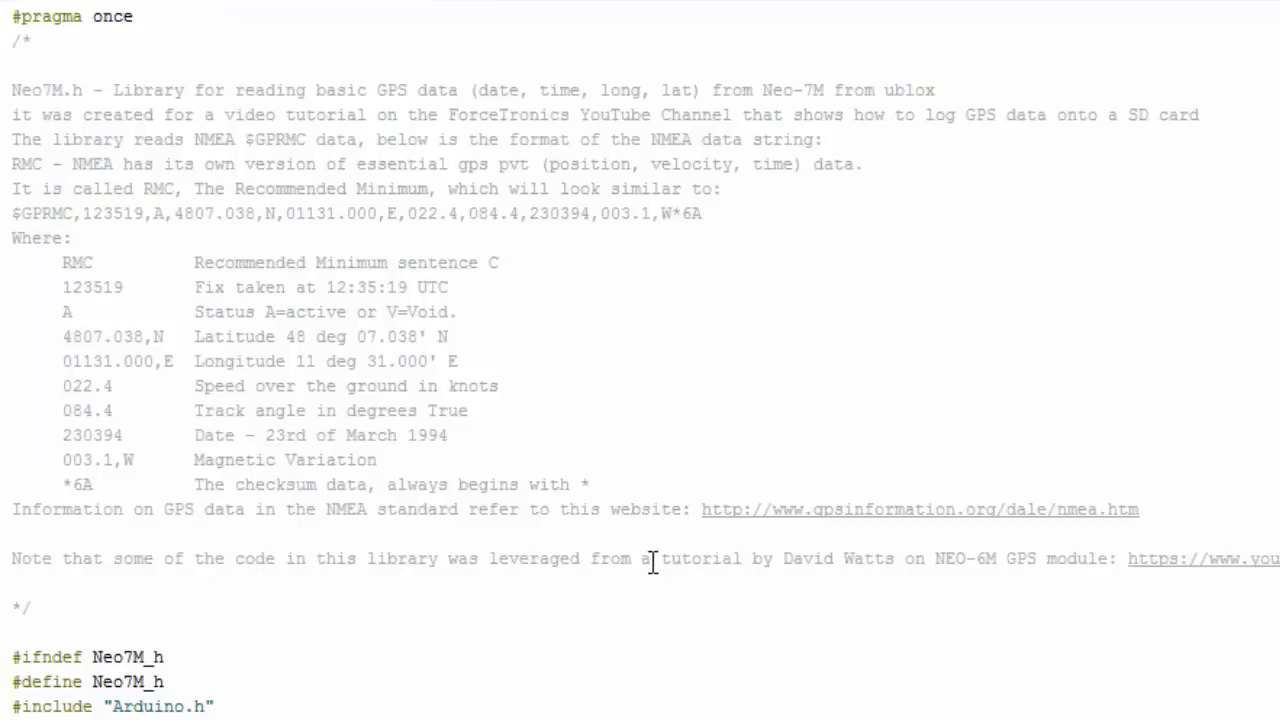
pyautogui.moveTo(626, 584)
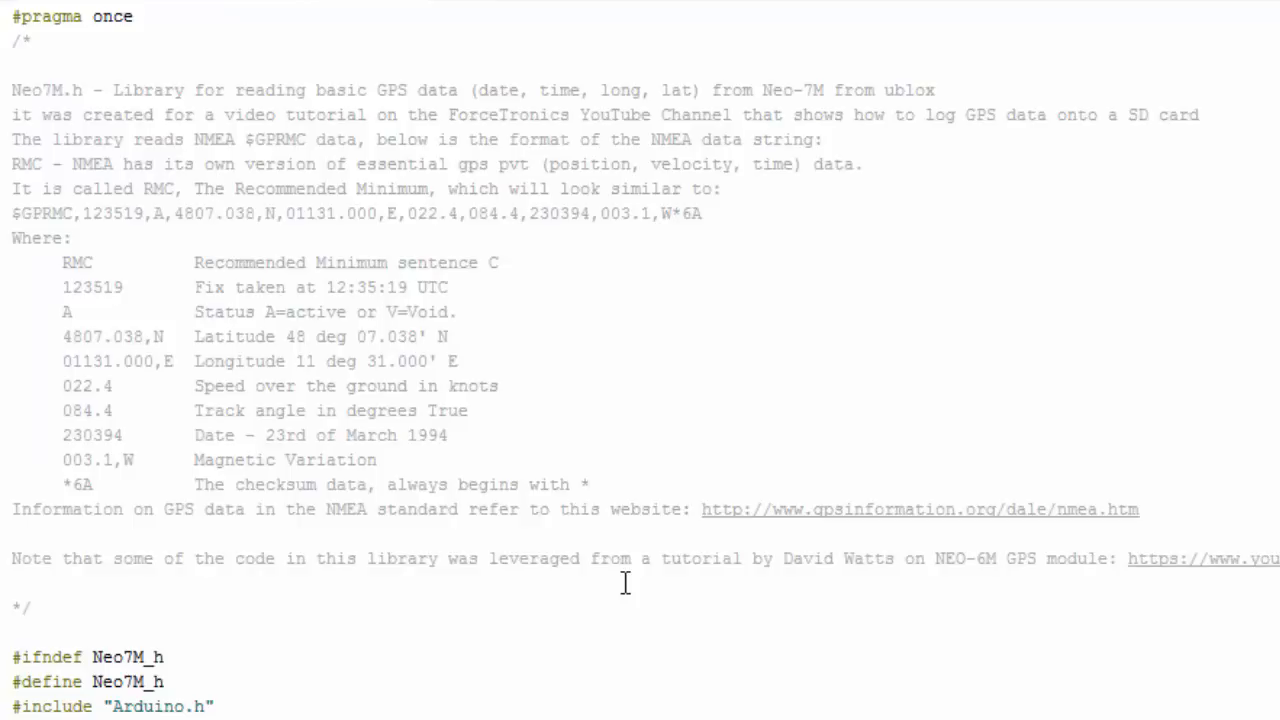
pyautogui.moveTo(657, 498)
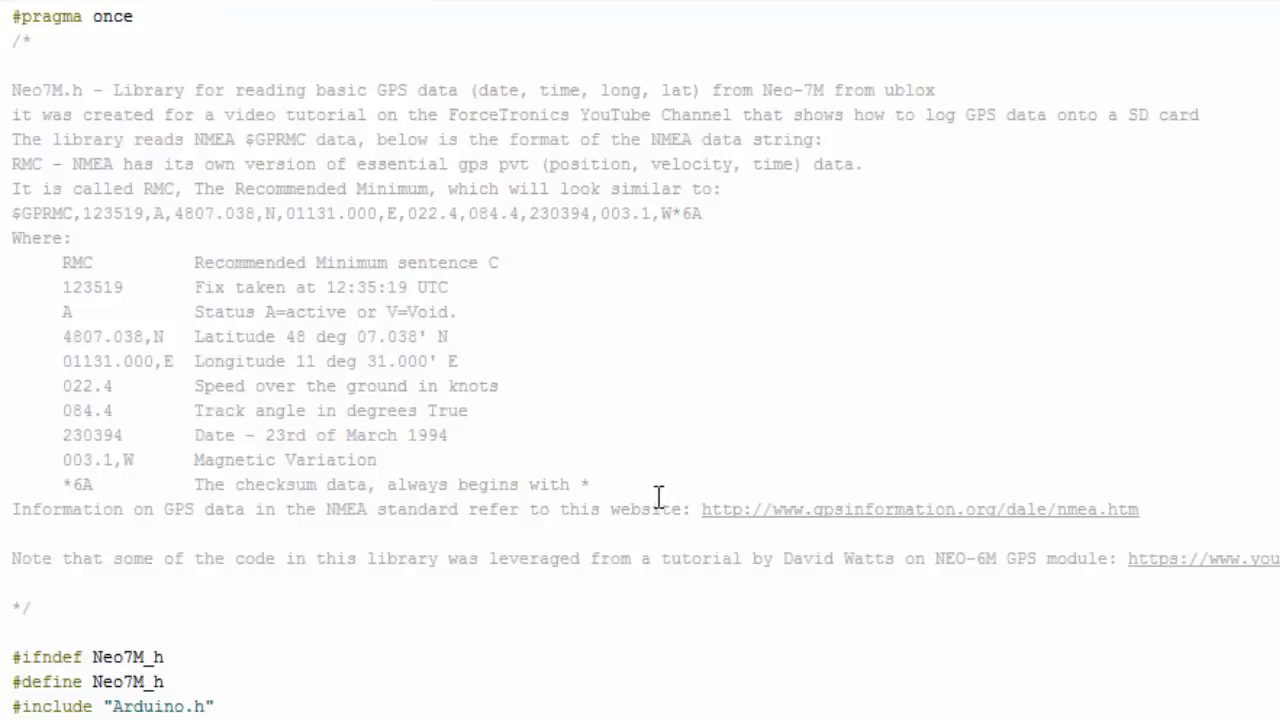
pyautogui.moveTo(674, 560)
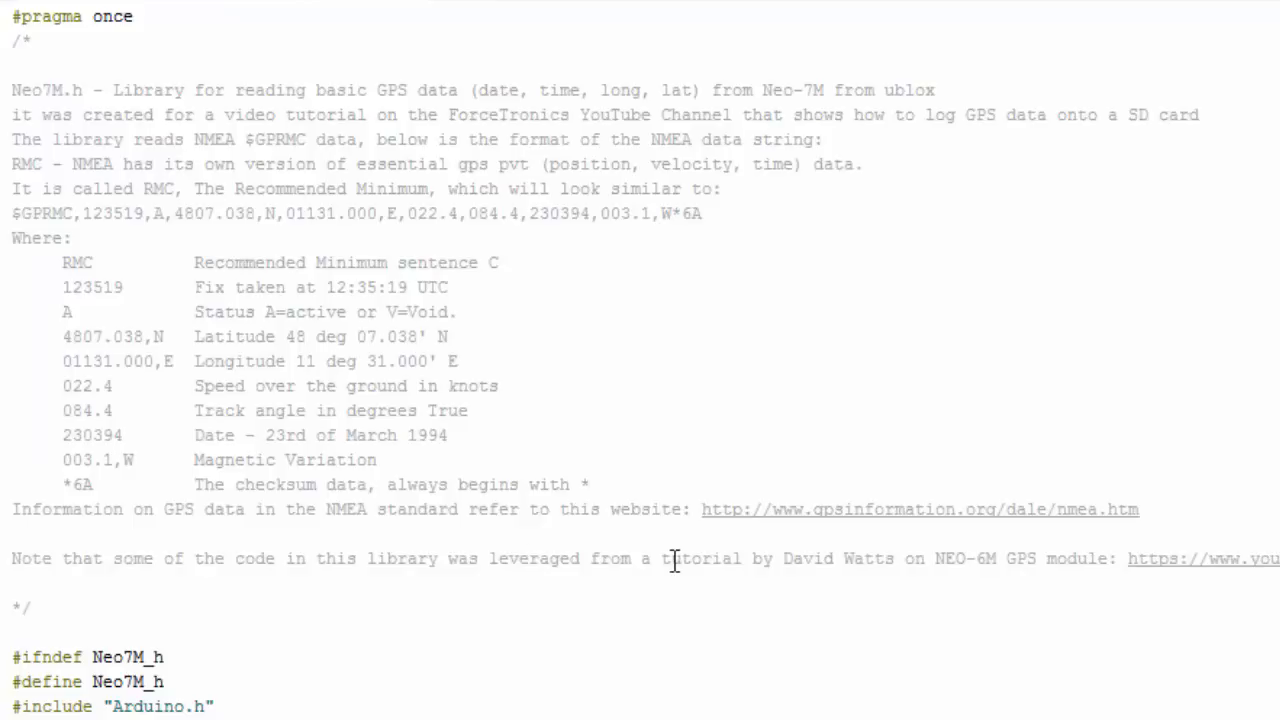
pyautogui.moveTo(957, 570)
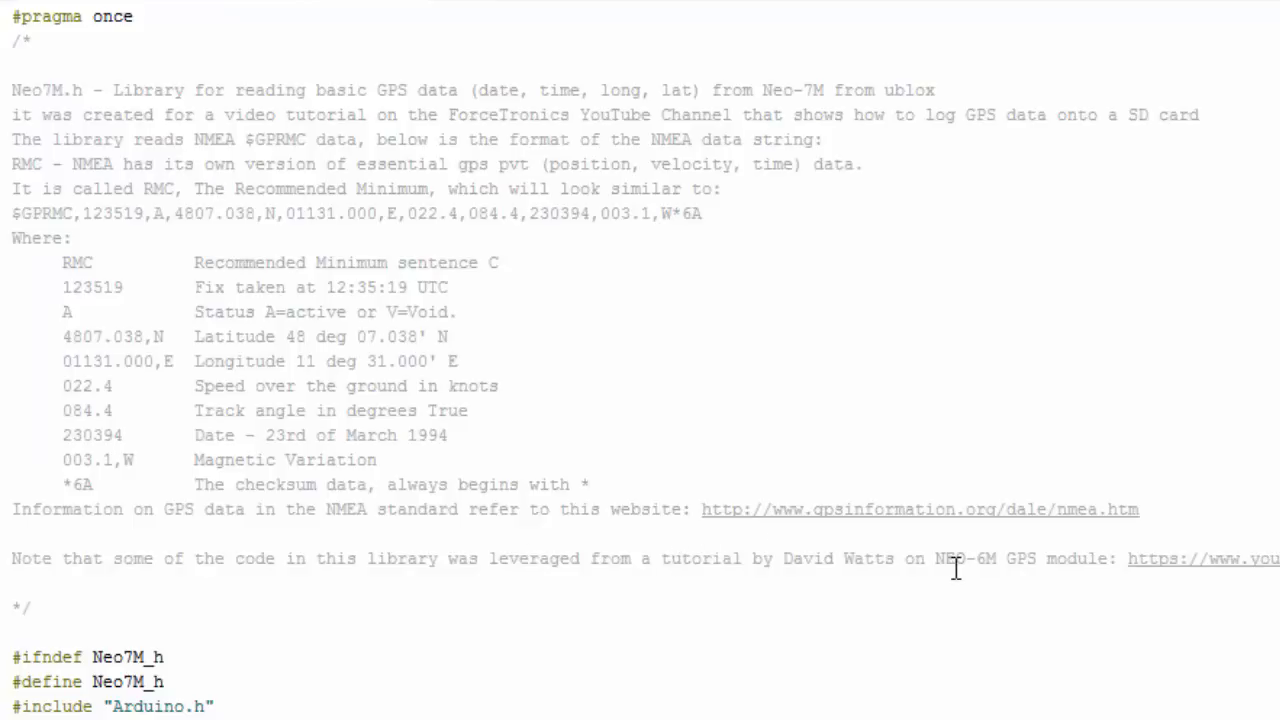
pyautogui.moveTo(1188, 576)
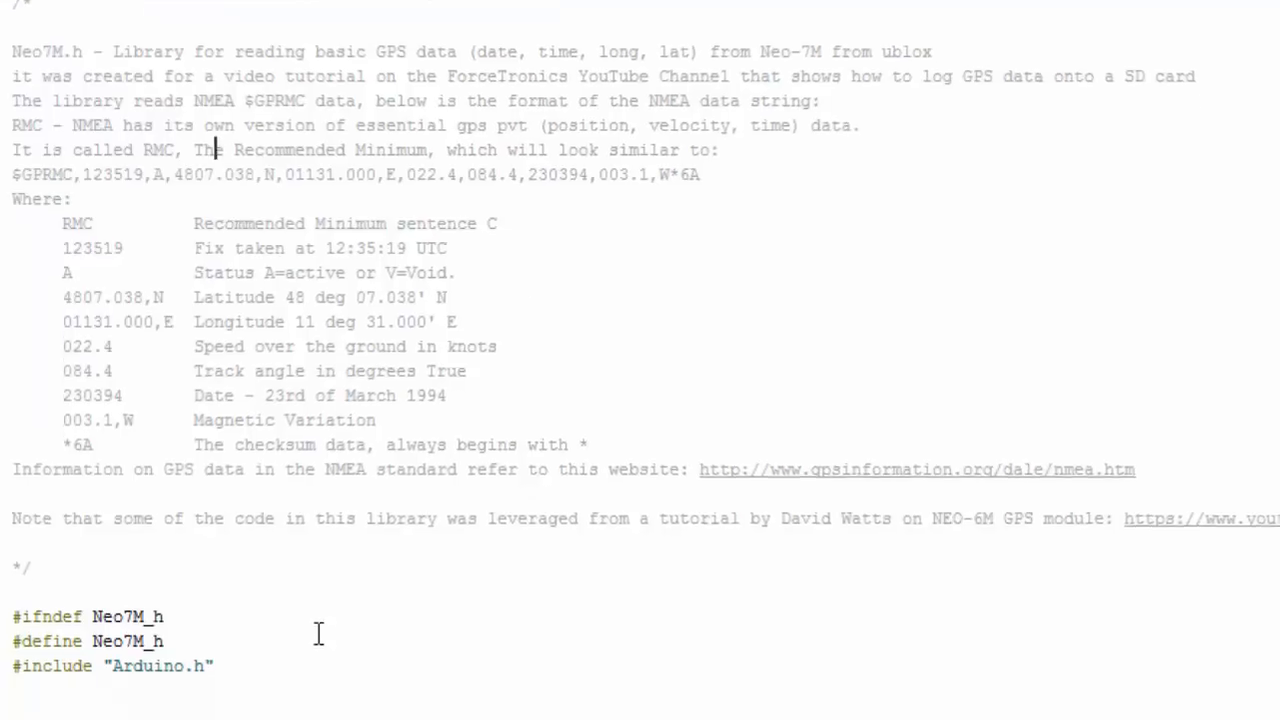
pyautogui.scroll(-3)
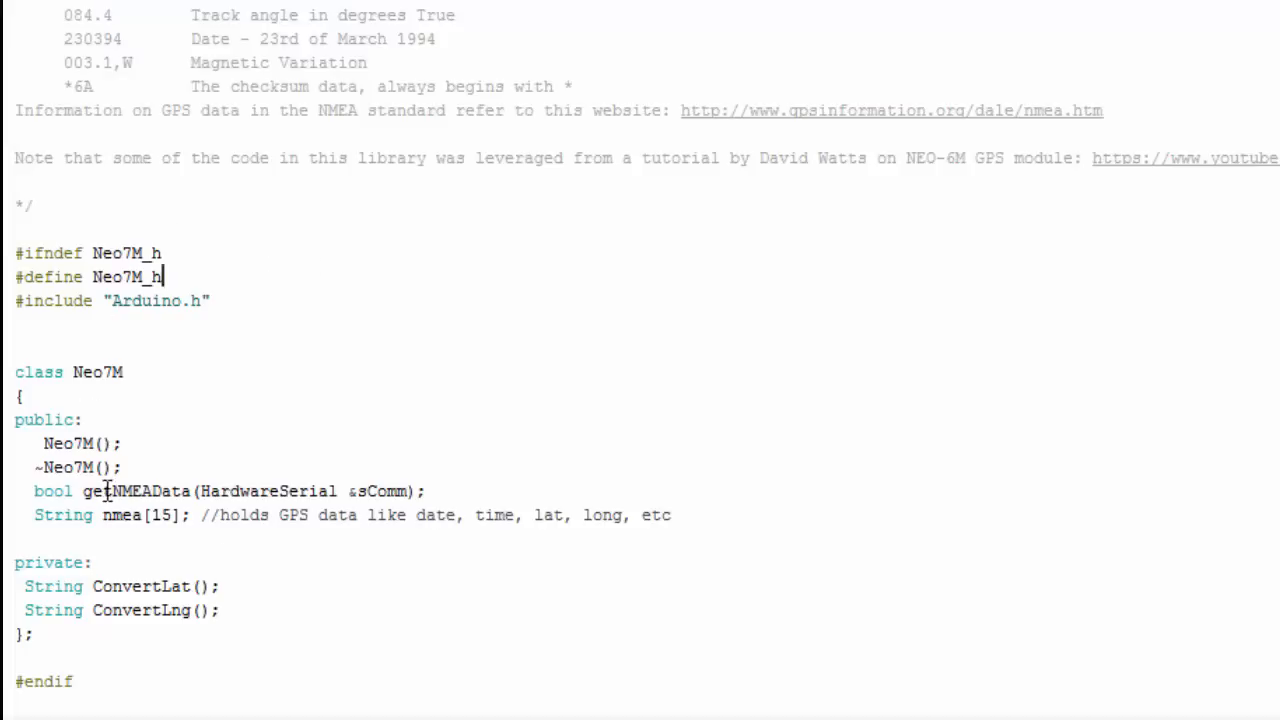
pyautogui.moveTo(83, 491); pyautogui.dragTo(425, 491)
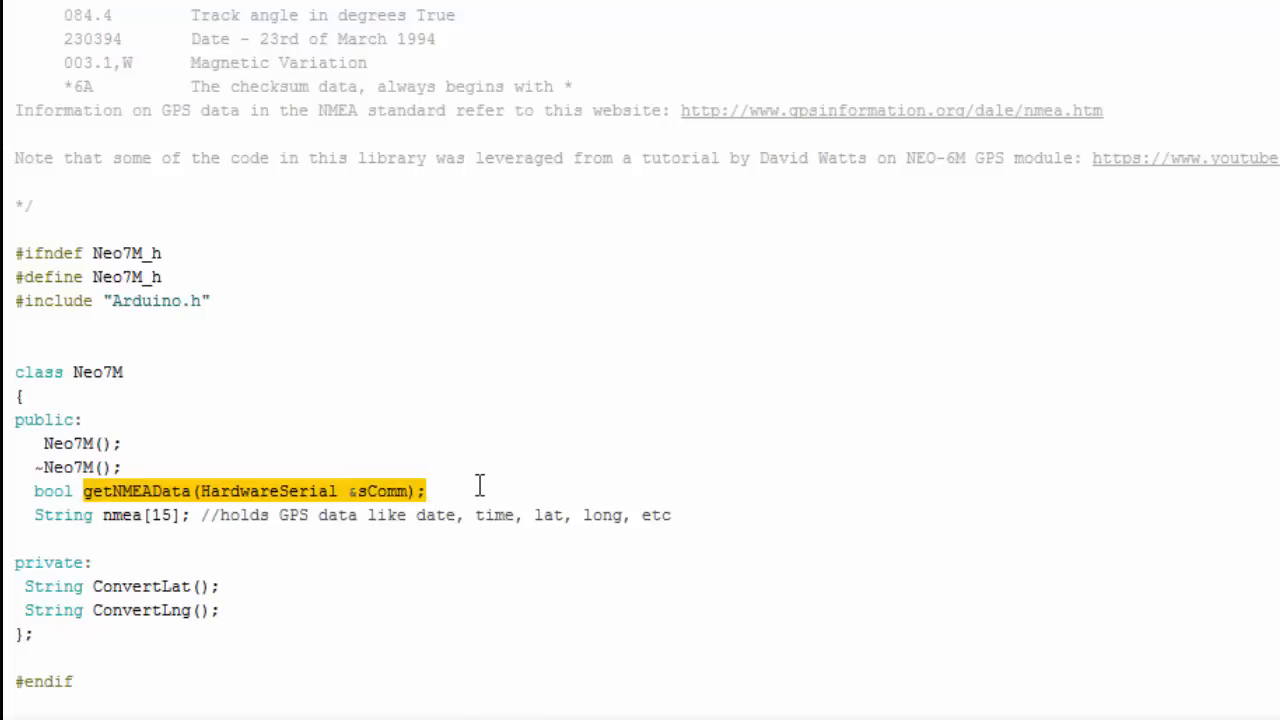
pyautogui.moveTo(275, 490)
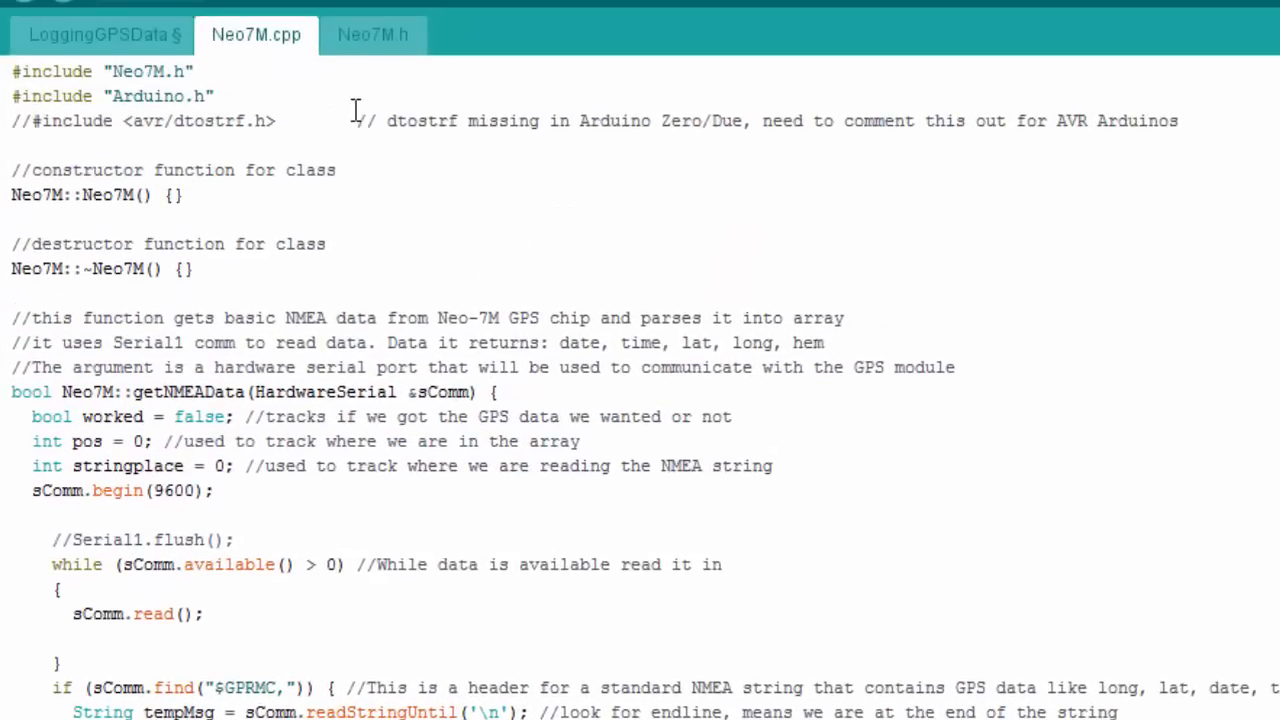
pyautogui.moveTo(262, 155)
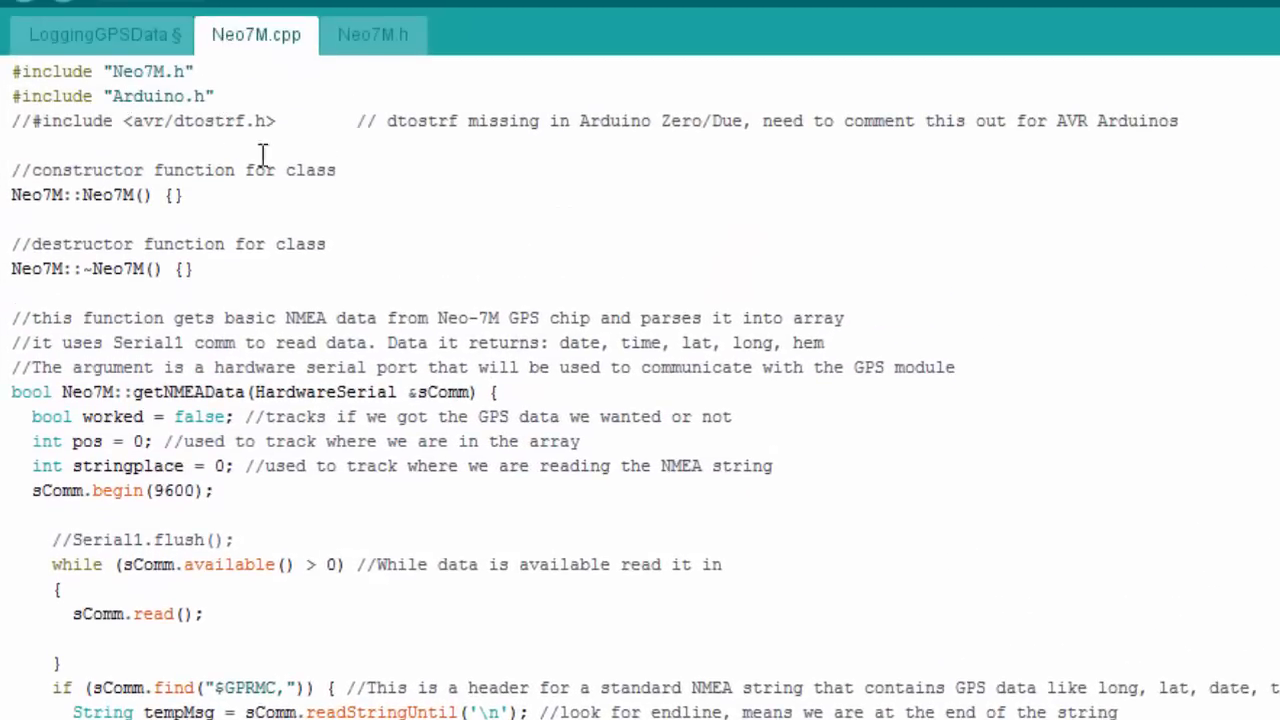
pyautogui.moveTo(388, 150)
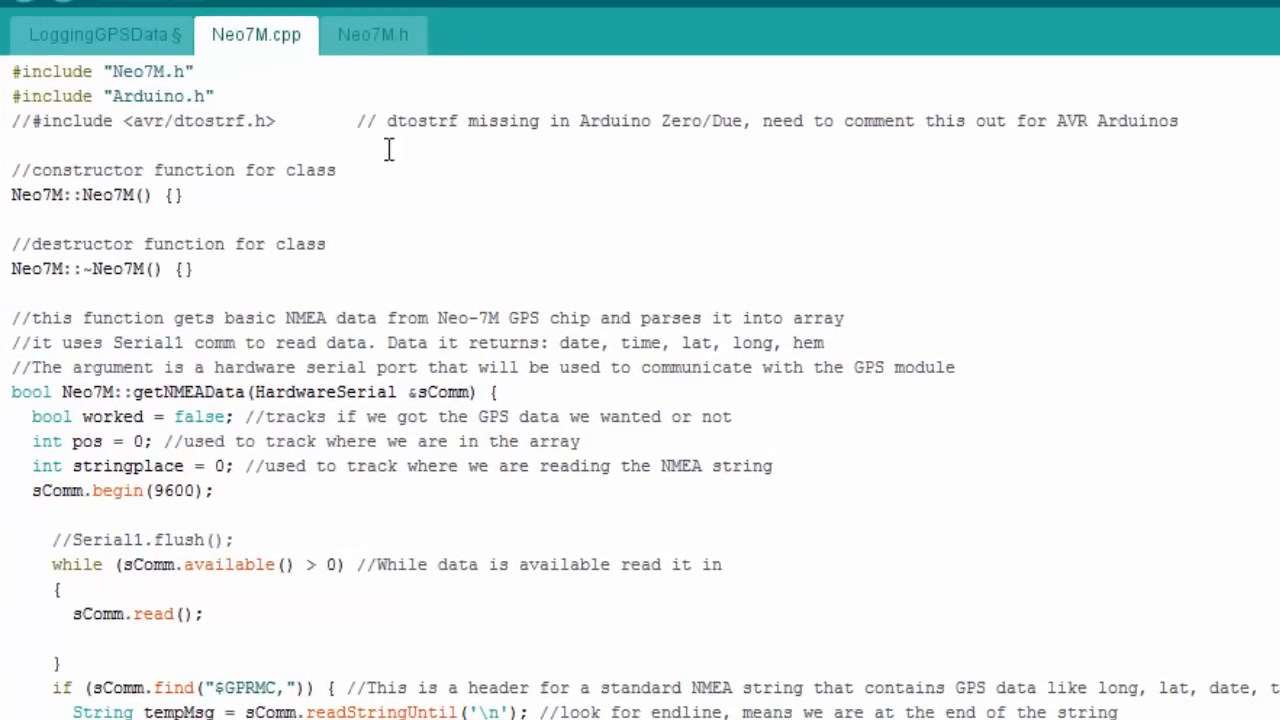
pyautogui.moveTo(38, 130)
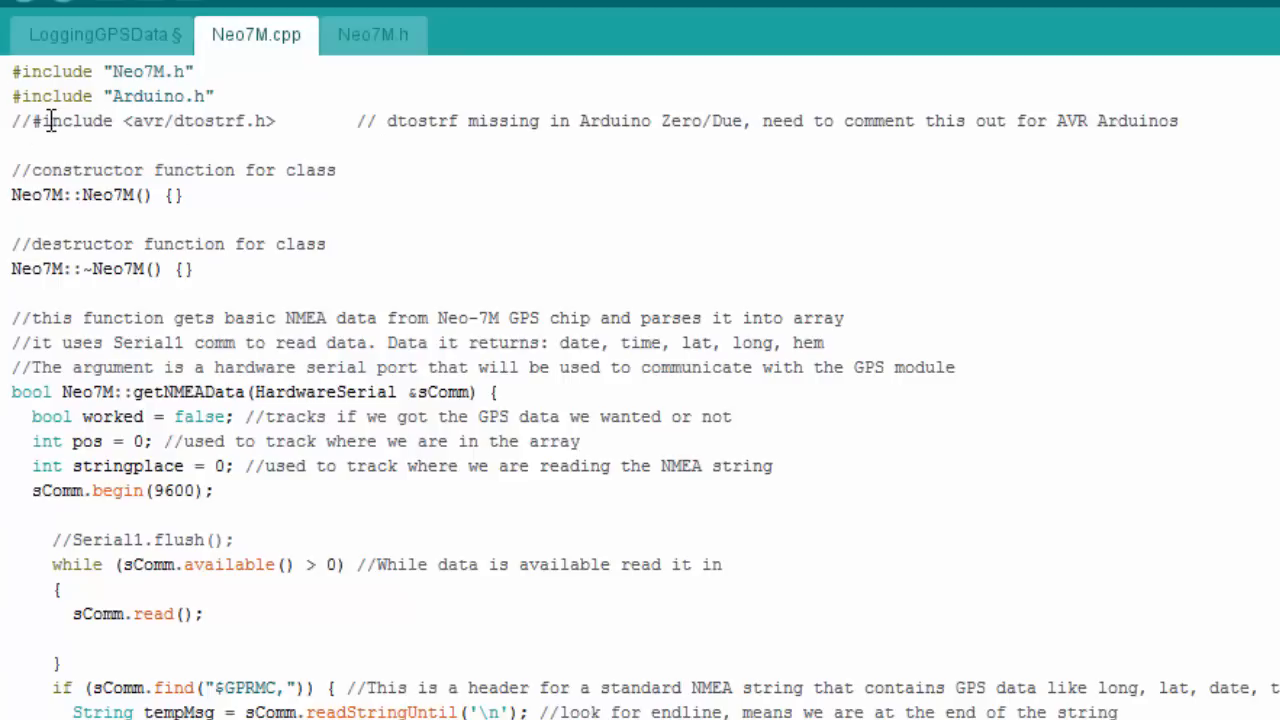
pyautogui.moveTo(460, 120)
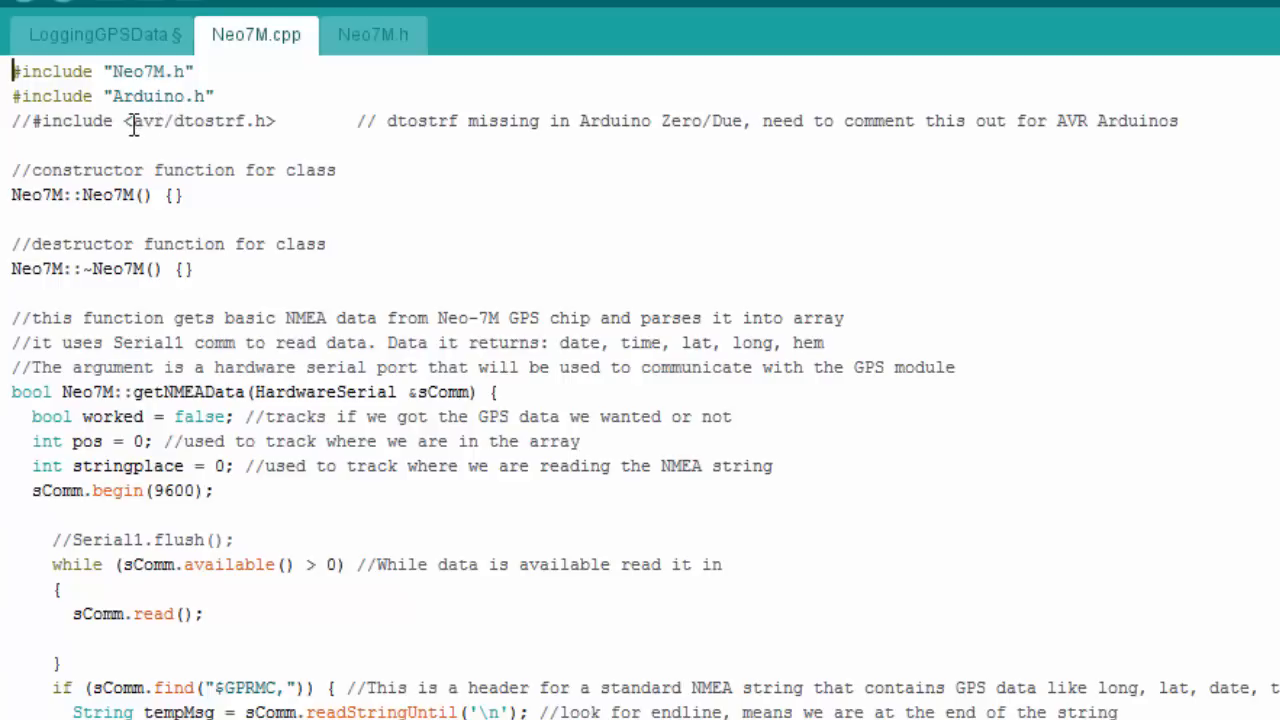
pyautogui.moveTo(168, 121)
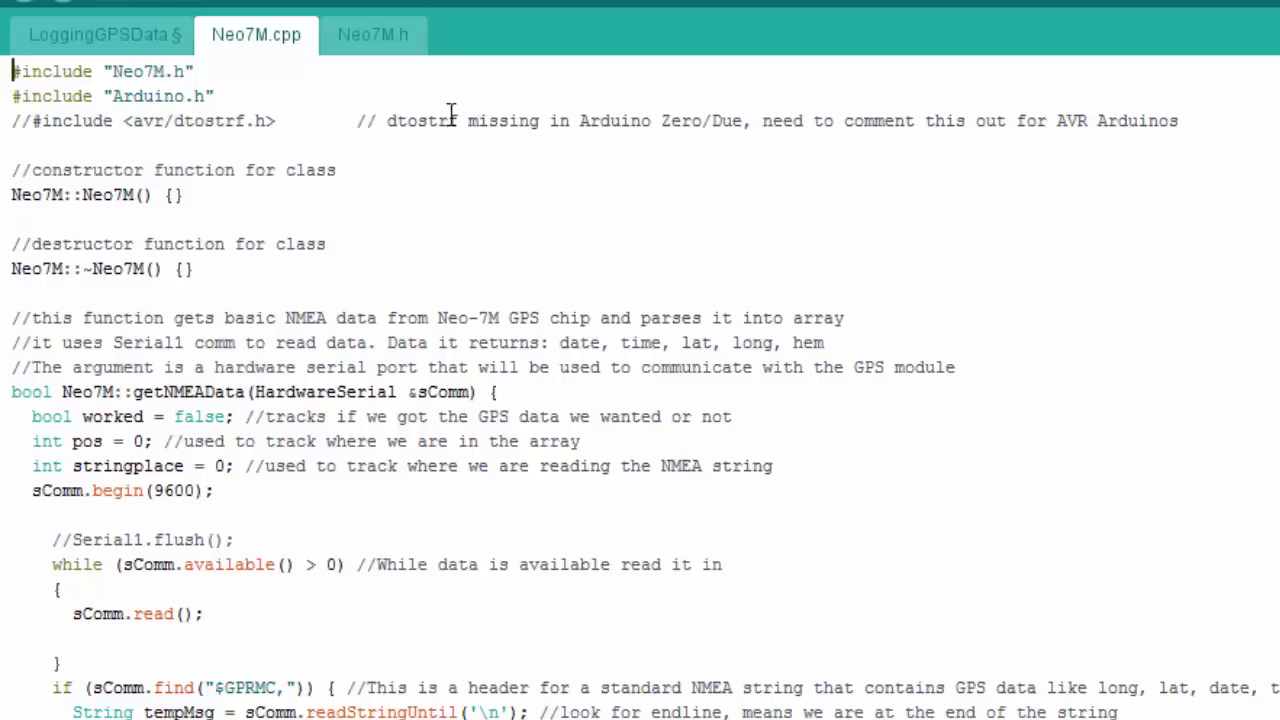
pyautogui.moveTo(580, 417)
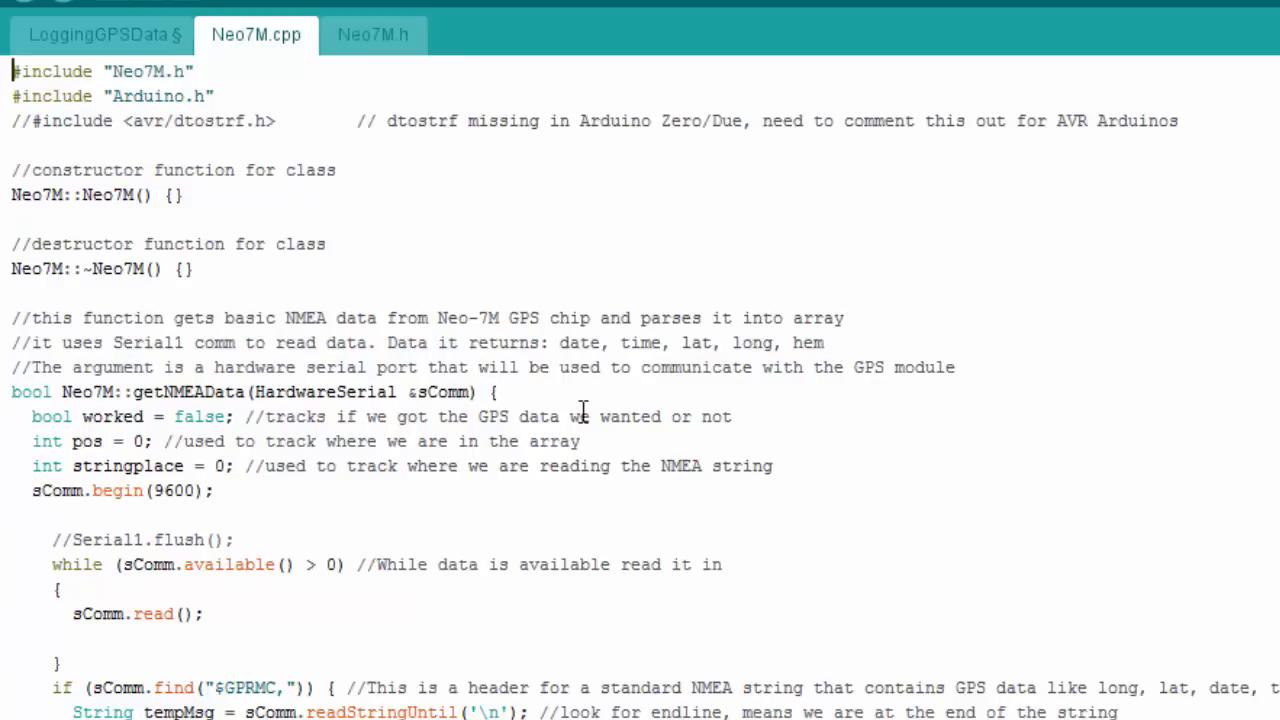
pyautogui.moveTo(185, 195)
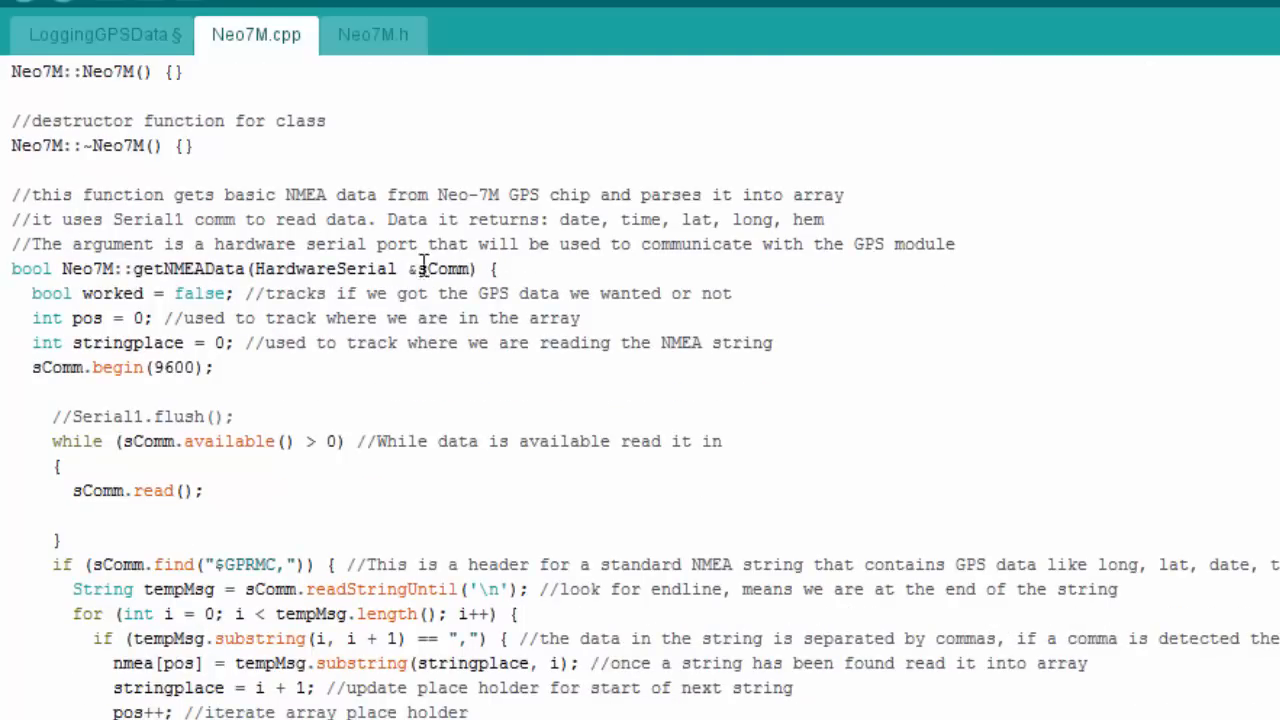
pyautogui.moveTo(158, 368)
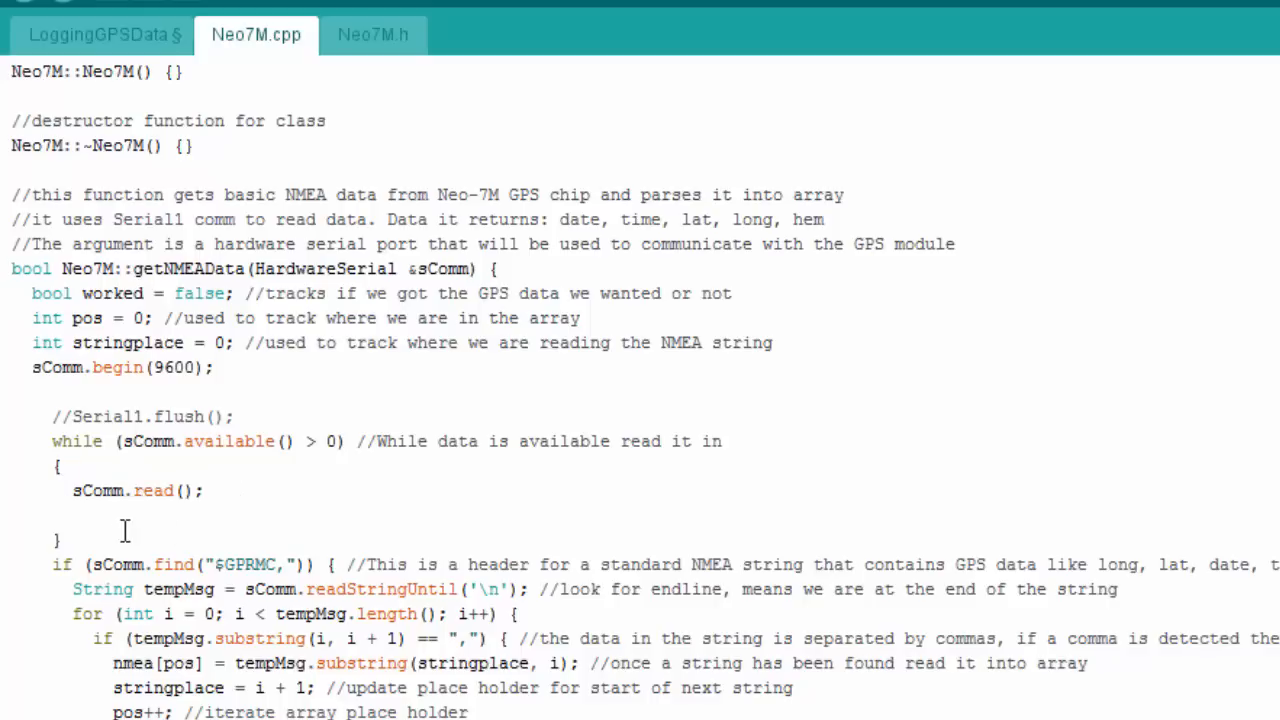
pyautogui.scroll(-3)
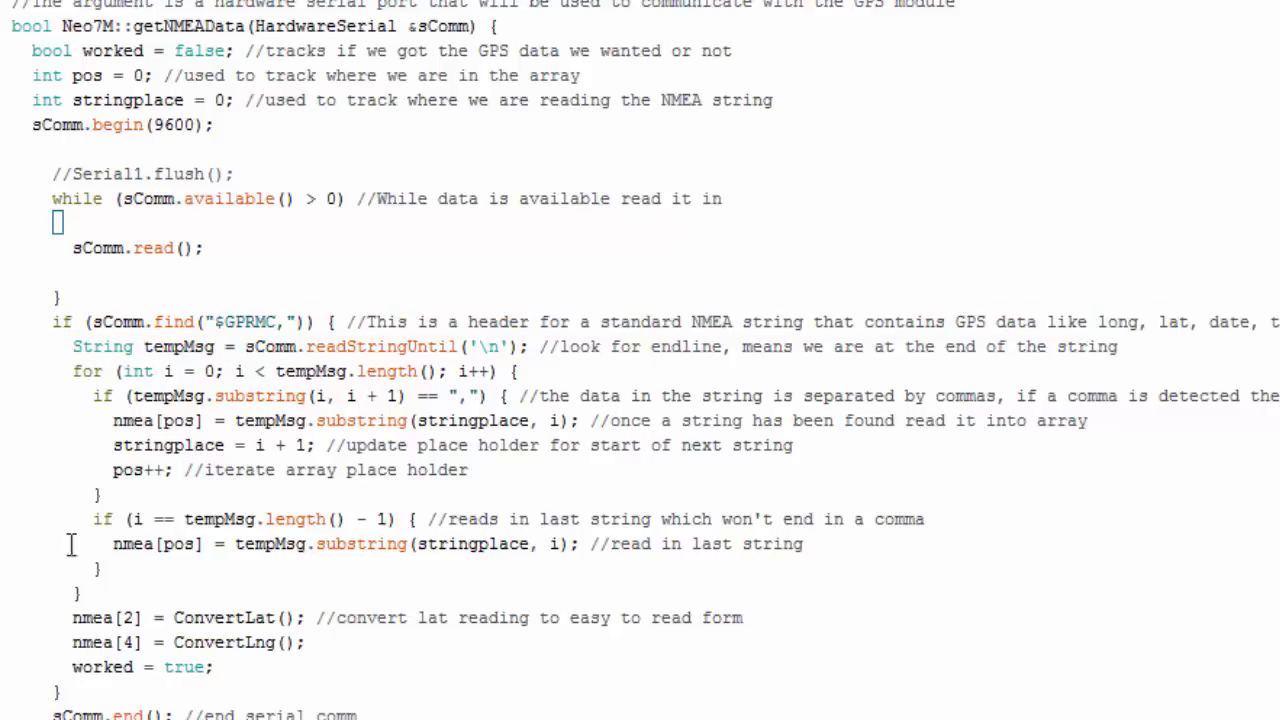
pyautogui.scroll(-3)
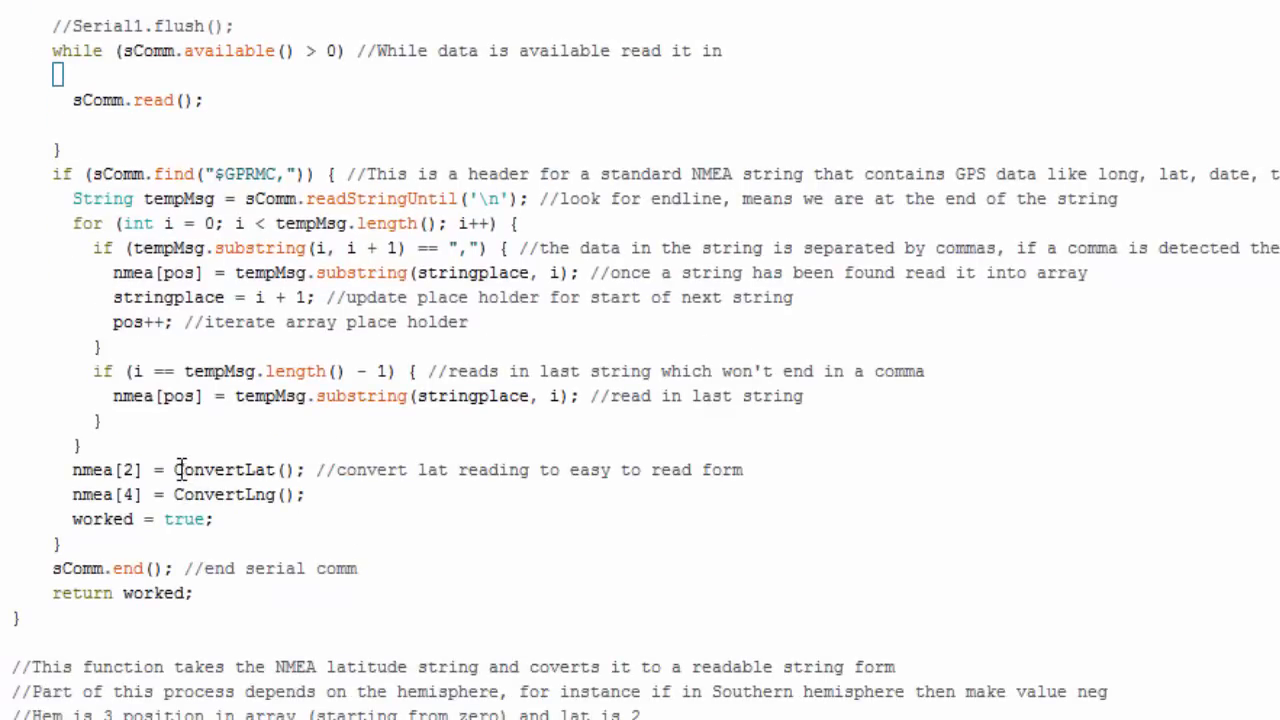
pyautogui.moveTo(263, 495)
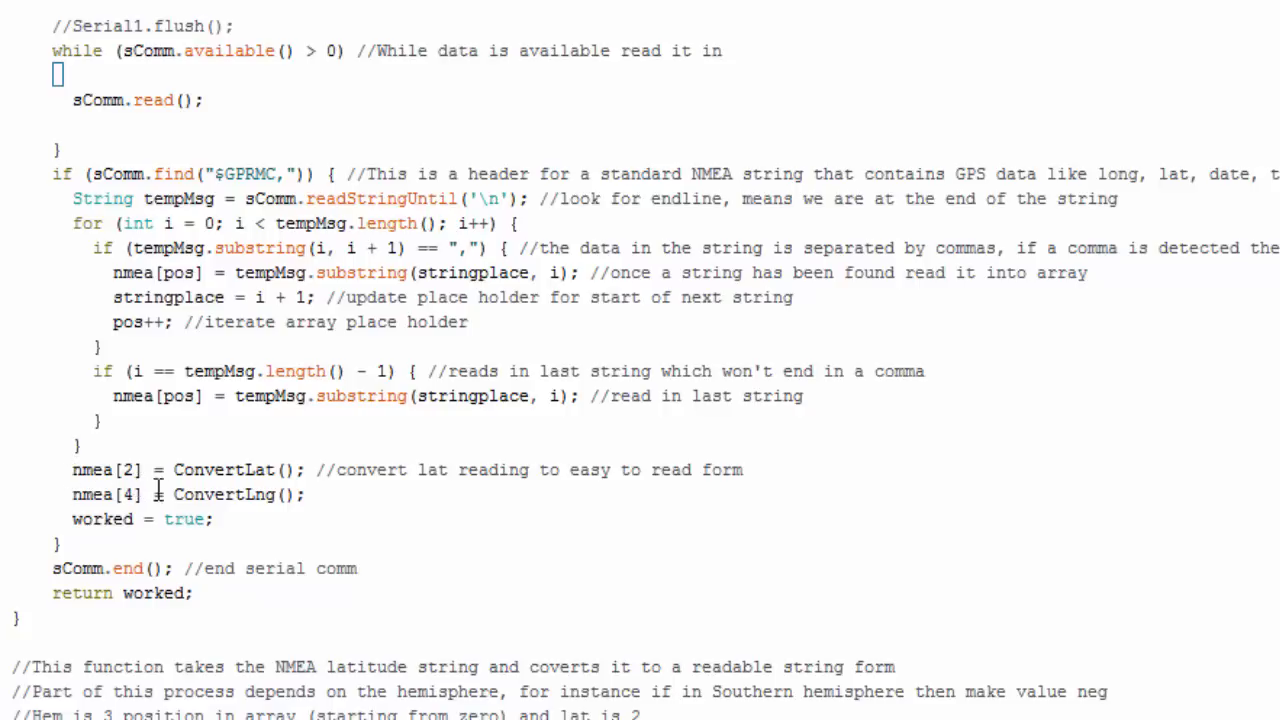
pyautogui.scroll(-3)
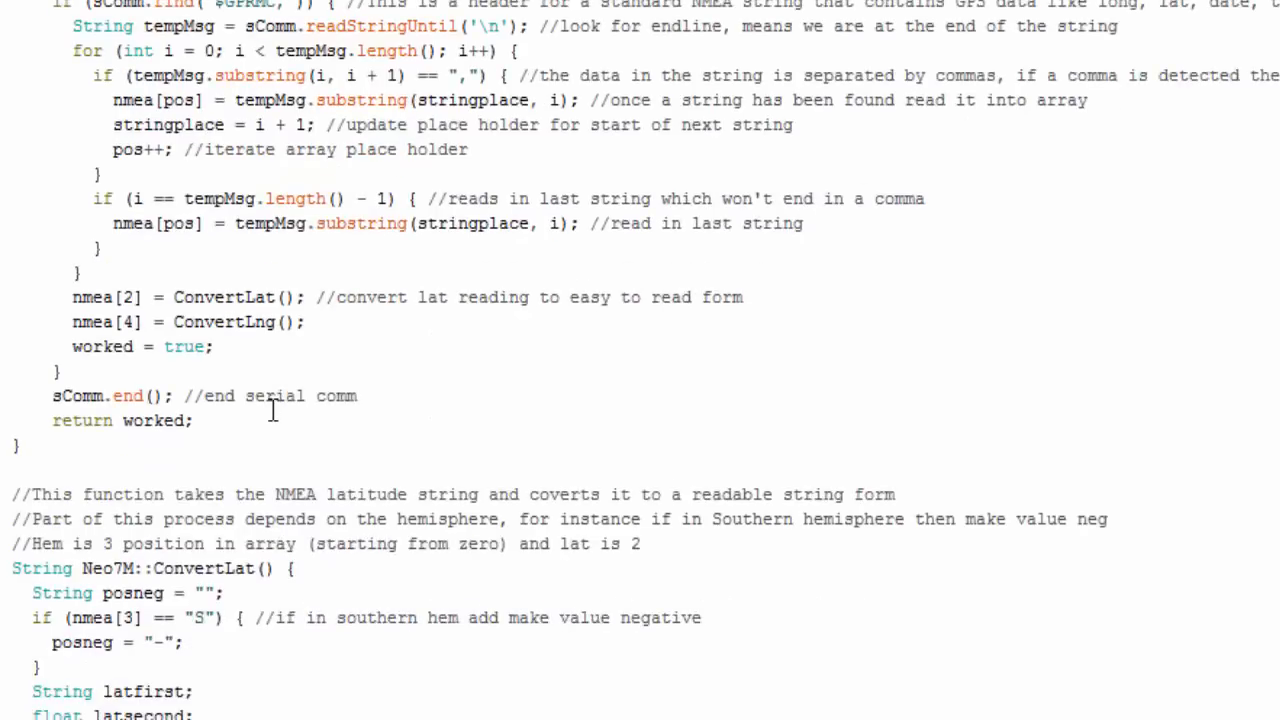
pyautogui.moveTo(170, 421)
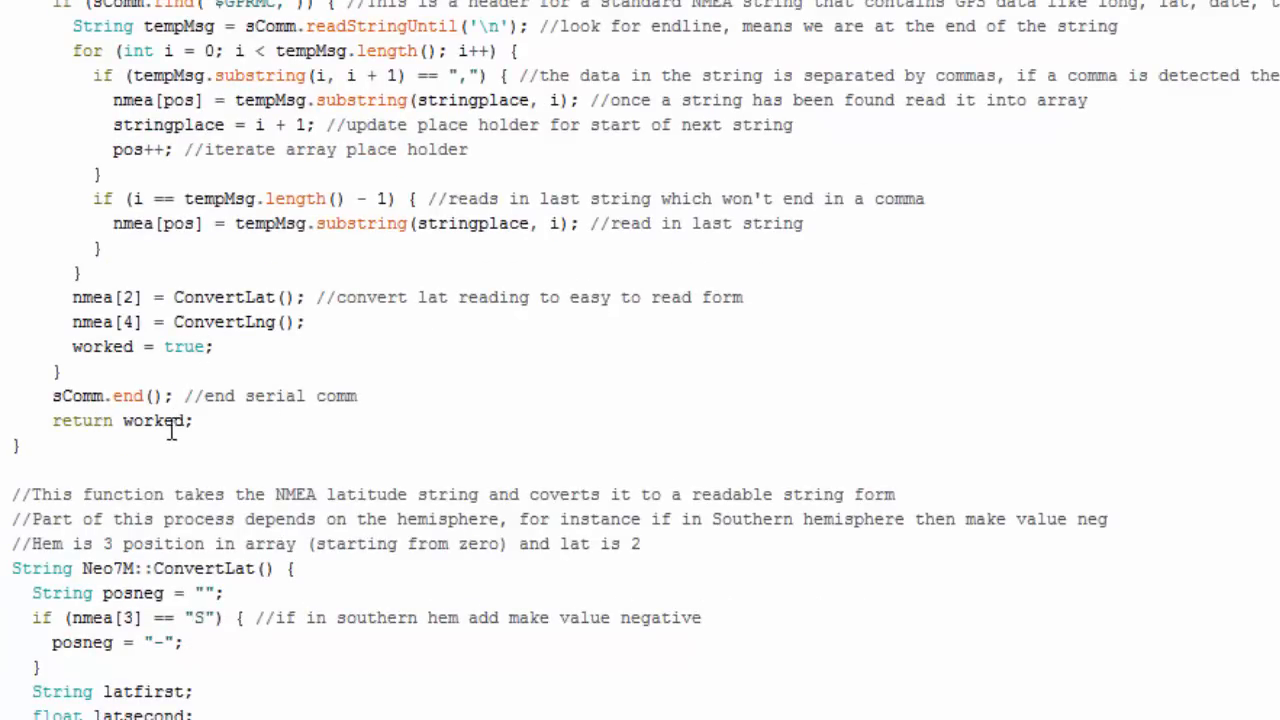
pyautogui.moveTo(450, 297)
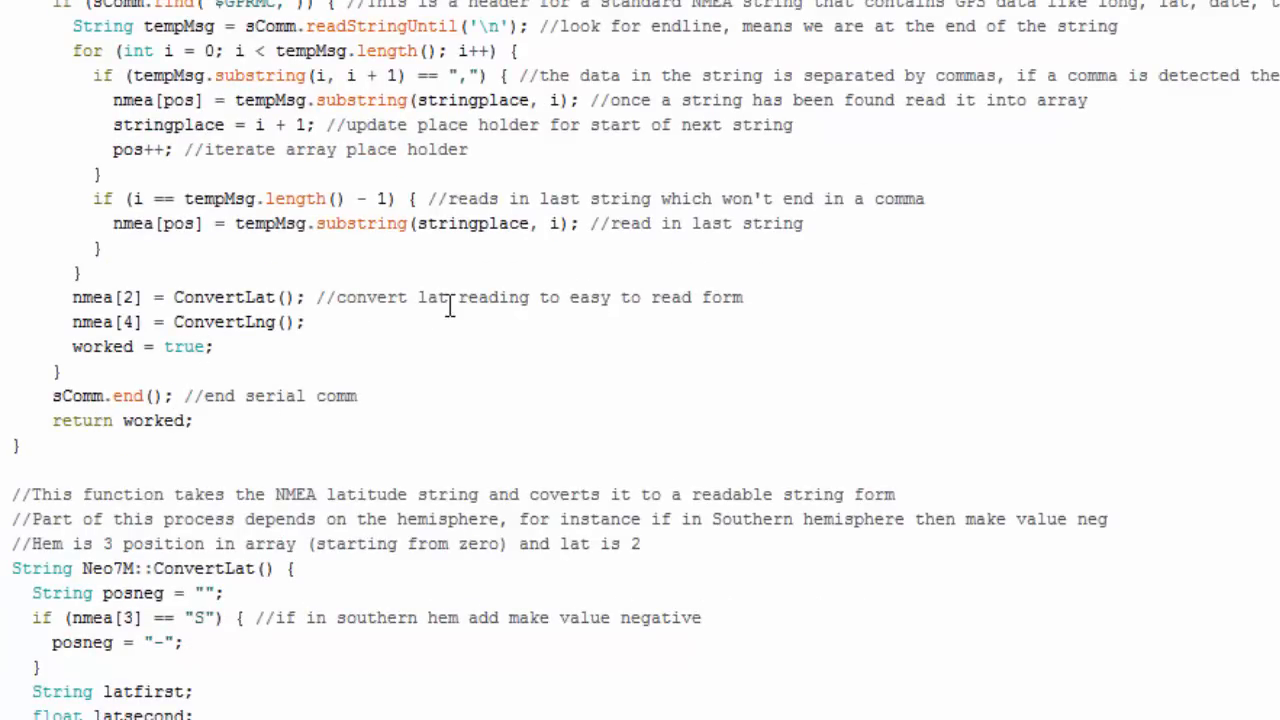
pyautogui.scroll(-3)
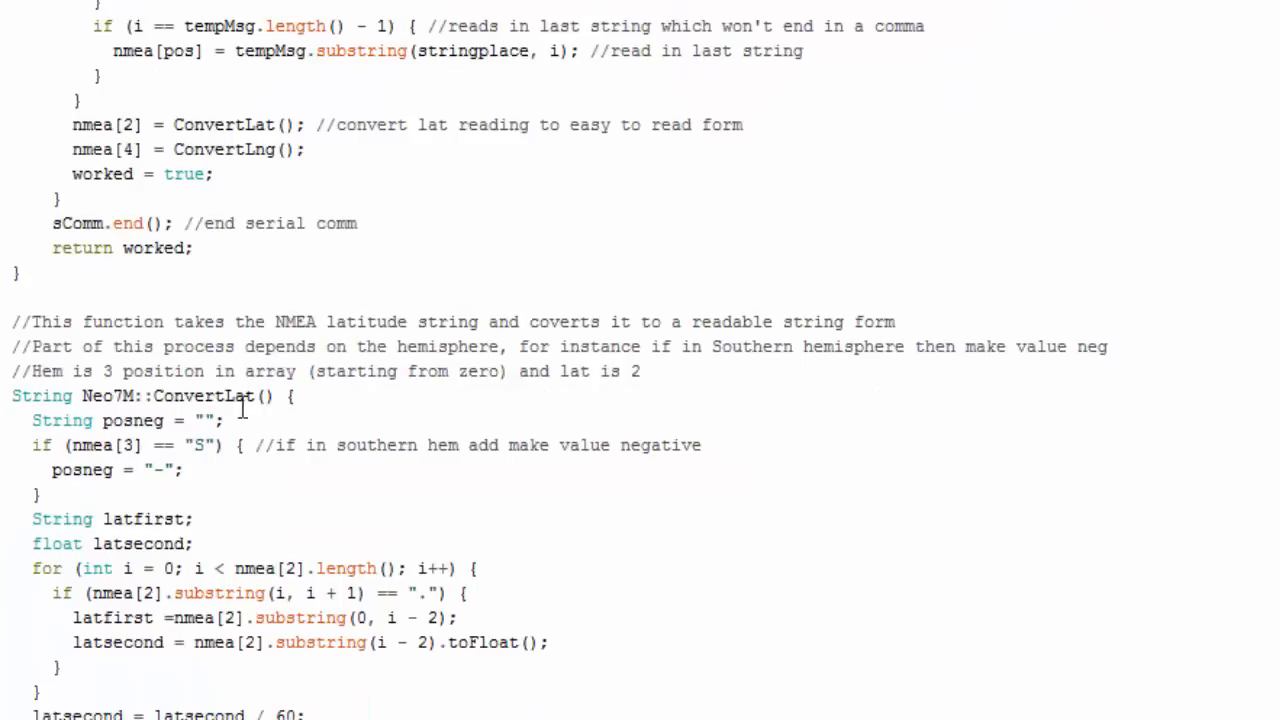
pyautogui.scroll(-3)
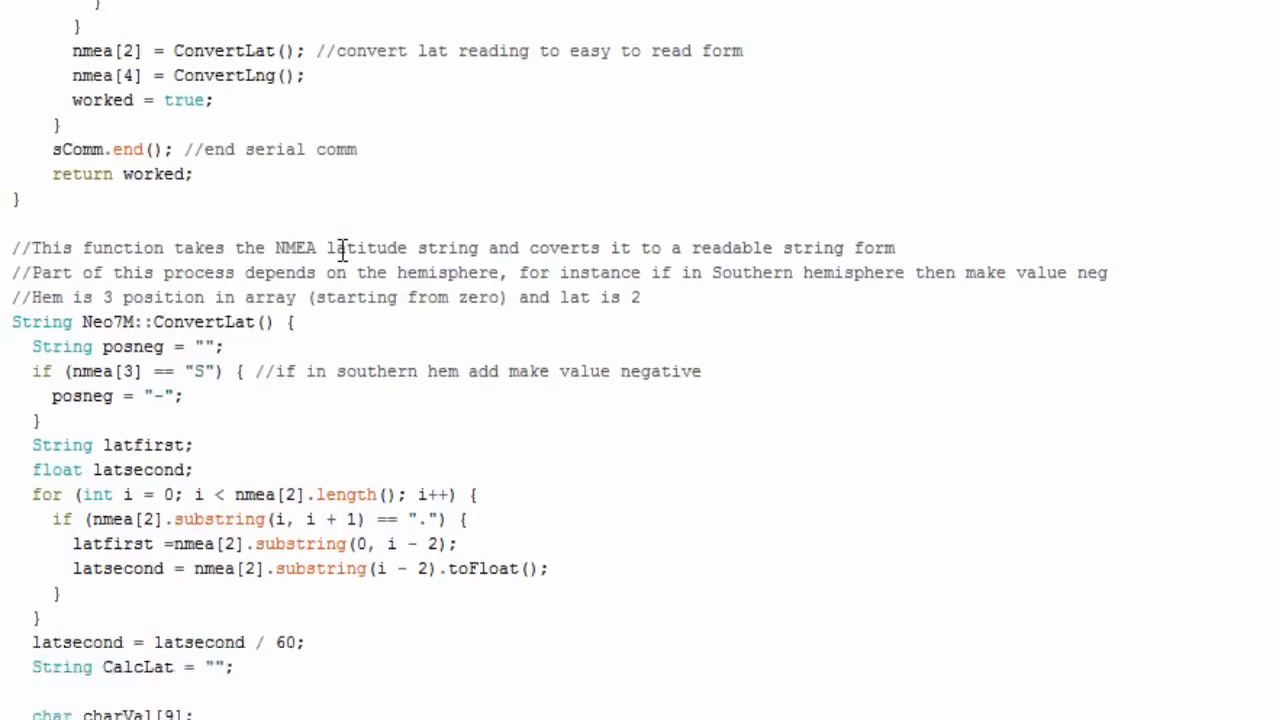
pyautogui.scroll(-3)
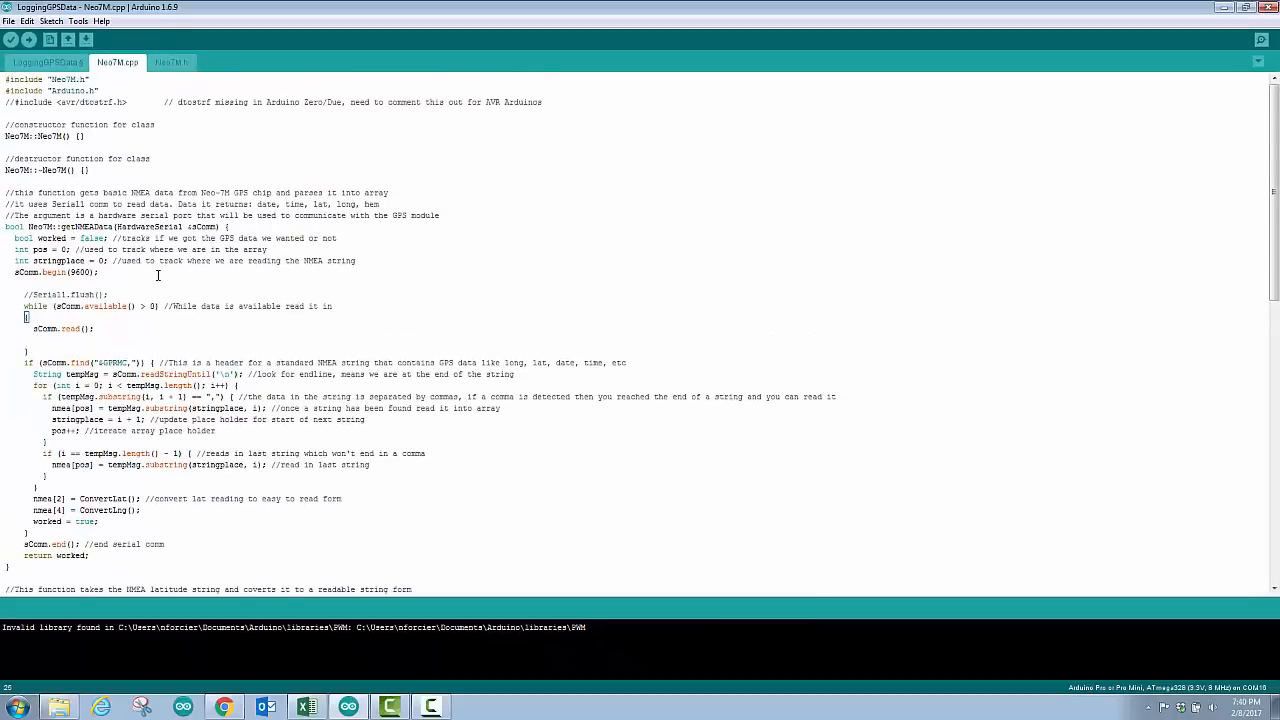
pyautogui.click(45, 62)
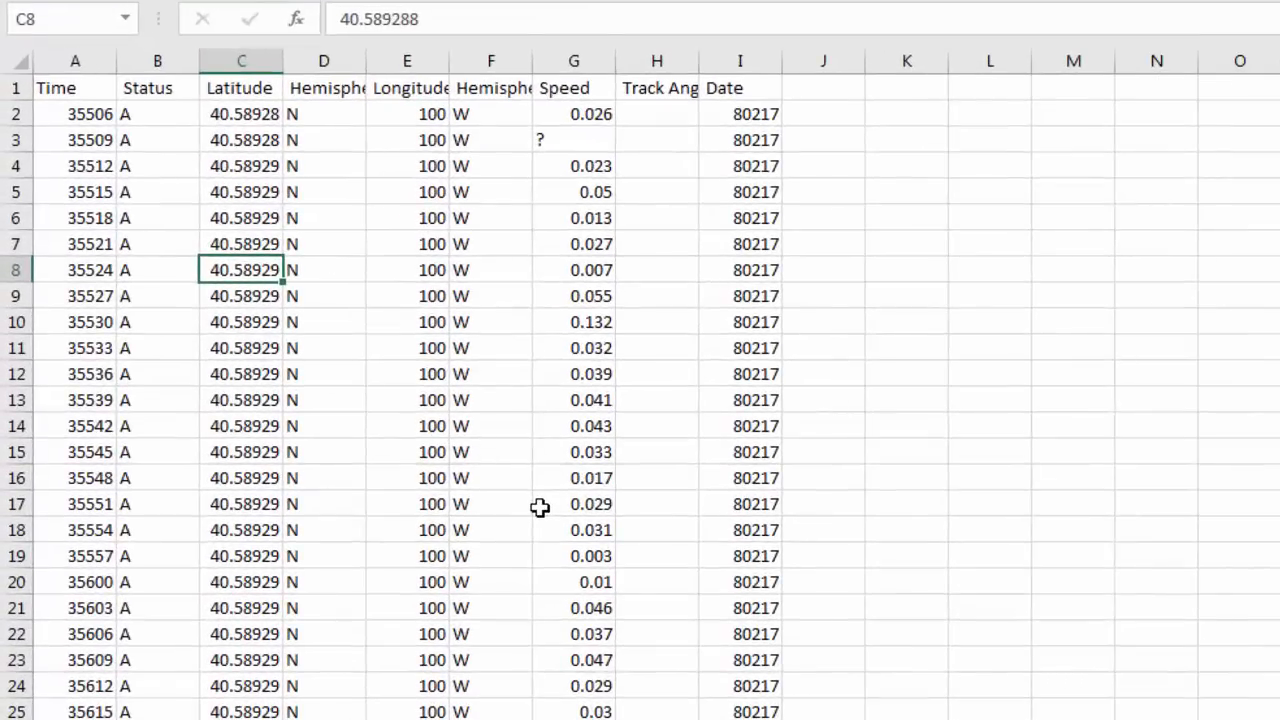
pyautogui.moveTo(58, 94)
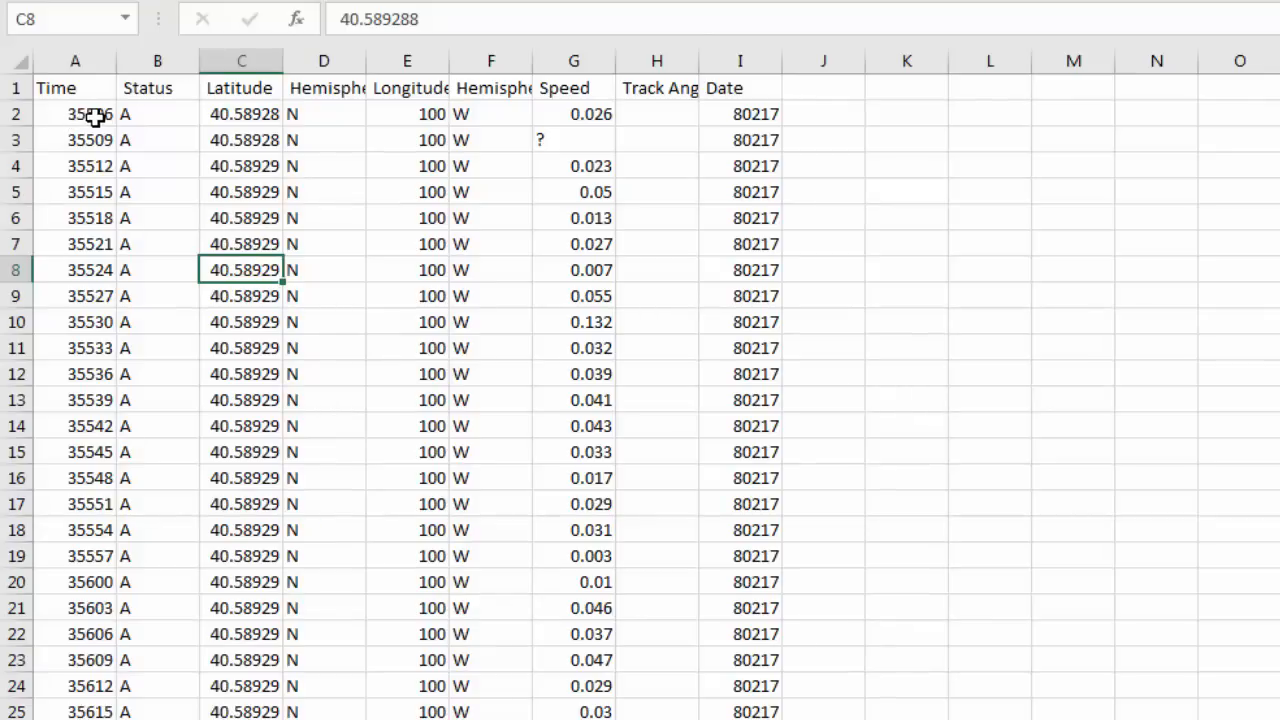
pyautogui.moveTo(143, 119)
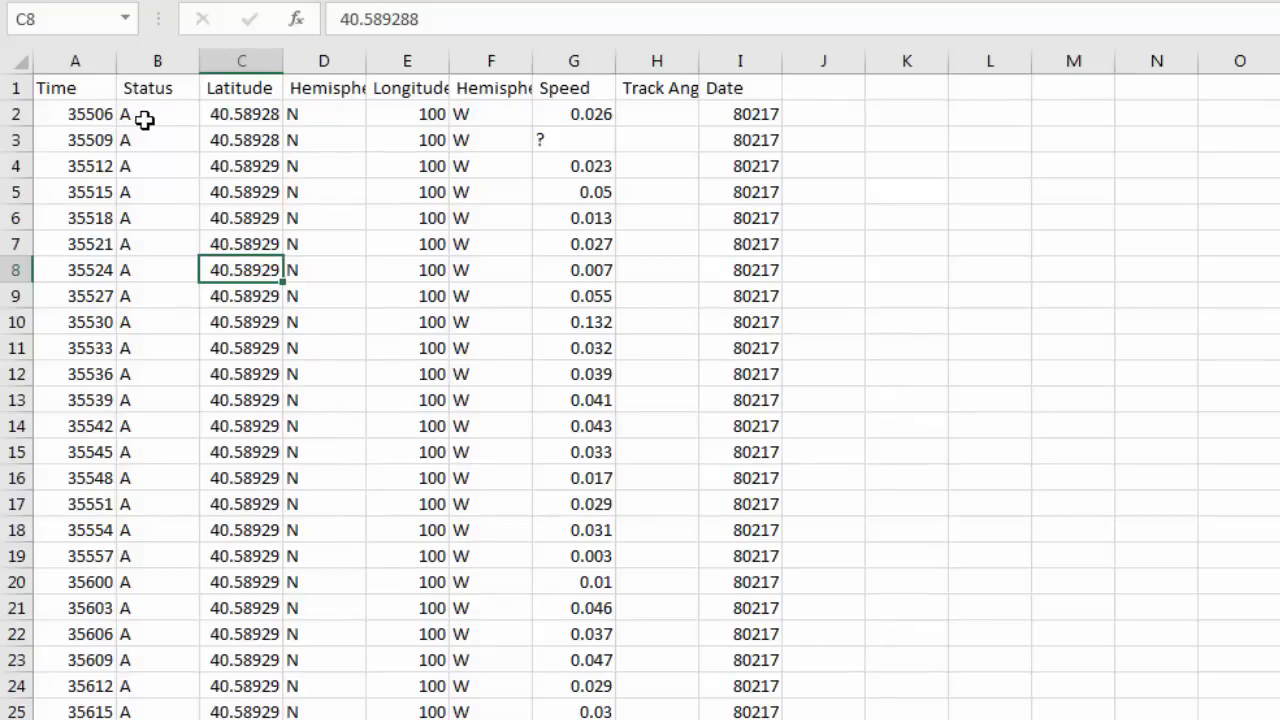
pyautogui.click(145, 116)
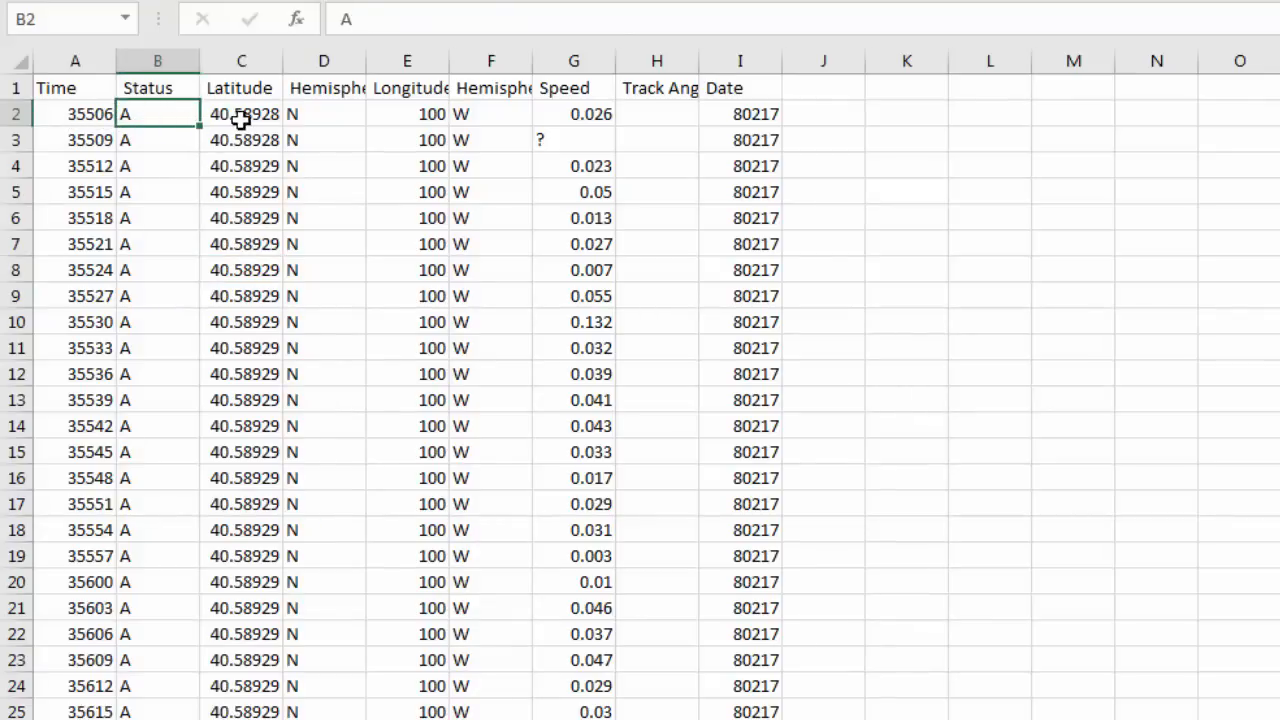
pyautogui.click(241, 113)
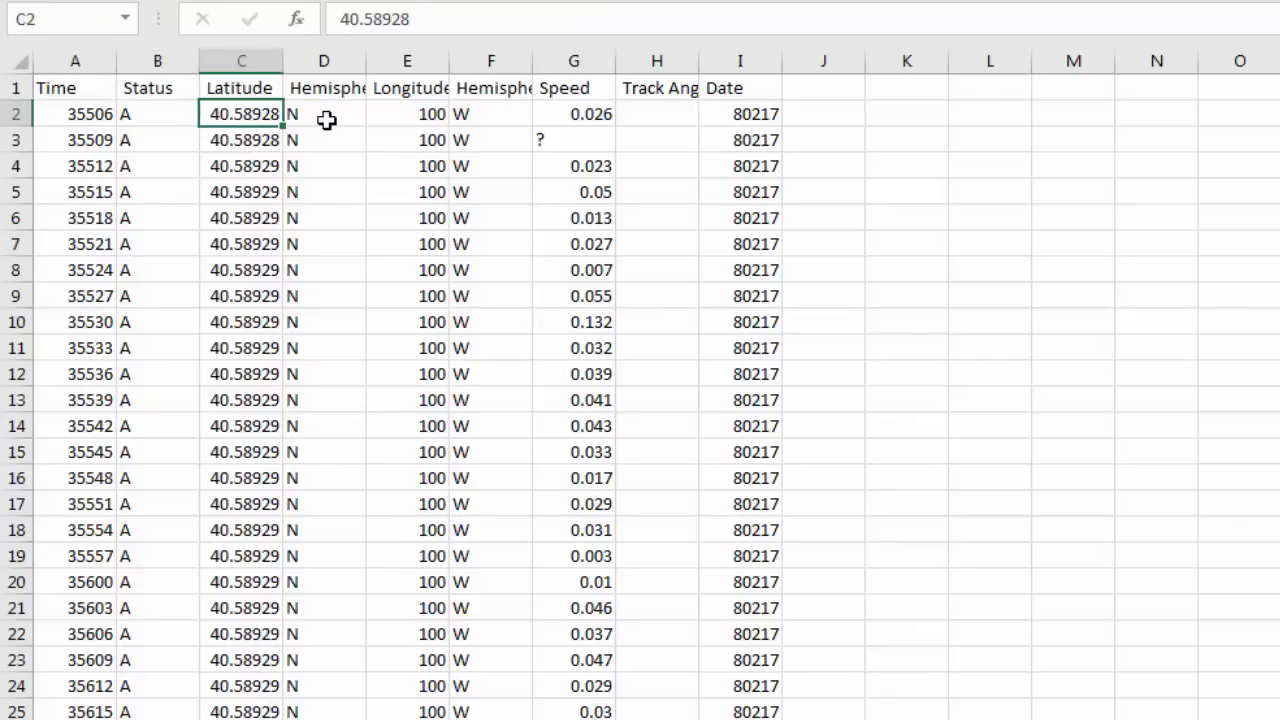
pyautogui.click(407, 113)
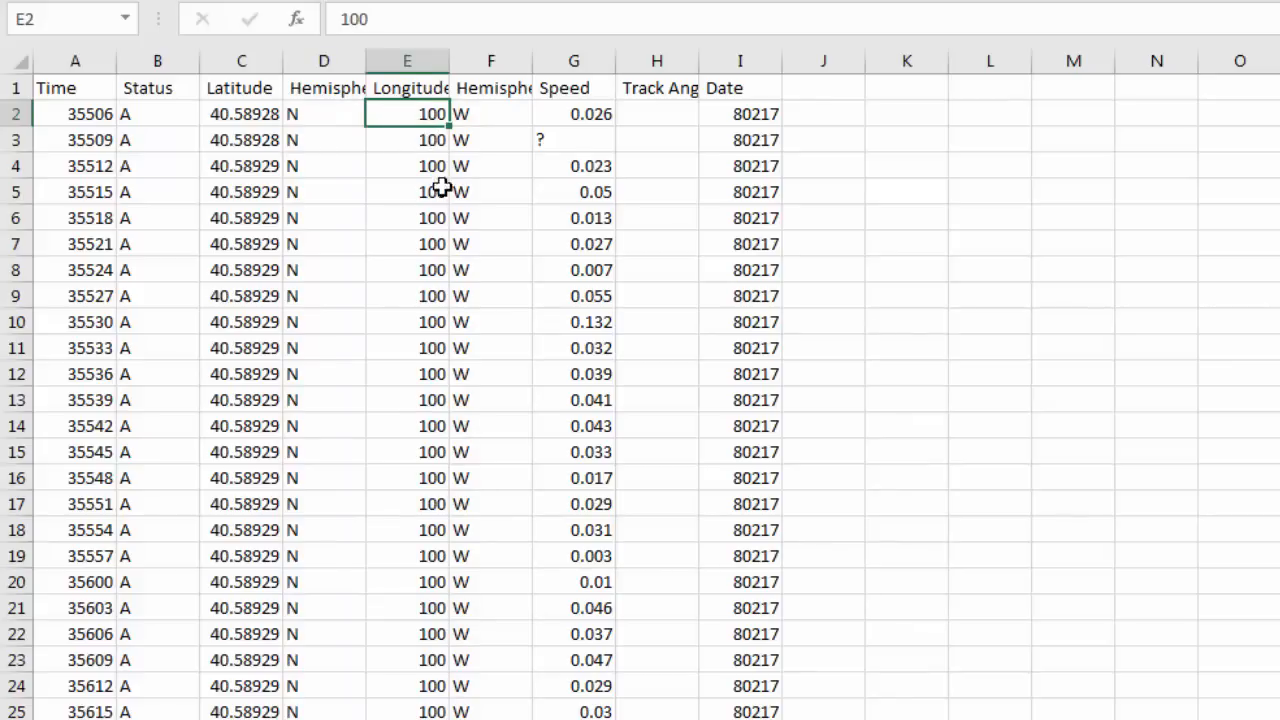
pyautogui.moveTo(415, 211)
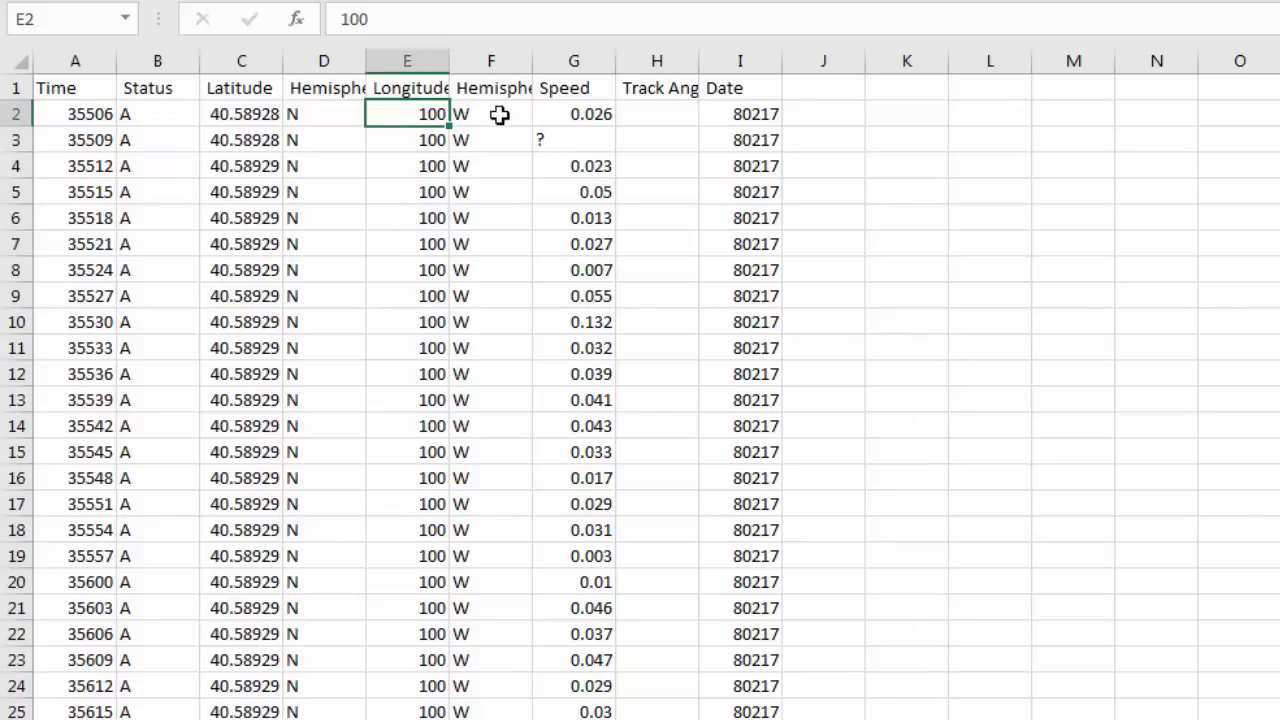
pyautogui.moveTo(558, 115)
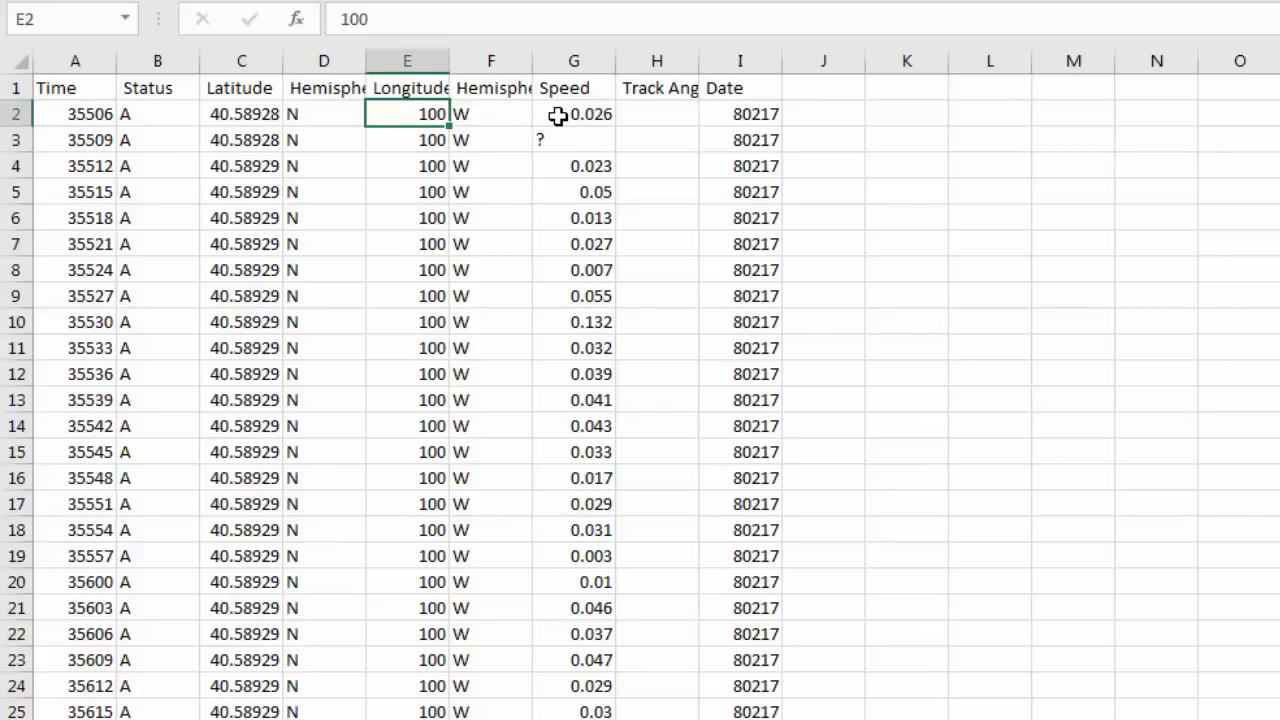
pyautogui.moveTo(587, 400)
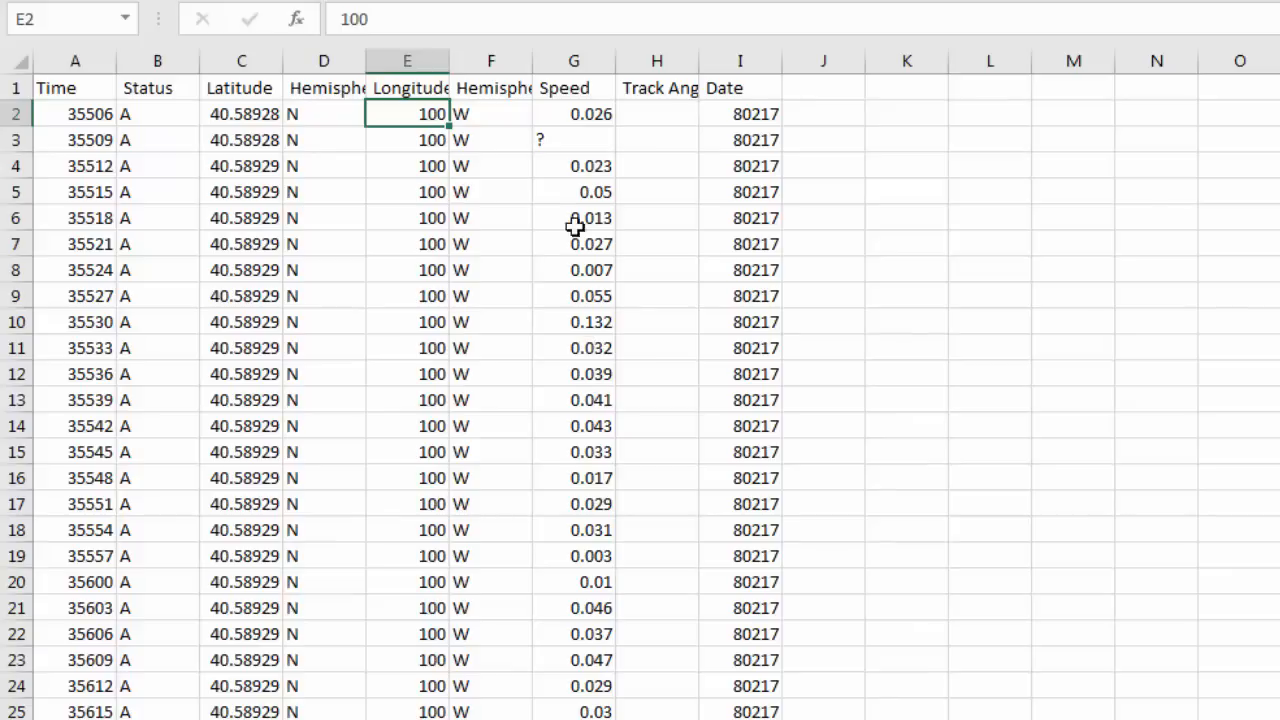
pyautogui.click(572, 139)
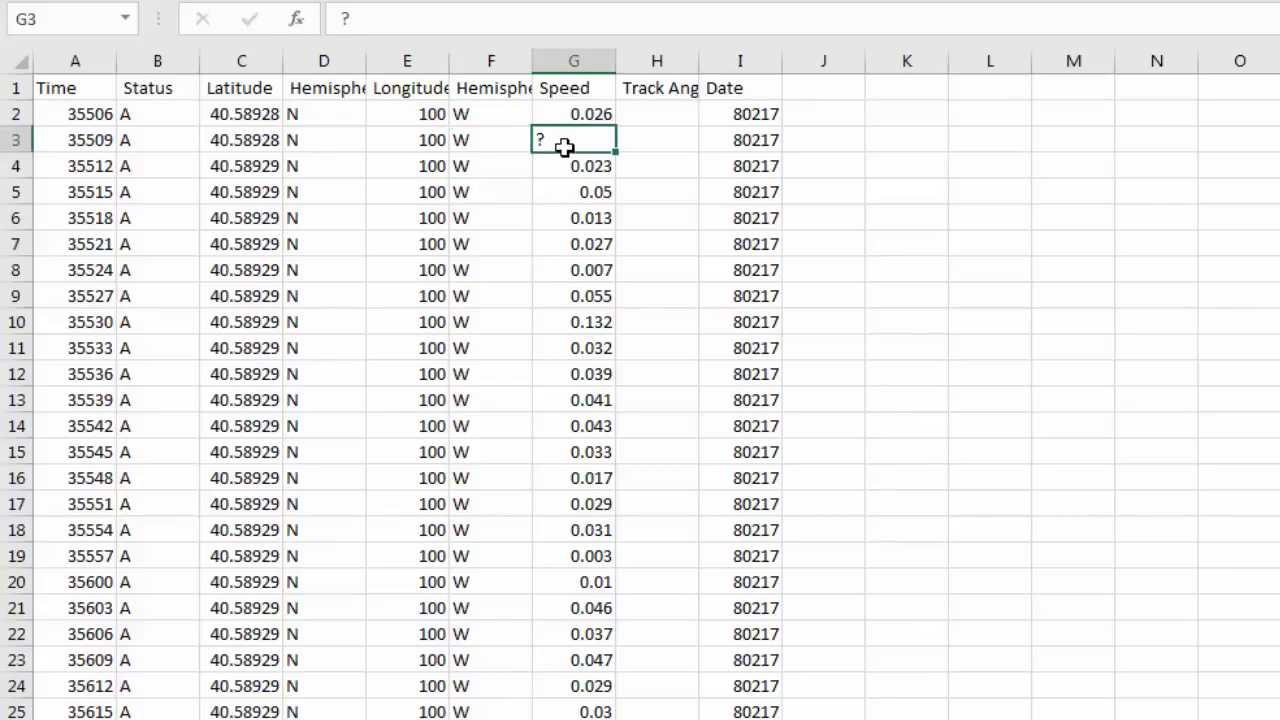
pyautogui.moveTo(570, 158)
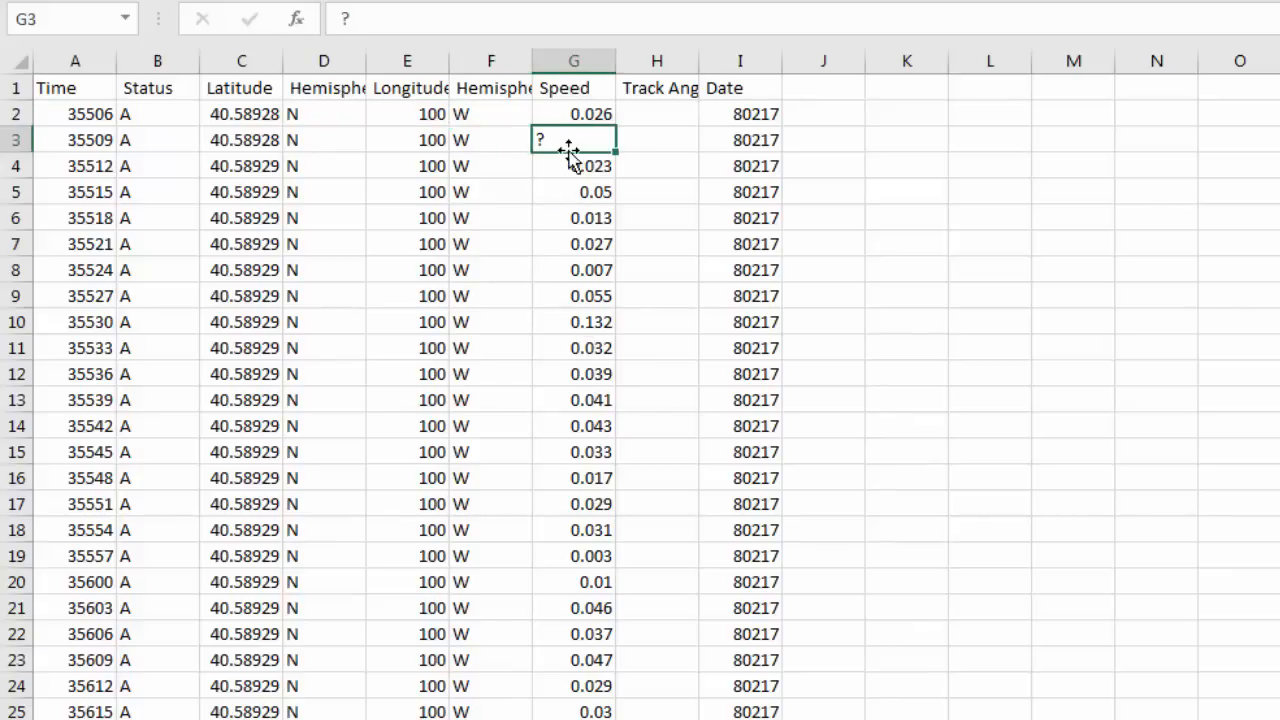
pyautogui.moveTo(643, 130)
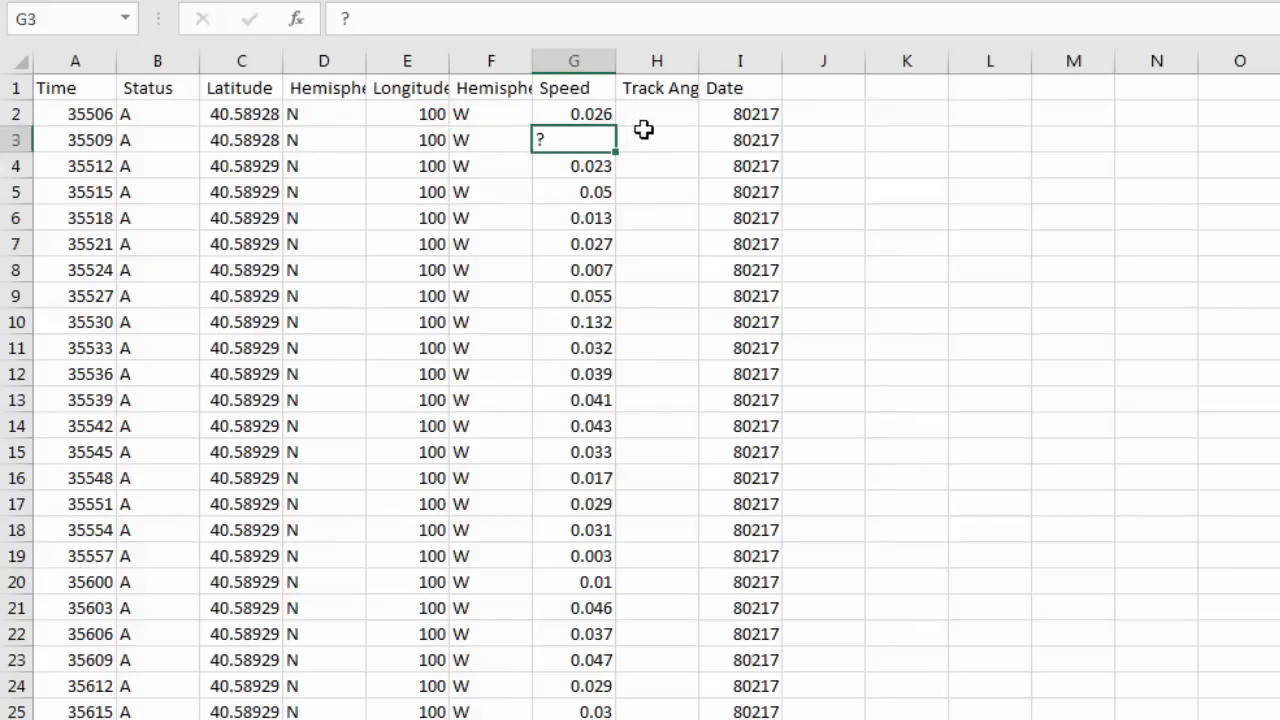
pyautogui.click(657, 113)
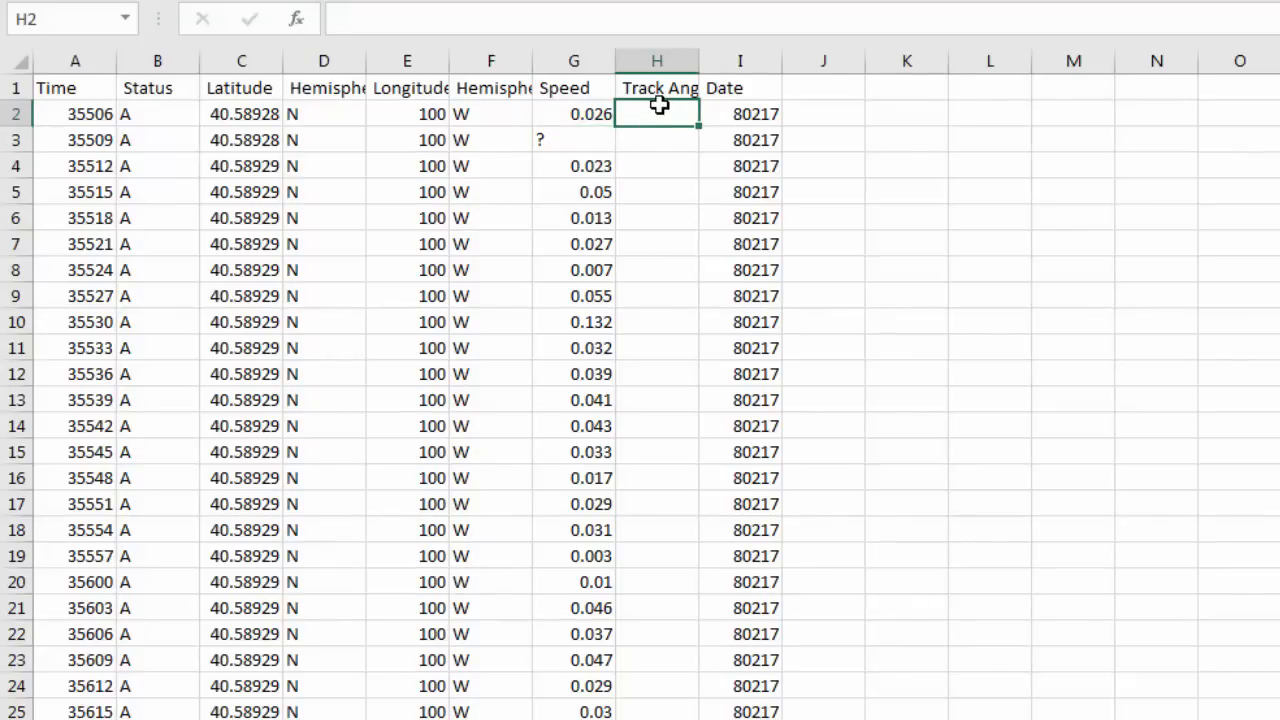
pyautogui.moveTo(651, 174)
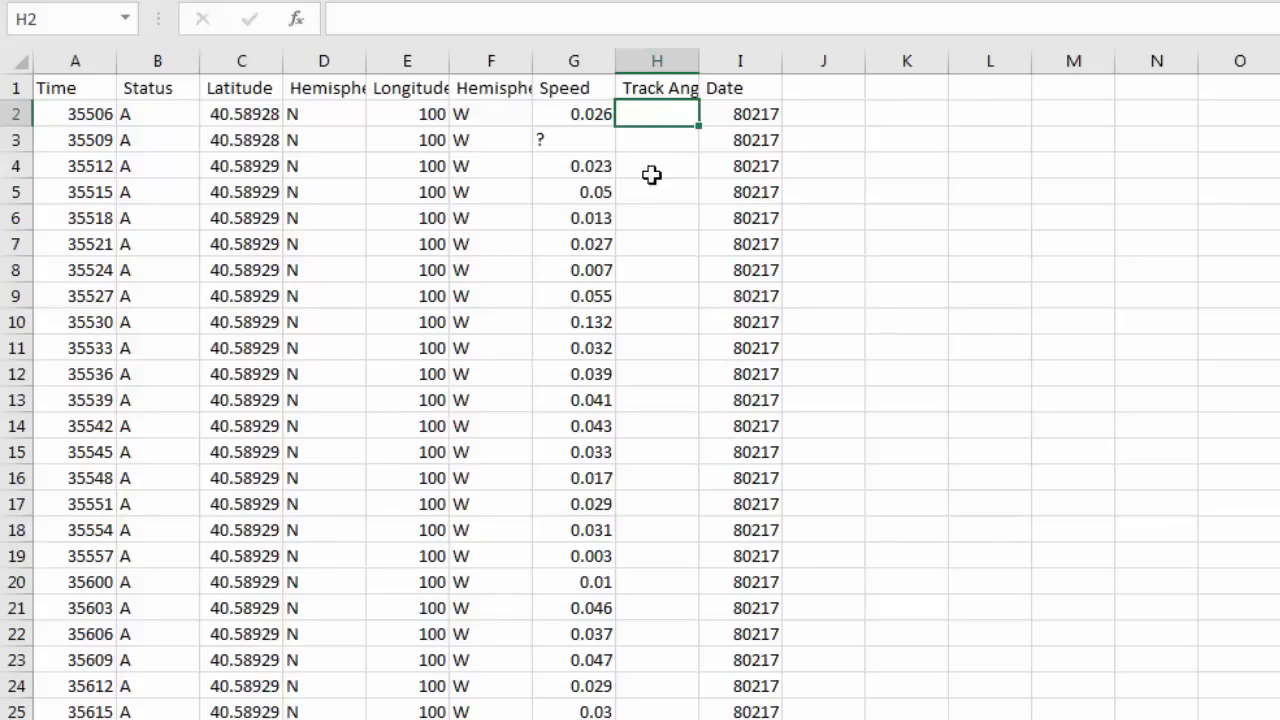
pyautogui.moveTo(705, 341)
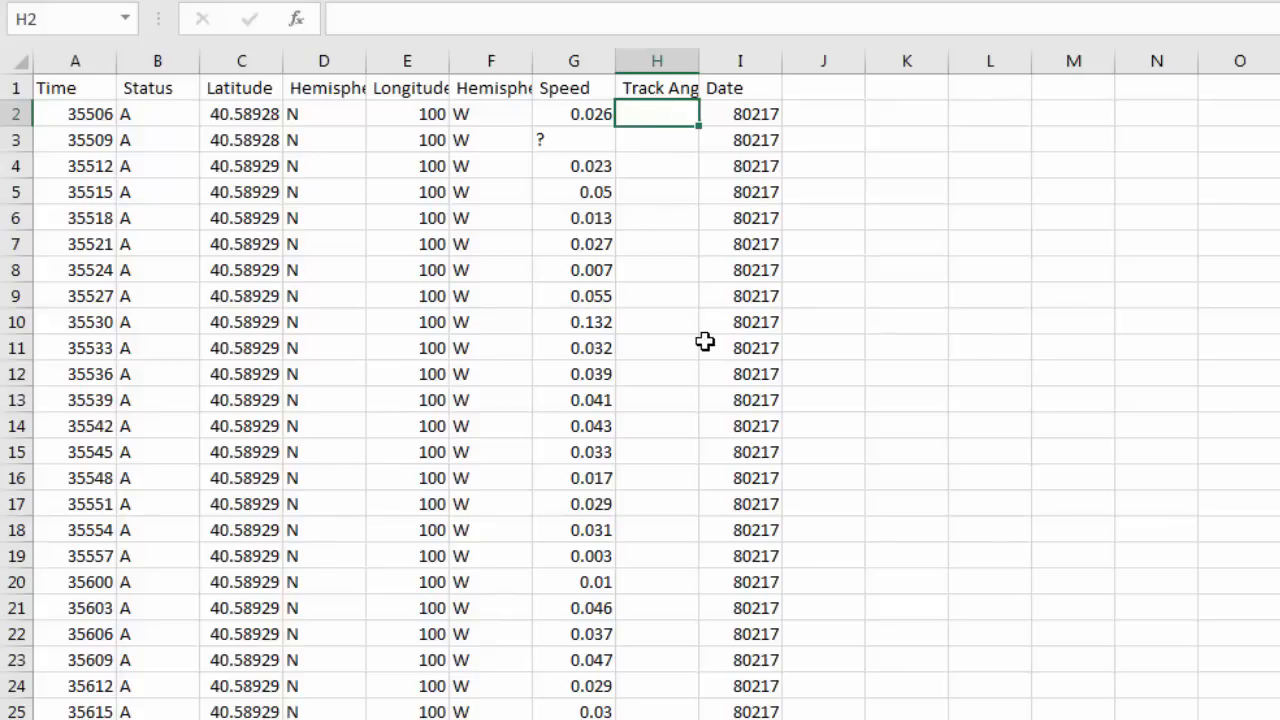
pyautogui.moveTo(667, 240)
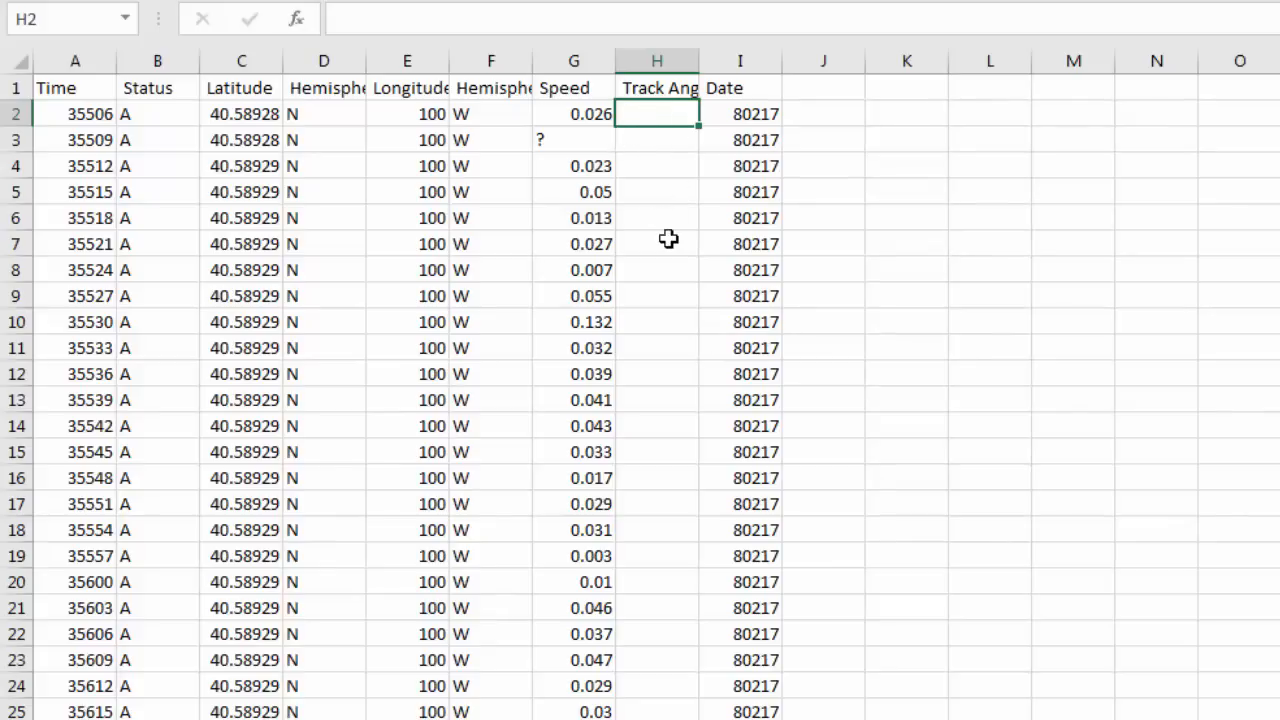
pyautogui.click(740, 113)
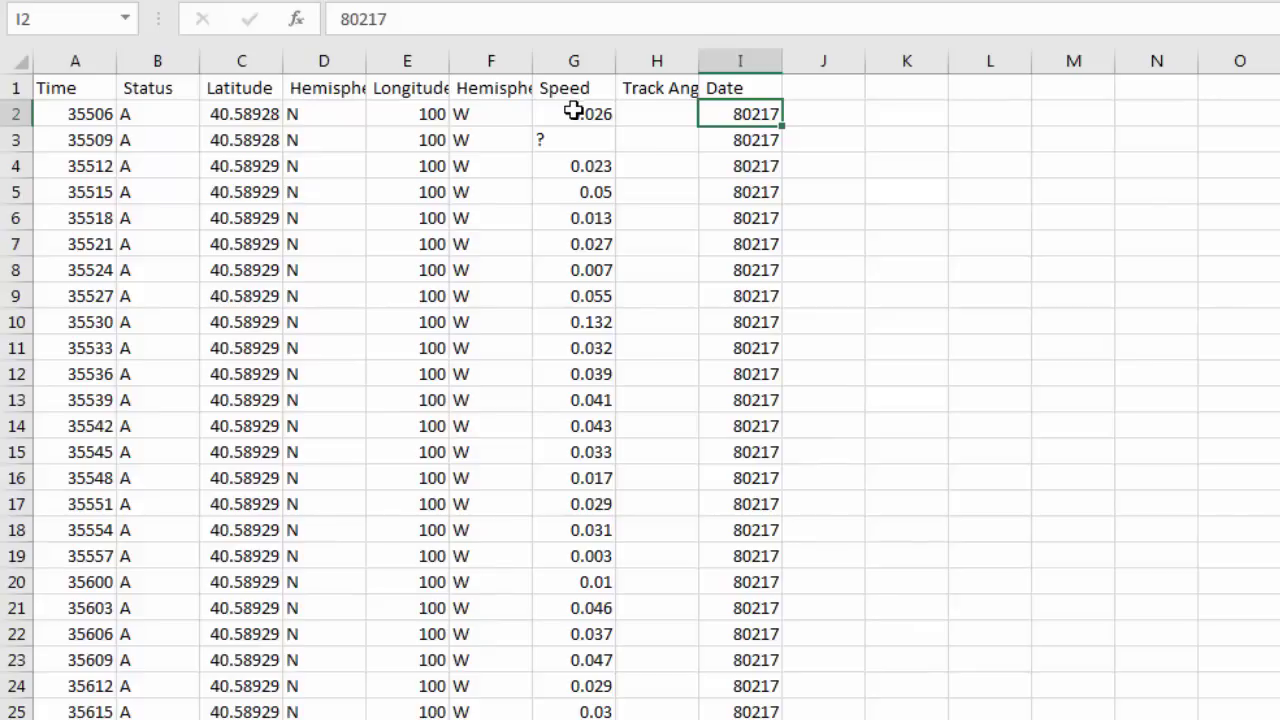
pyautogui.moveTo(357, 120)
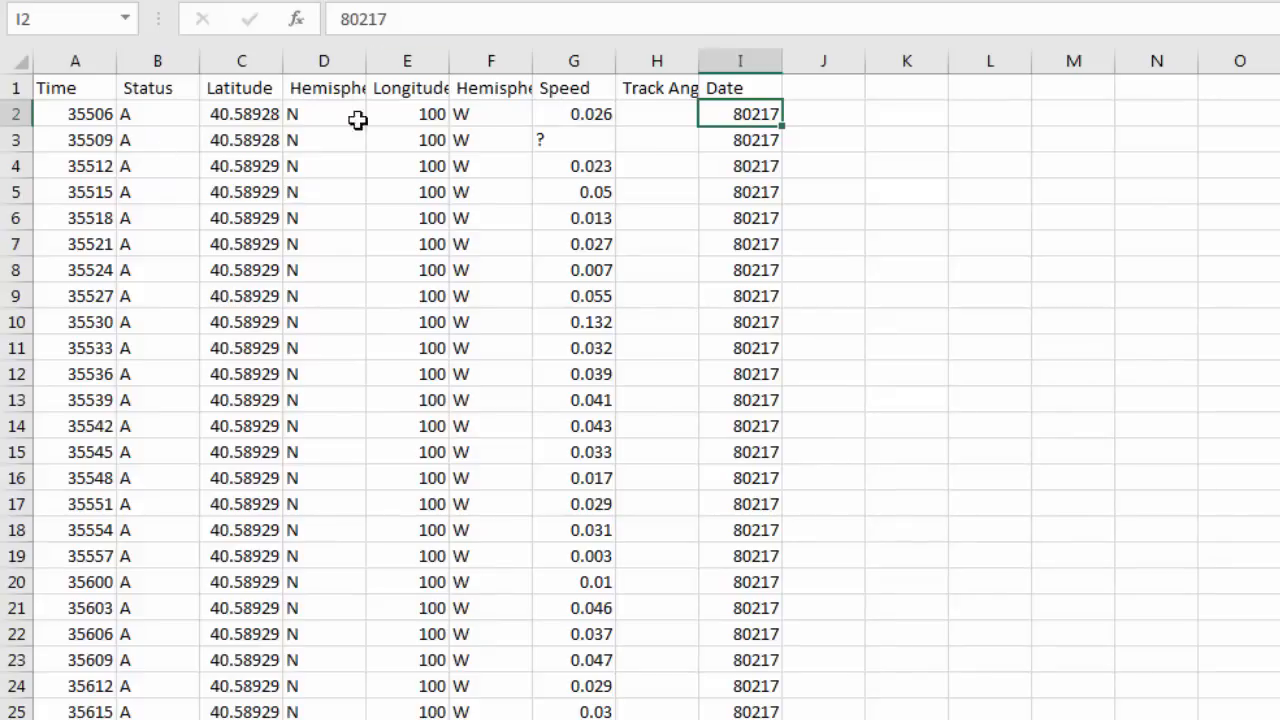
pyautogui.moveTo(381, 147)
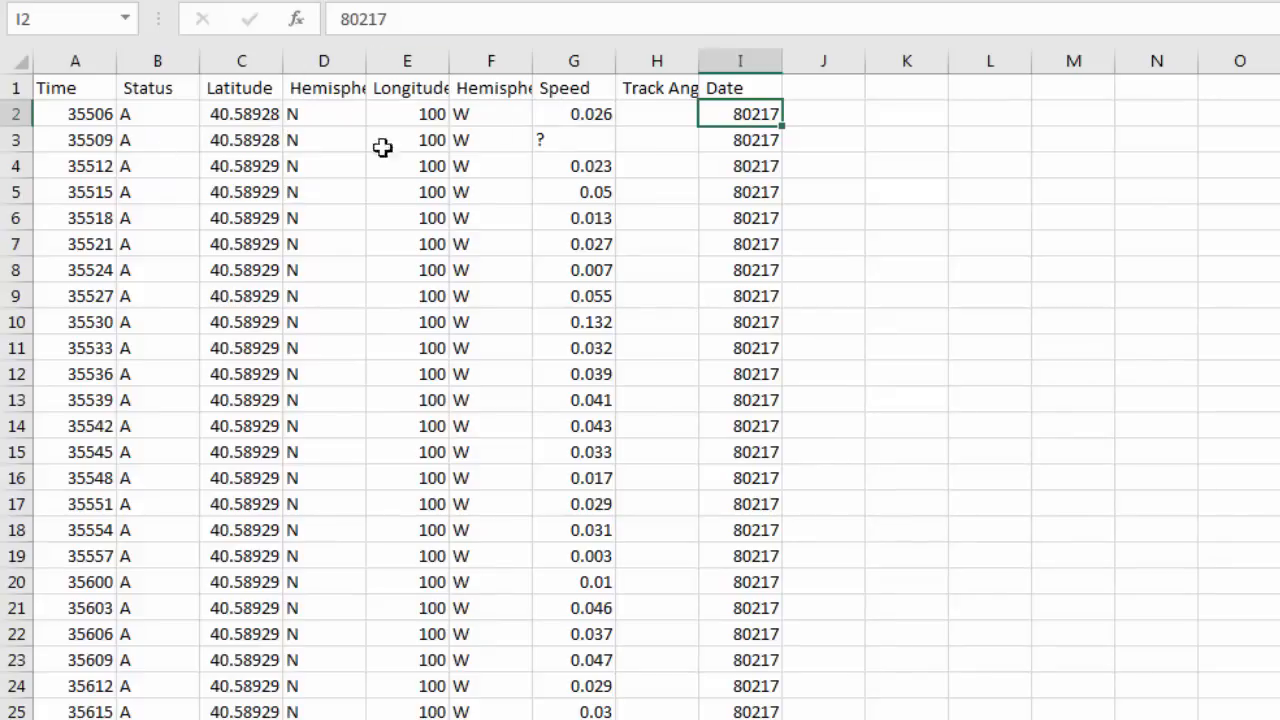
pyautogui.moveTo(528, 191)
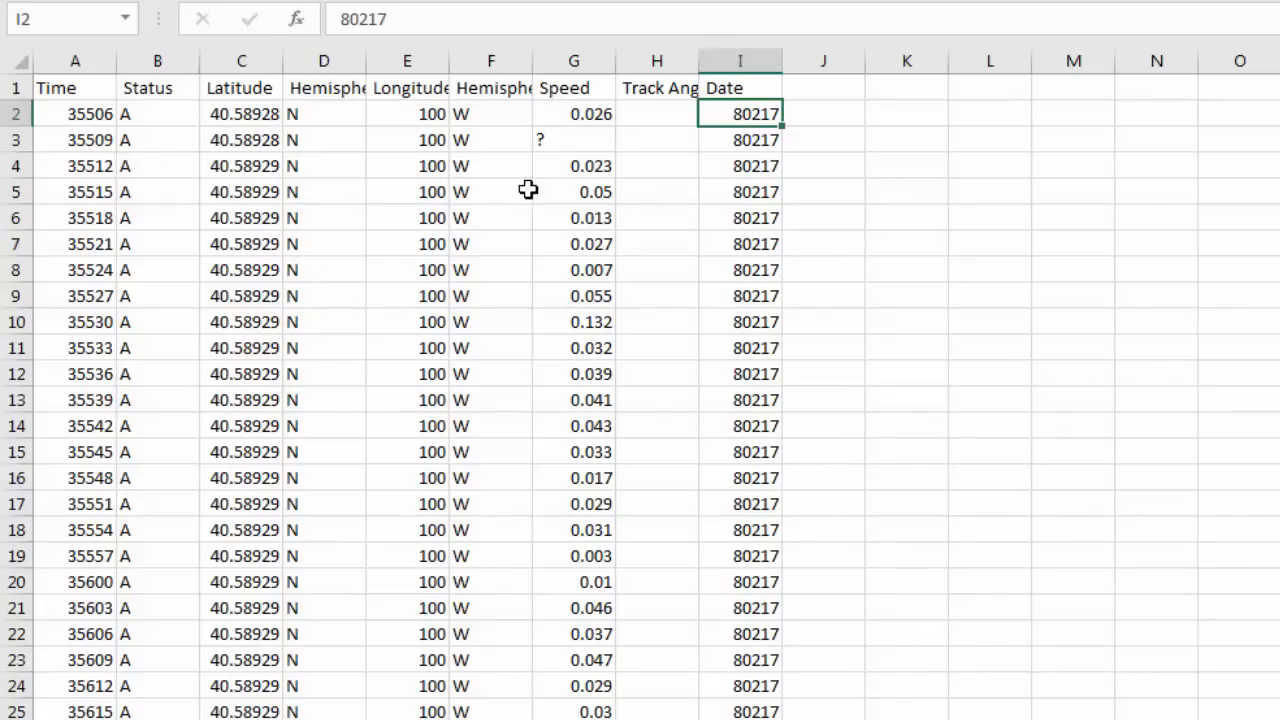
pyautogui.moveTo(130, 151)
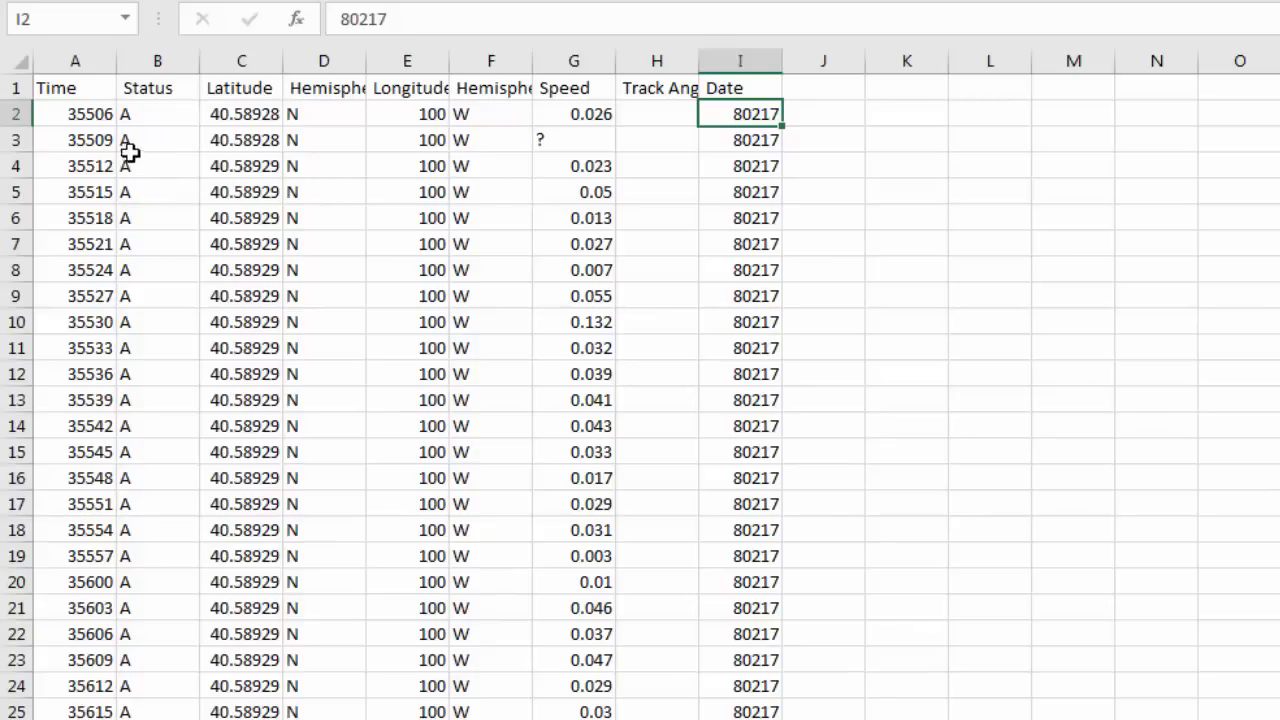
pyautogui.moveTo(103, 143)
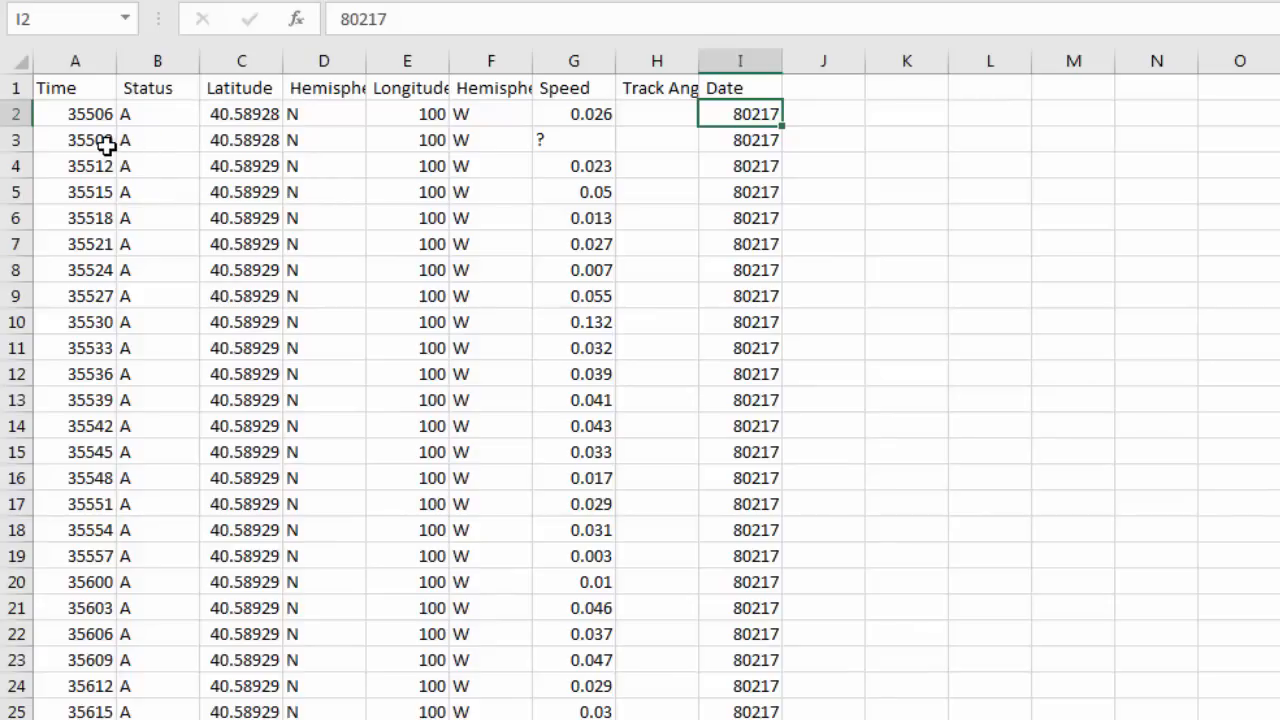
pyautogui.moveTo(88, 119)
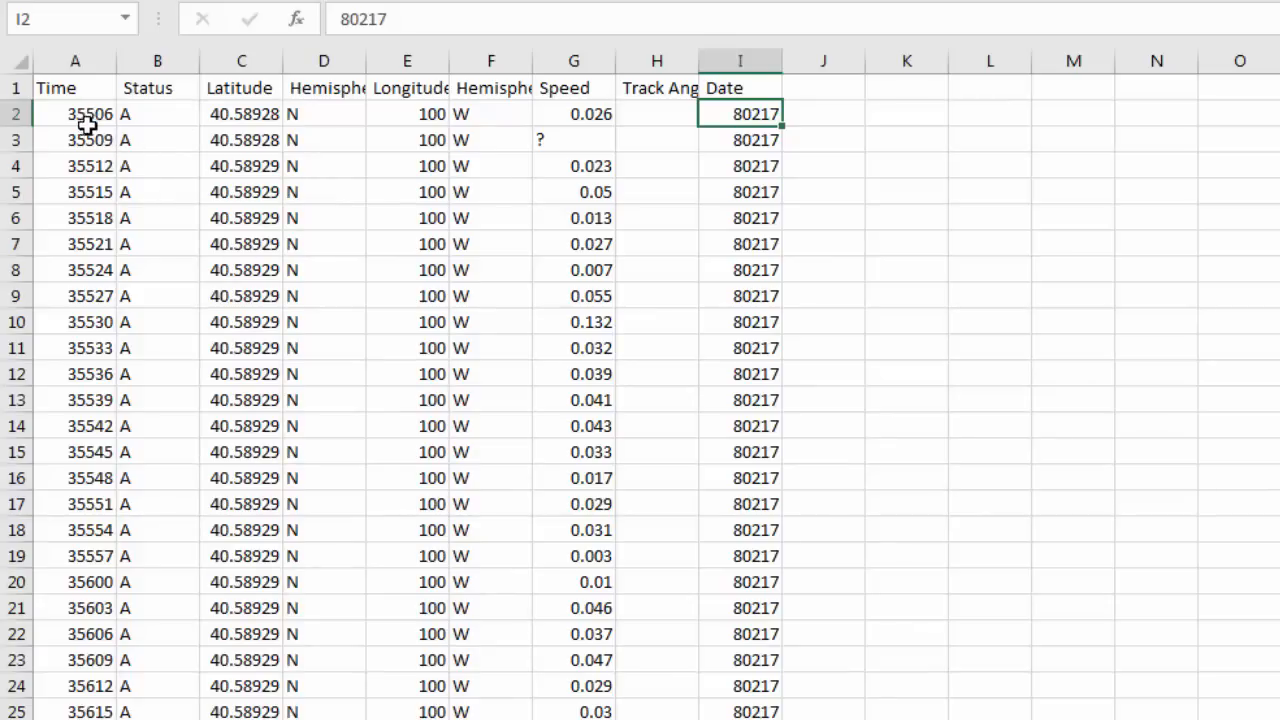
pyautogui.moveTo(552, 202)
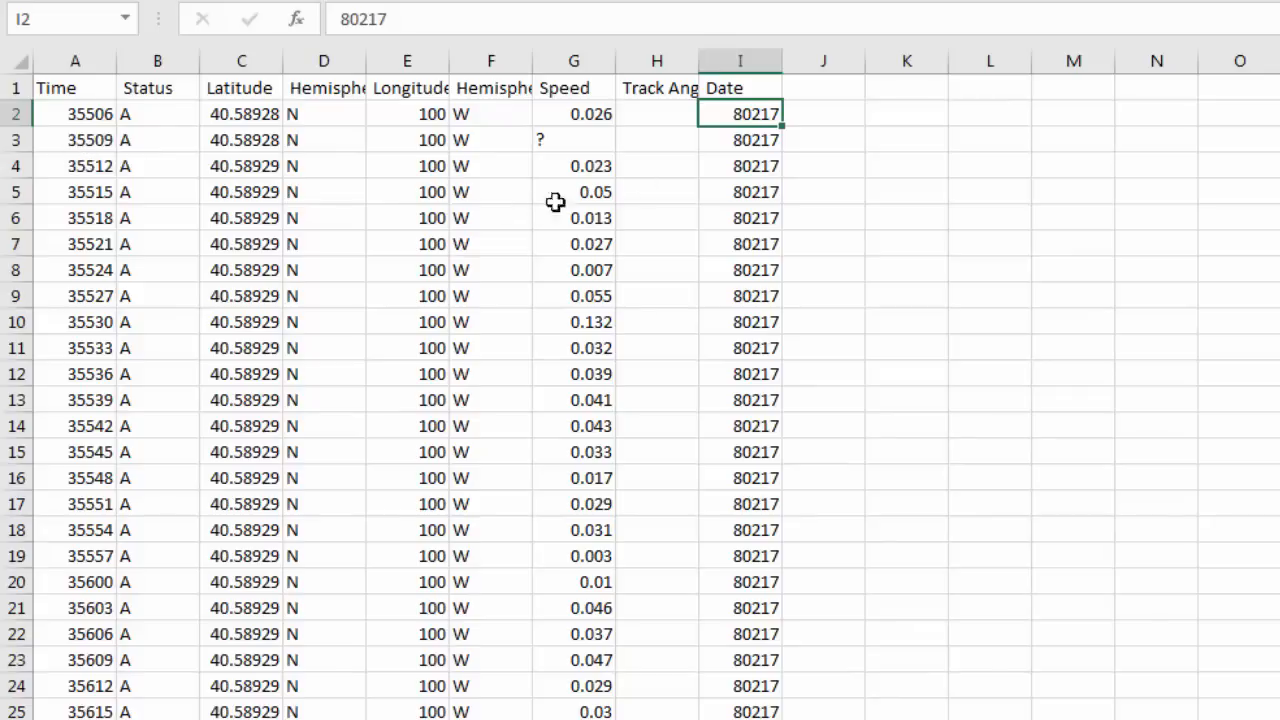
pyautogui.moveTo(262, 308)
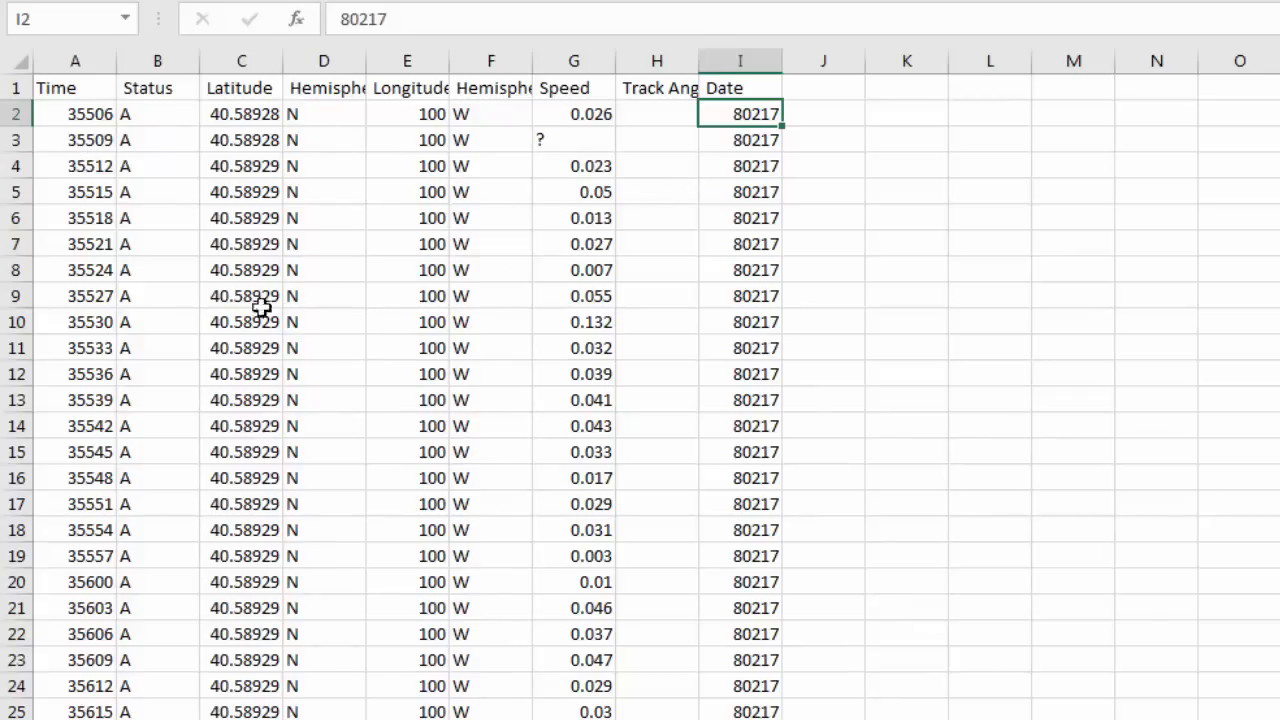
pyautogui.moveTo(390, 192)
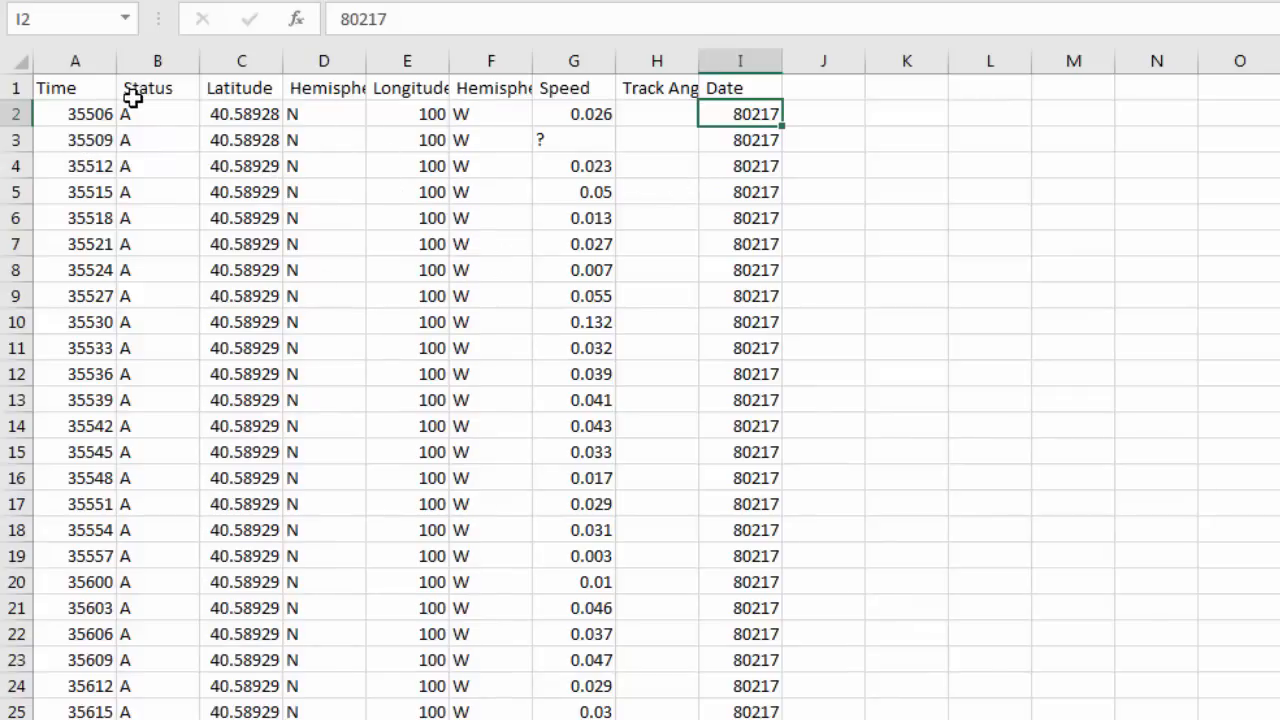
pyautogui.moveTo(95, 157)
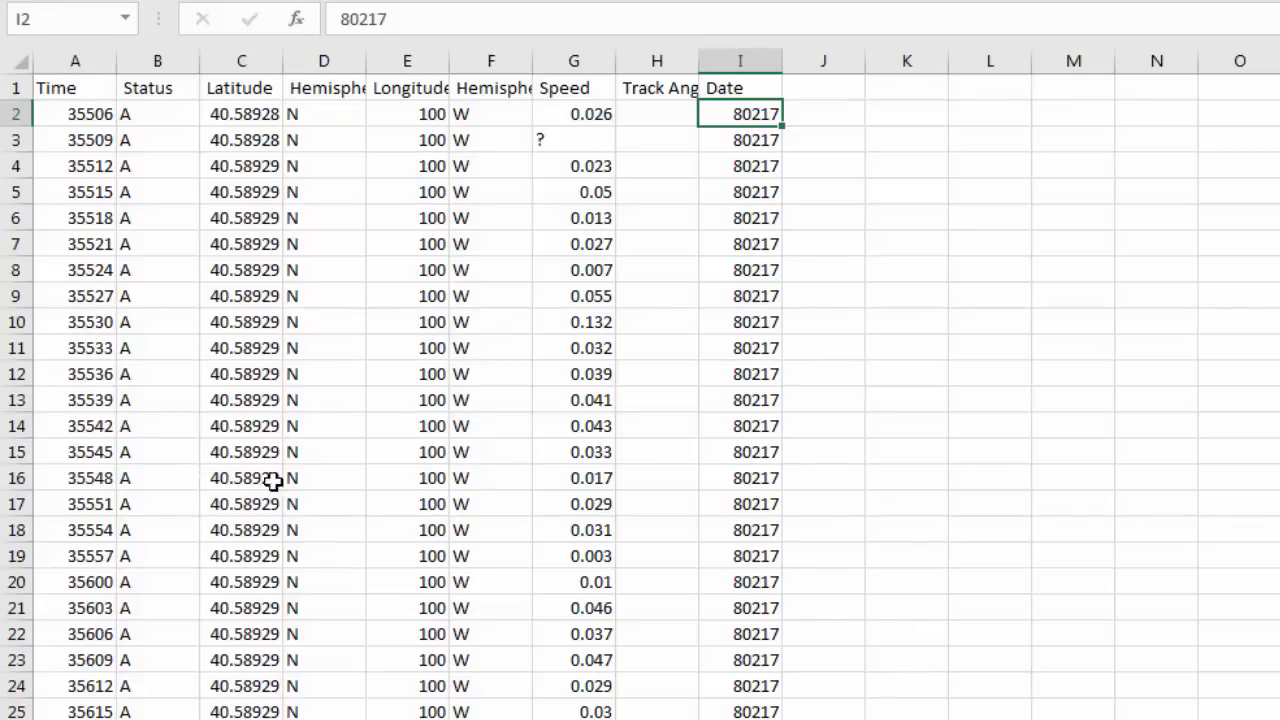
pyautogui.moveTo(205, 468)
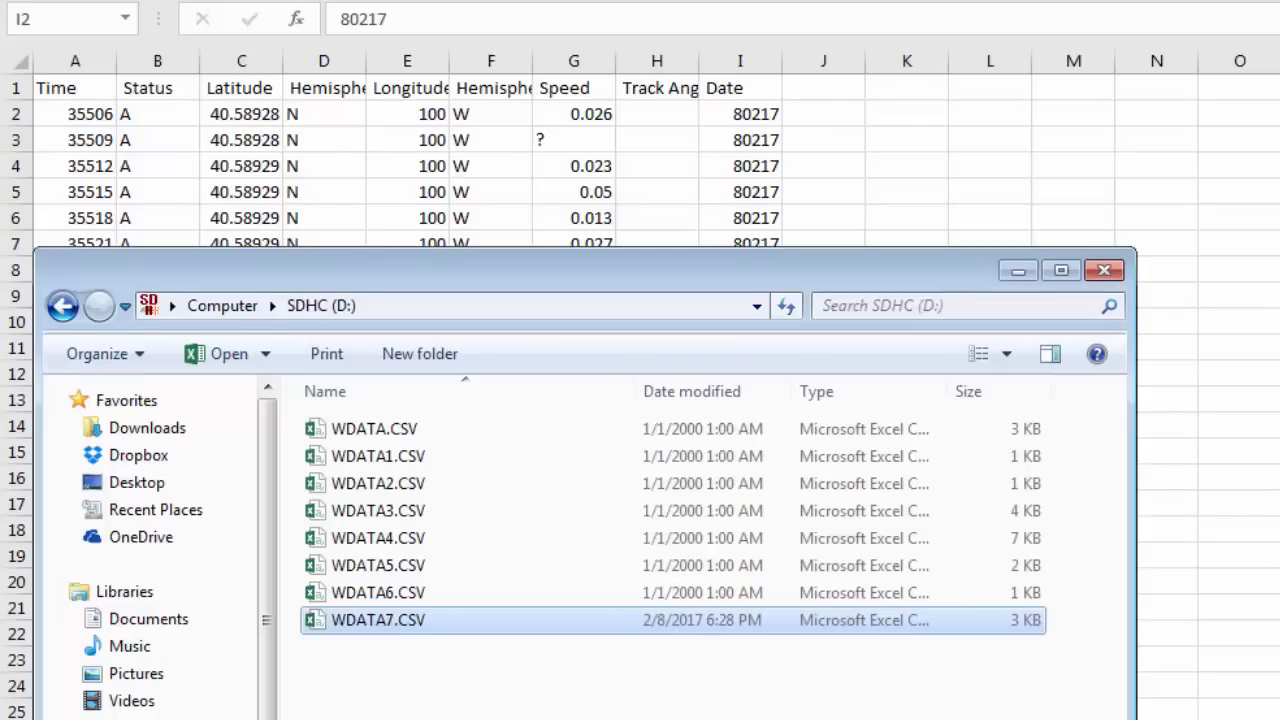
pyautogui.moveTo(380, 456)
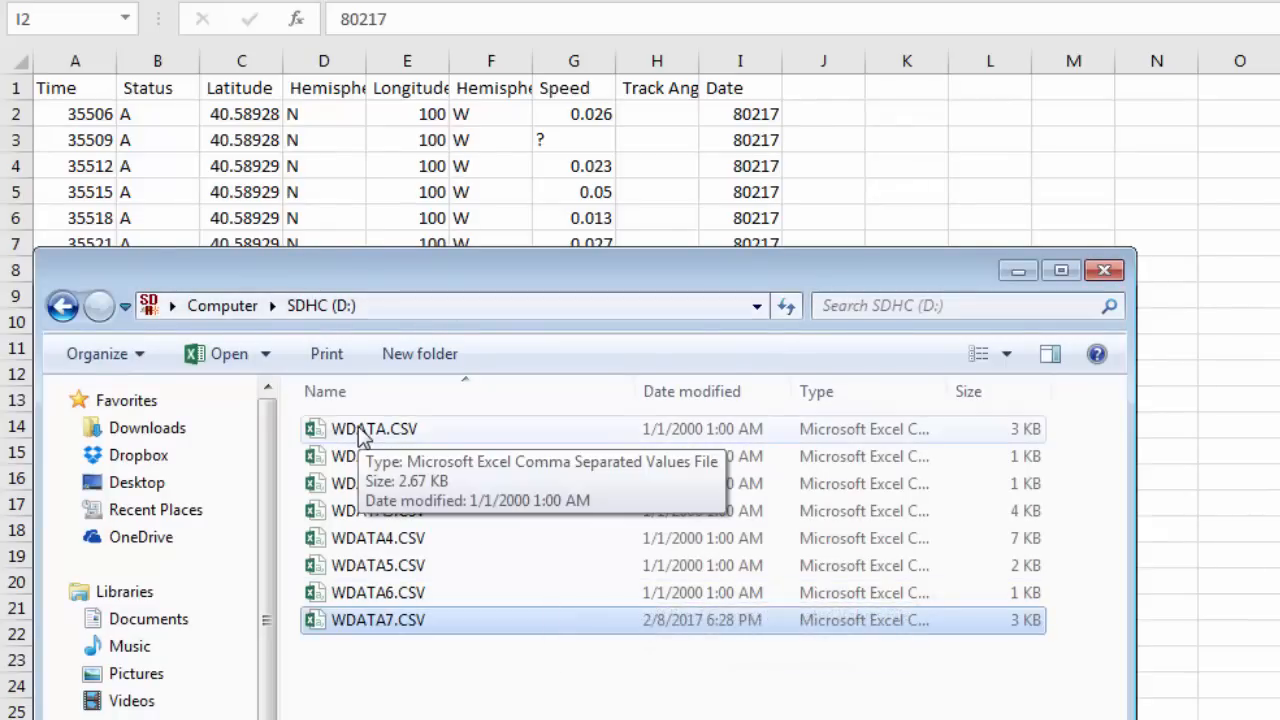
pyautogui.moveTo(380, 468)
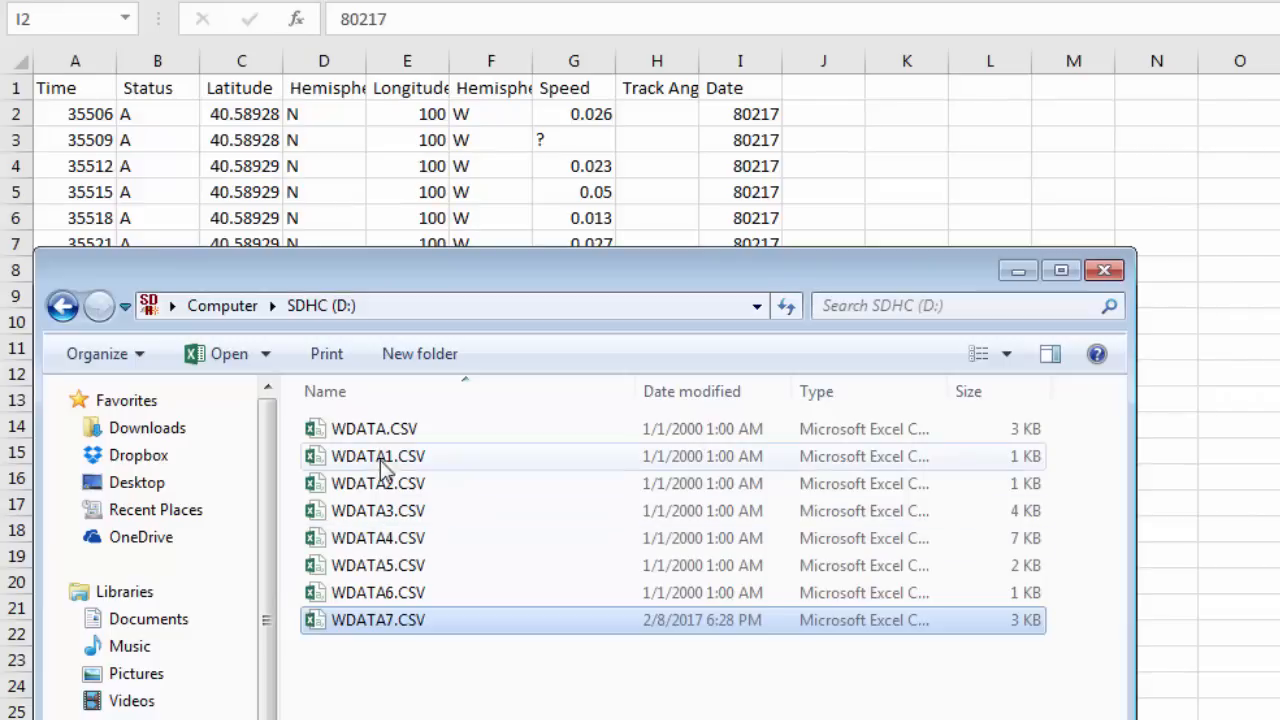